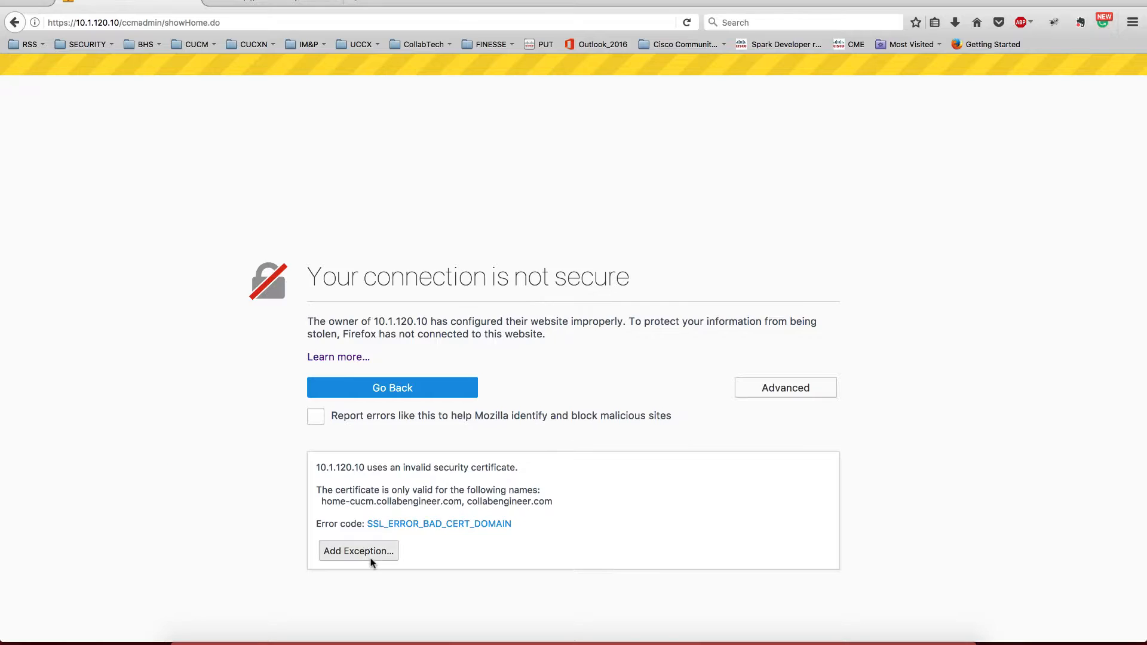
Add a Firefox security exception for the self-signed certificate on 10.1.120.13.
click(359, 551)
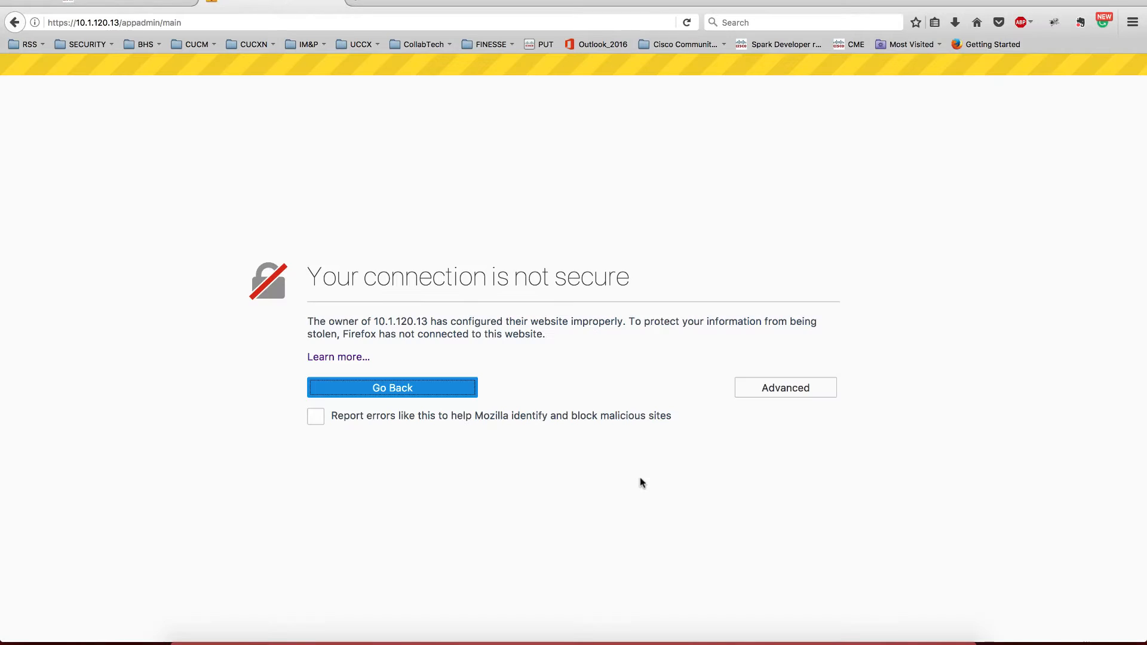
click(785, 387)
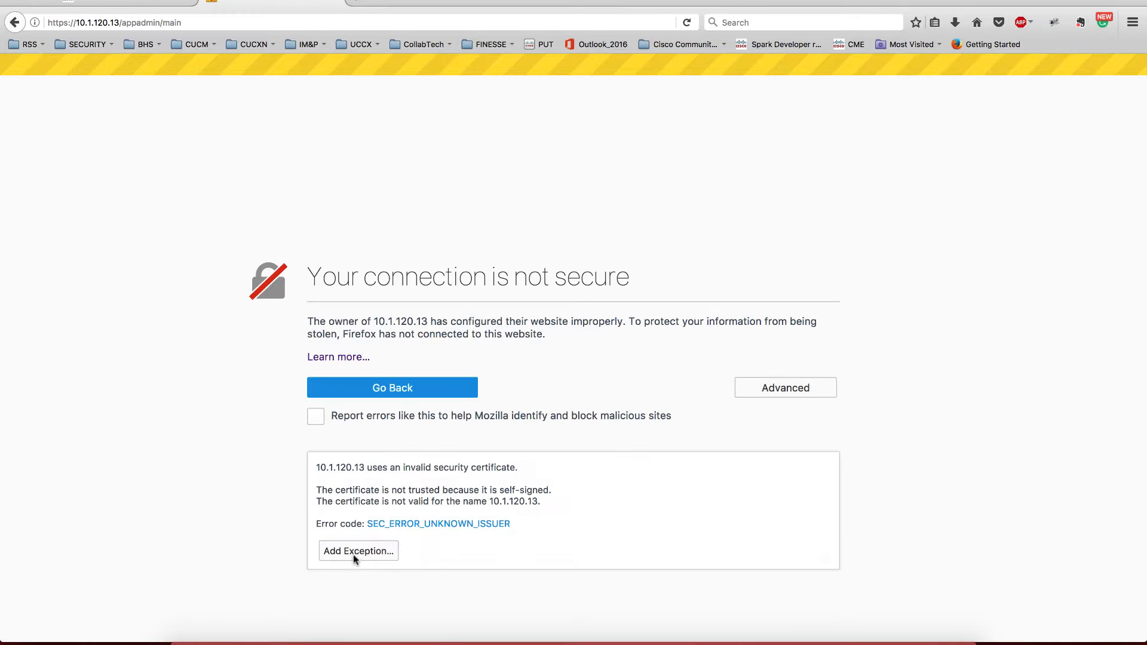
click(358, 550)
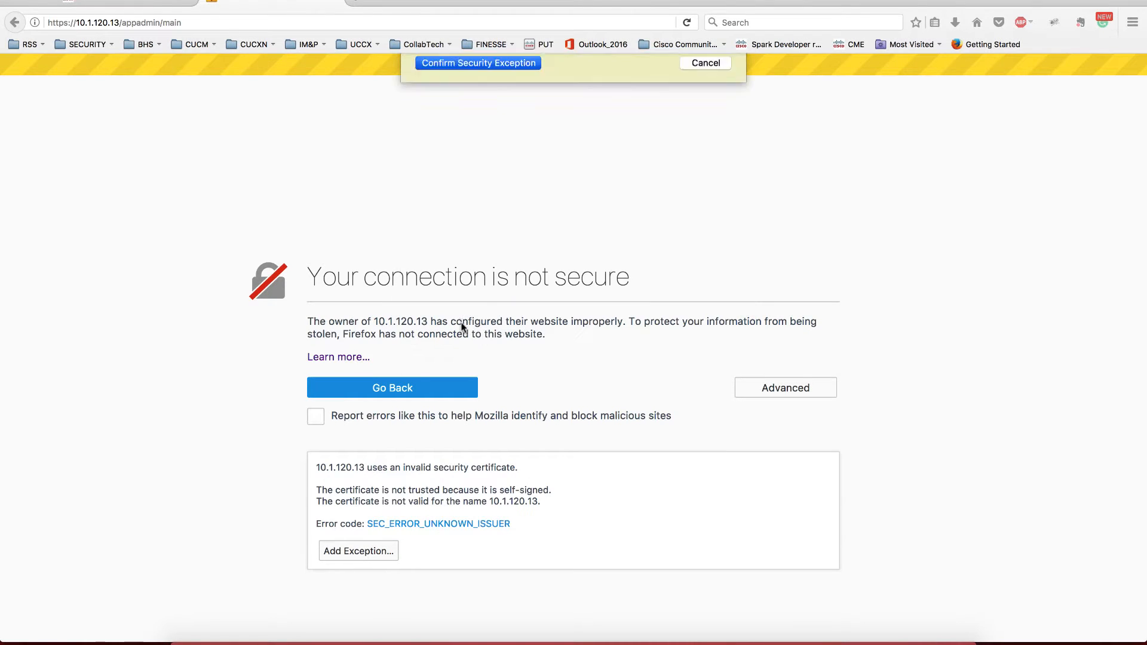
click(478, 63)
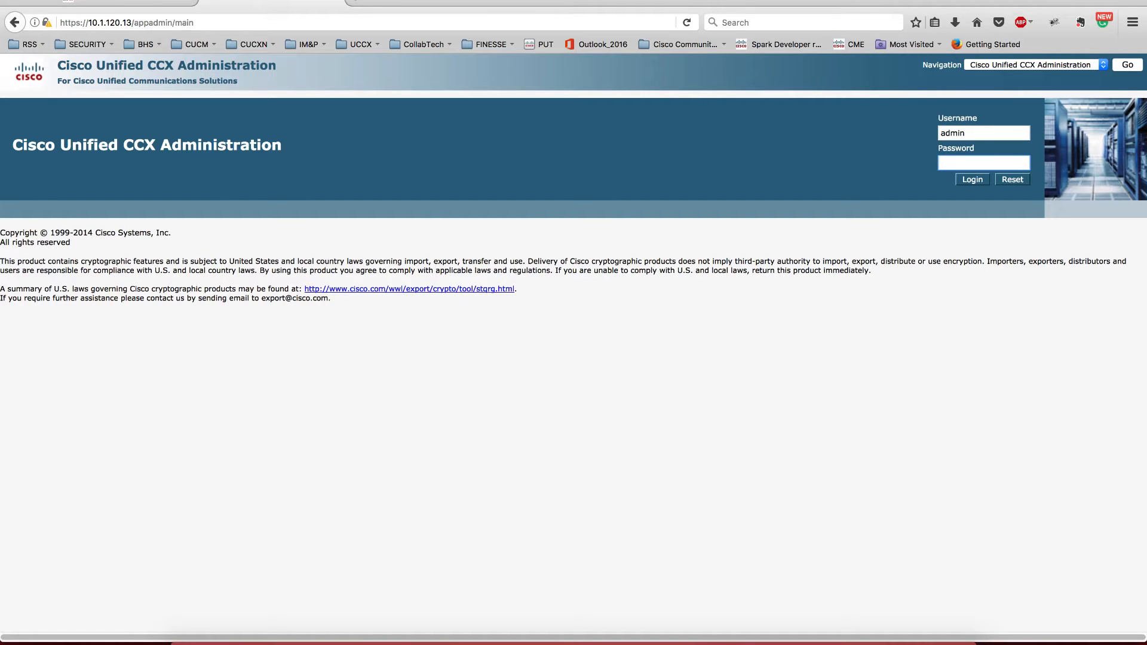
Log in to CCX Administration as admin with its password.
click(983, 163)
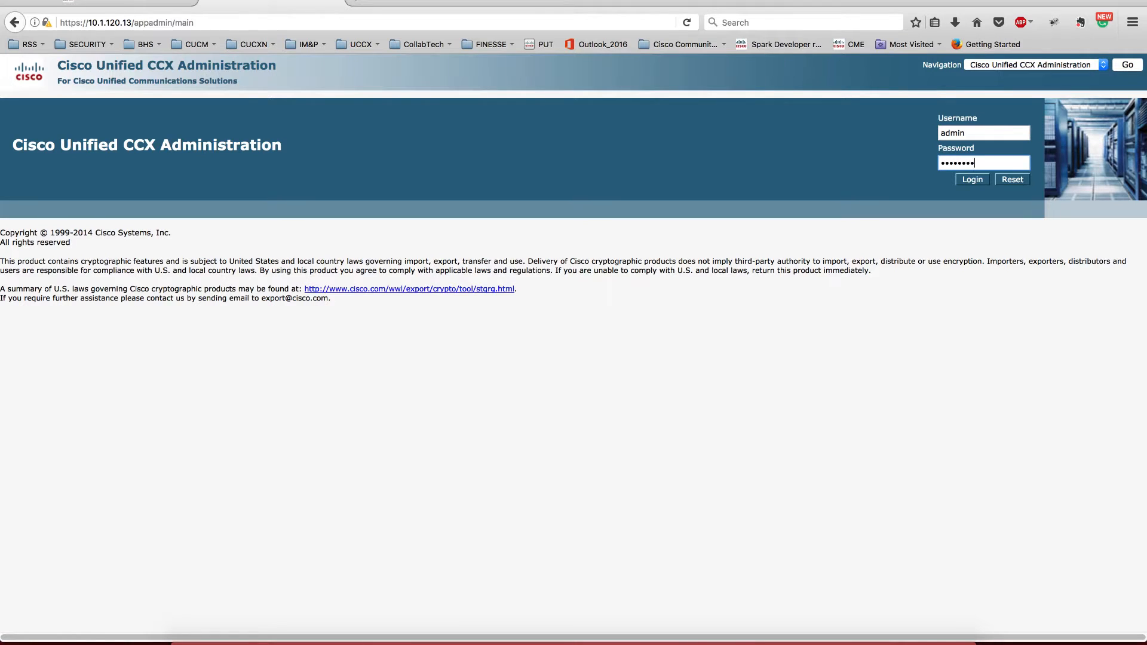
click(972, 179)
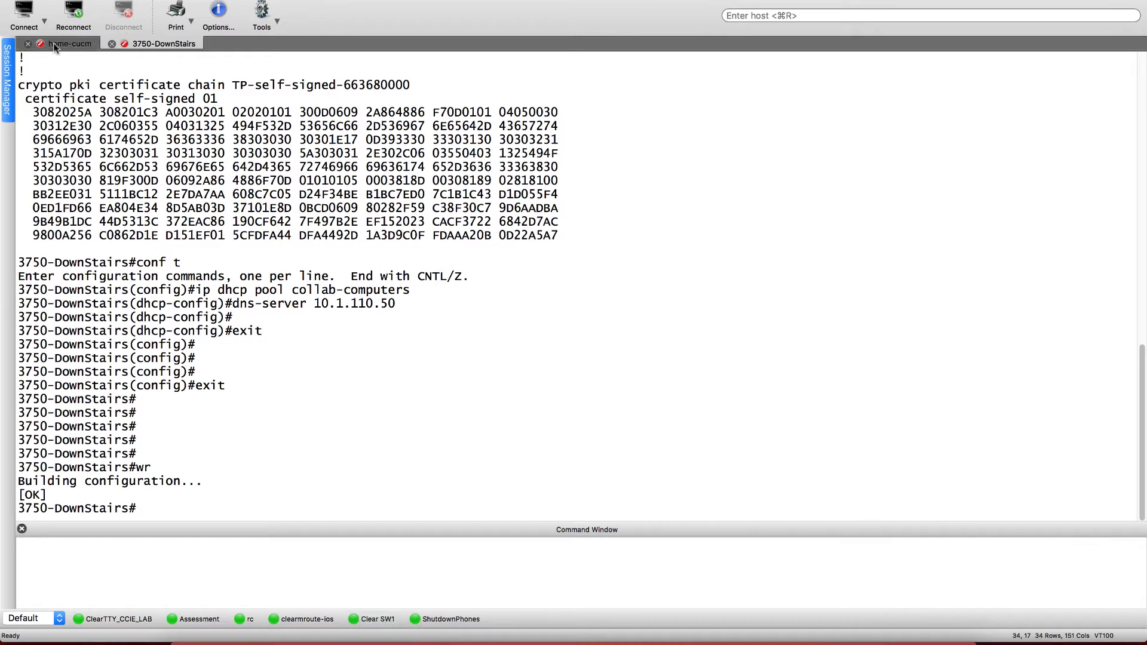
SSH as admin to 10.1.120.13, accepting the host key and entering the password.
click(56, 43)
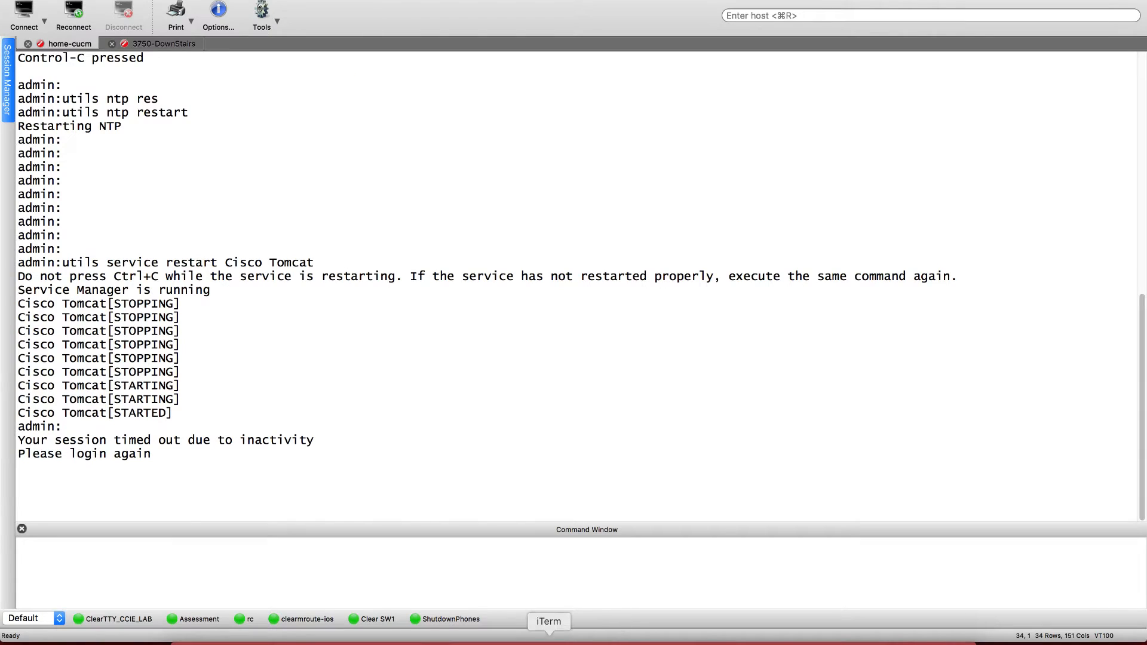
click(548, 621)
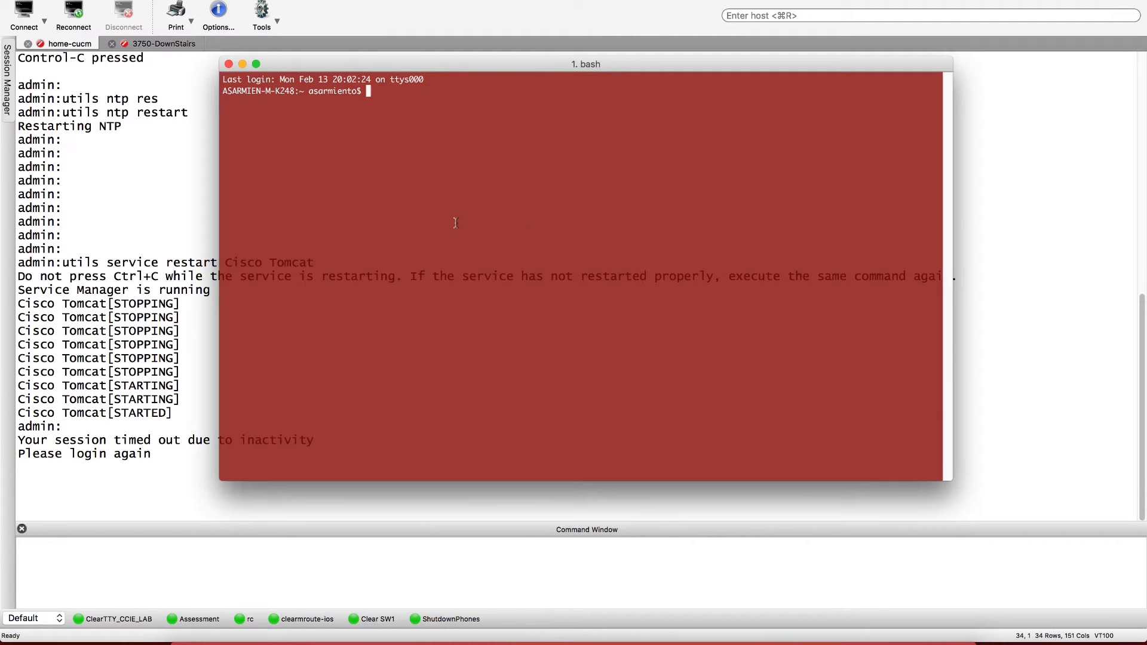
text(ssh)
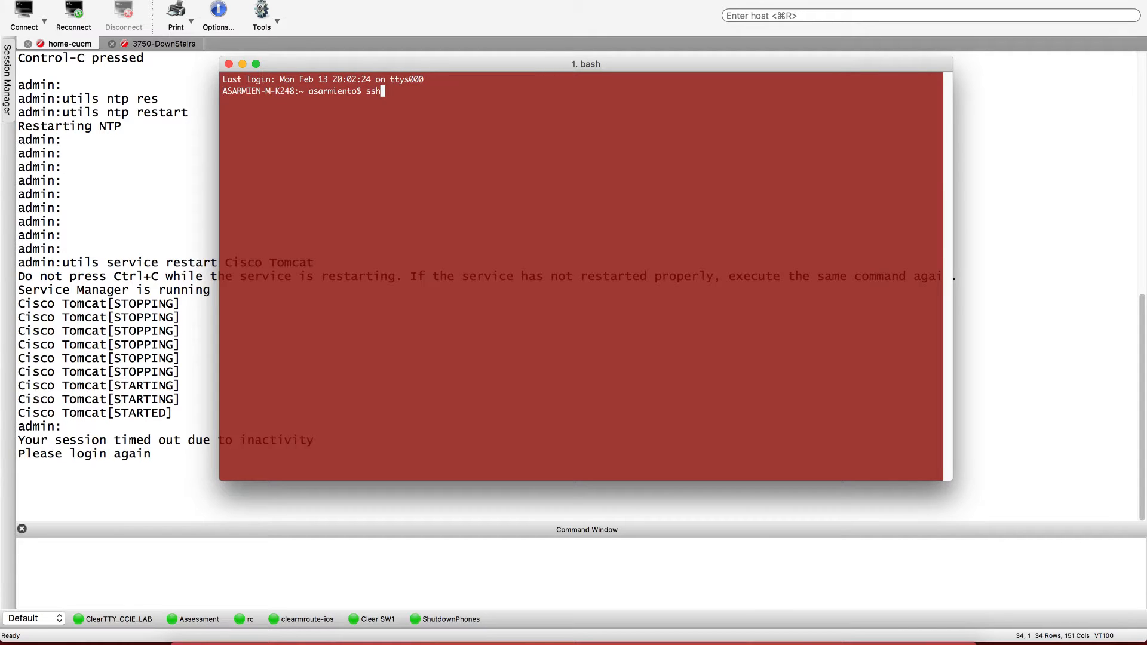
text(admin@)
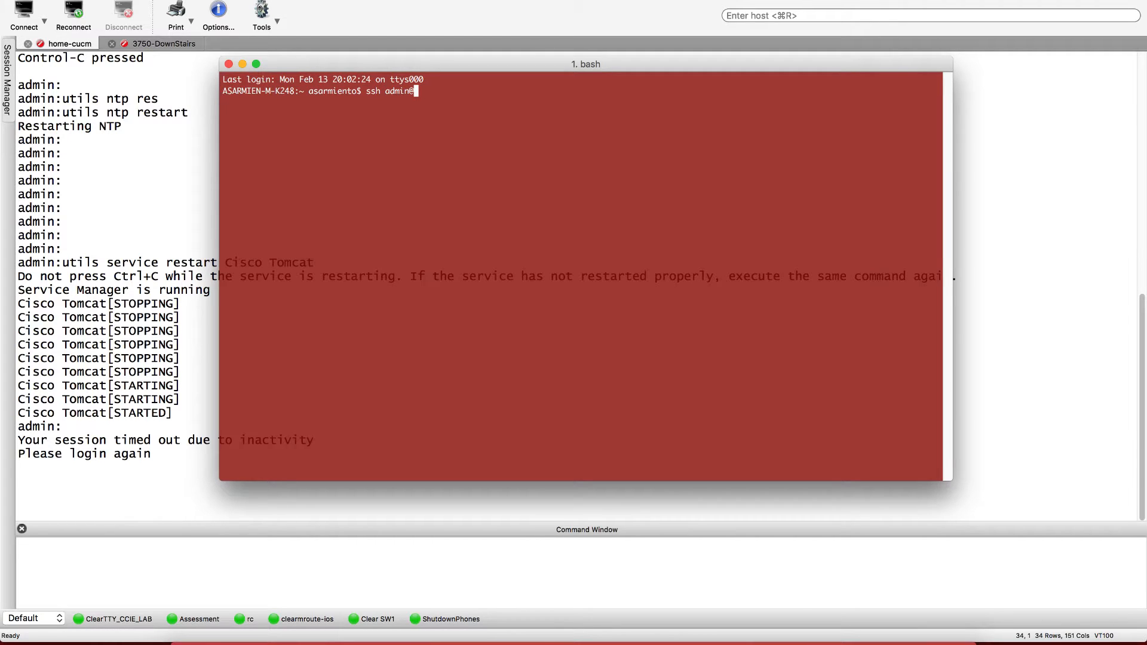
text(10.1.120.)
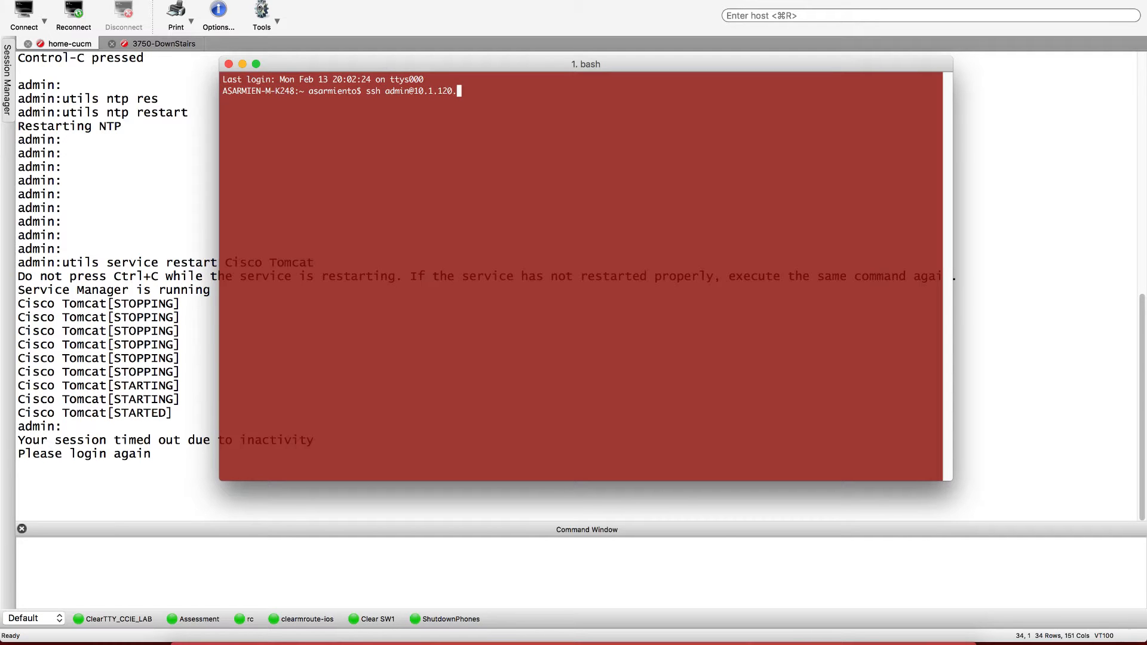
text(13)
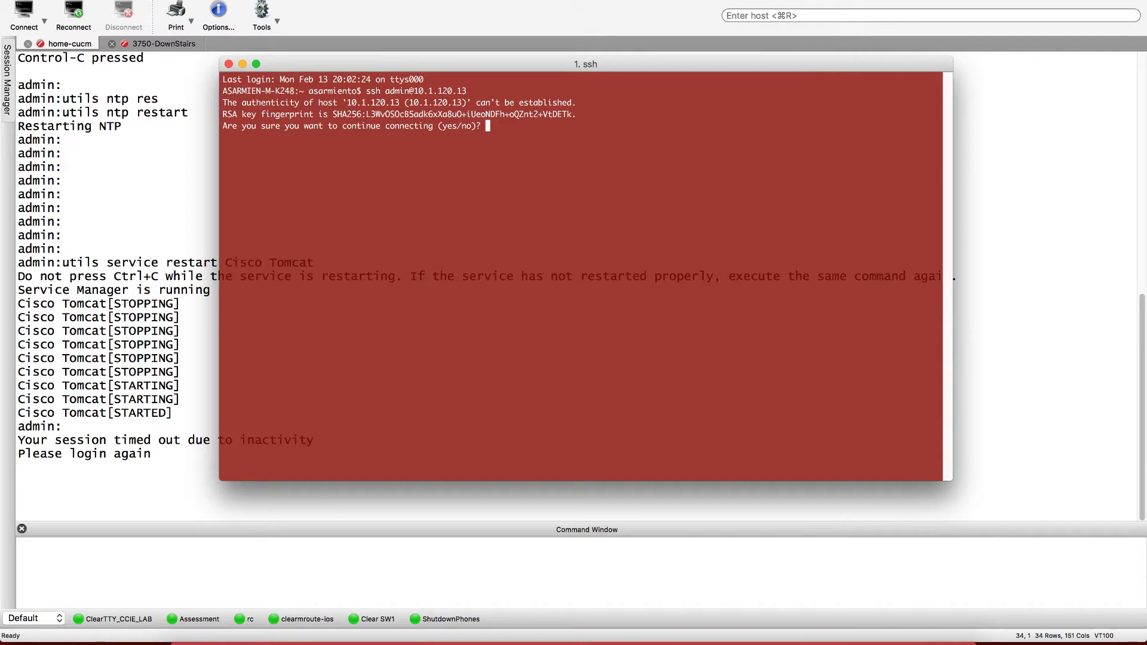
text(yes)
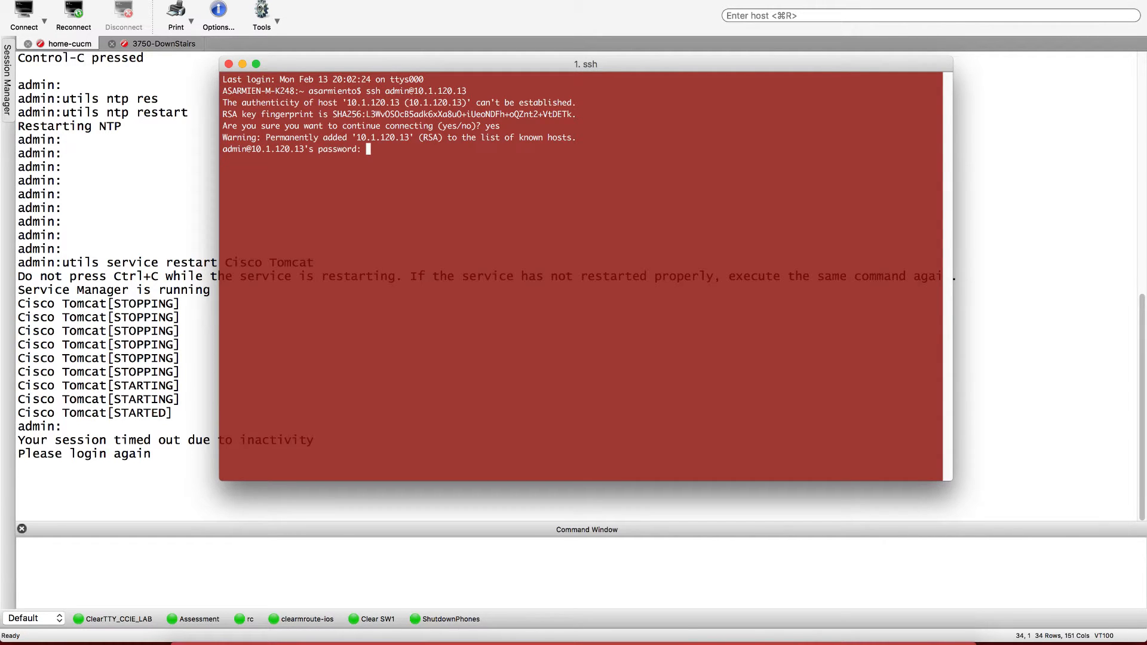
key(enter)
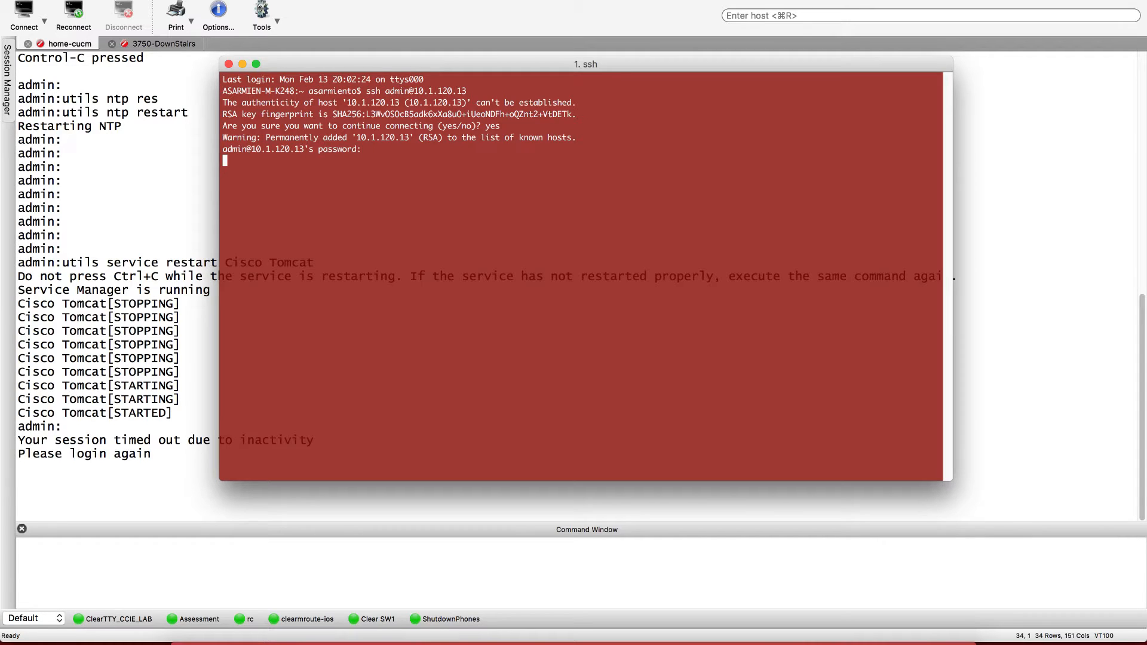
key(Return)
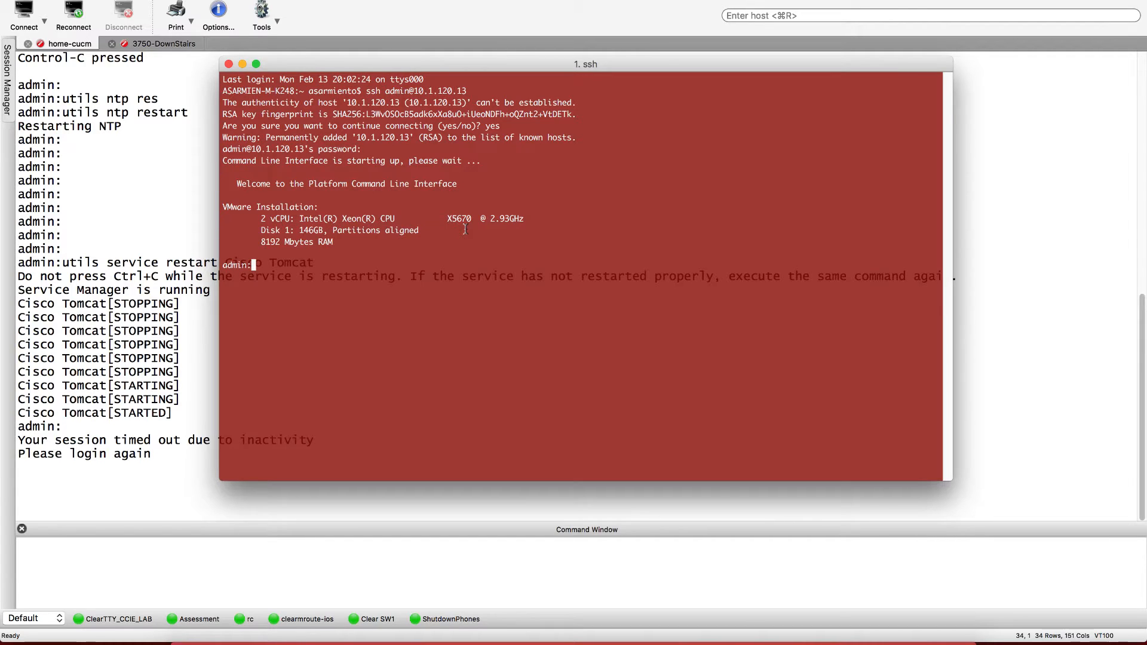
Run 'utils network ping home-cucm' from the UCCX command line.
text(utils network)
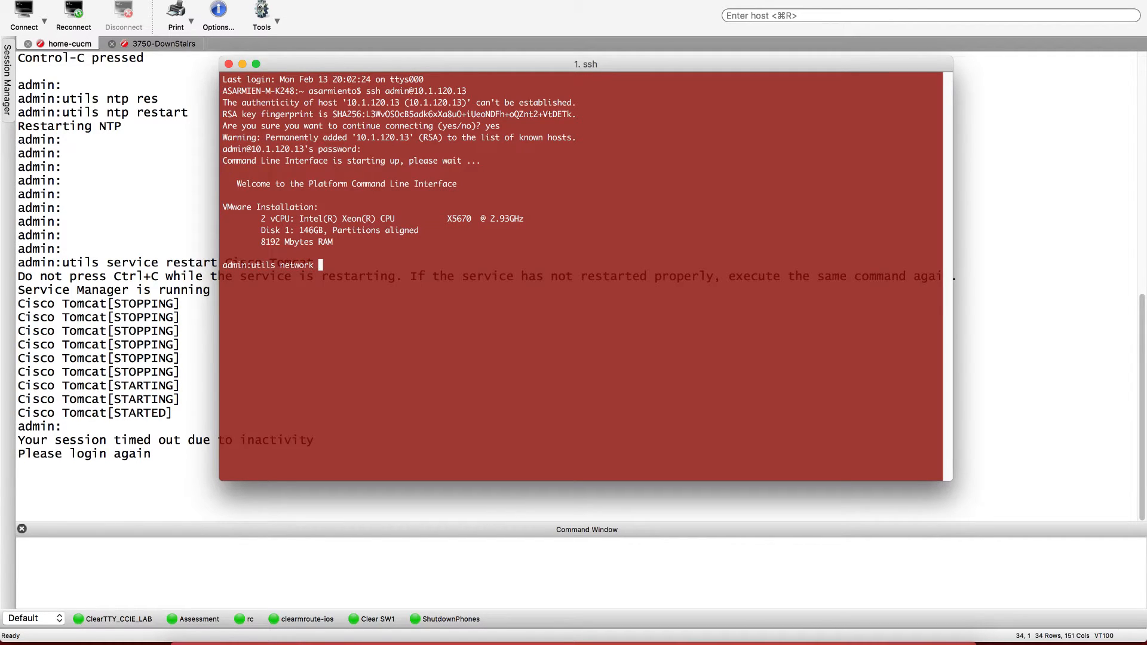
text(ping)
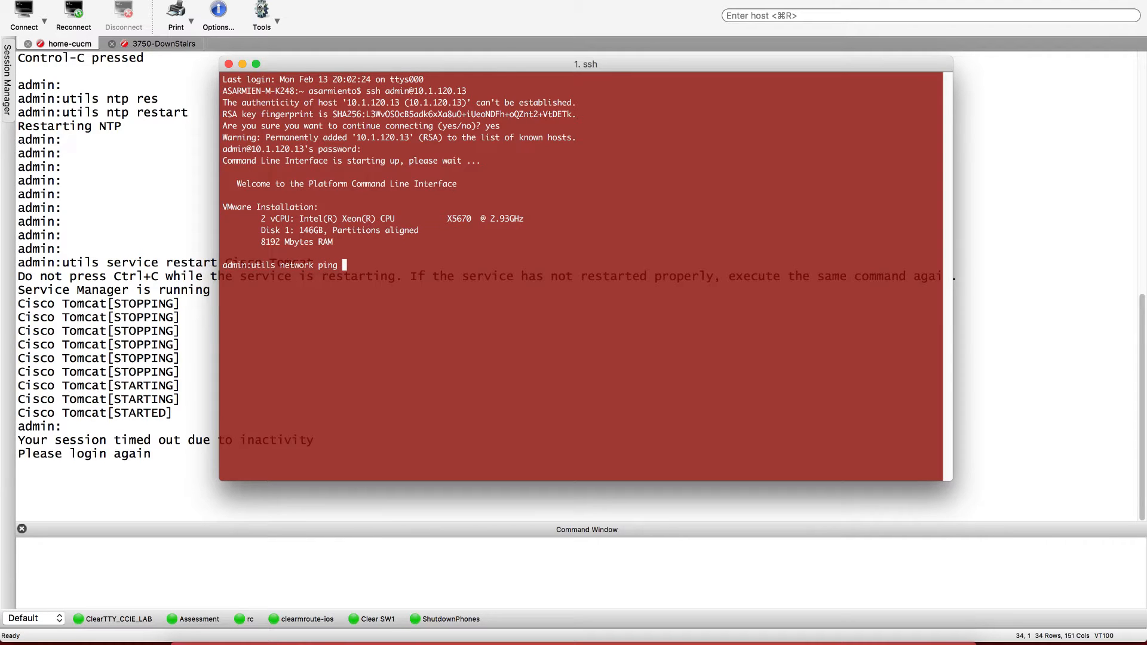
text(home-cucm)
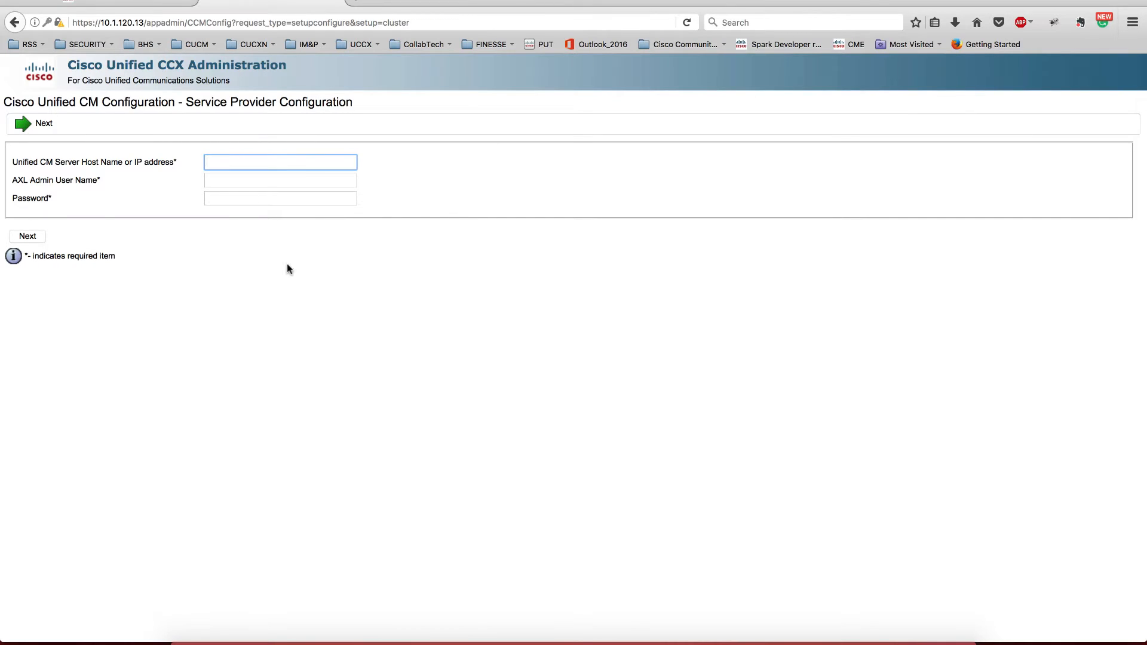
Enter host home-cucm with AXL user admin and its password, then submit.
click(280, 162)
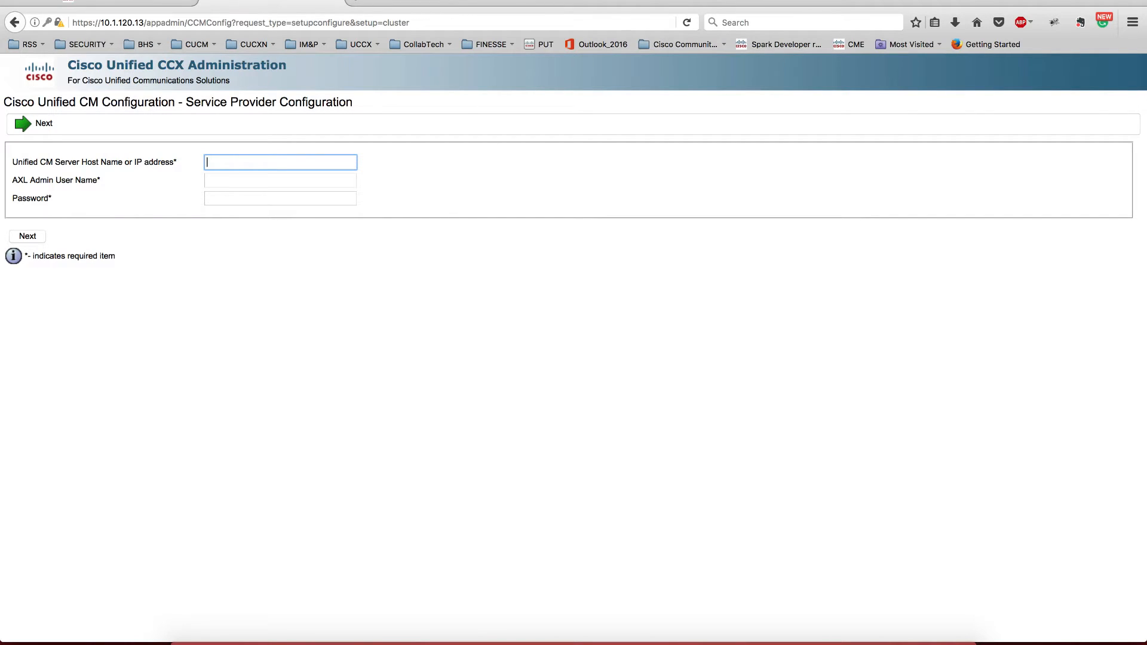
text(home-cucm)
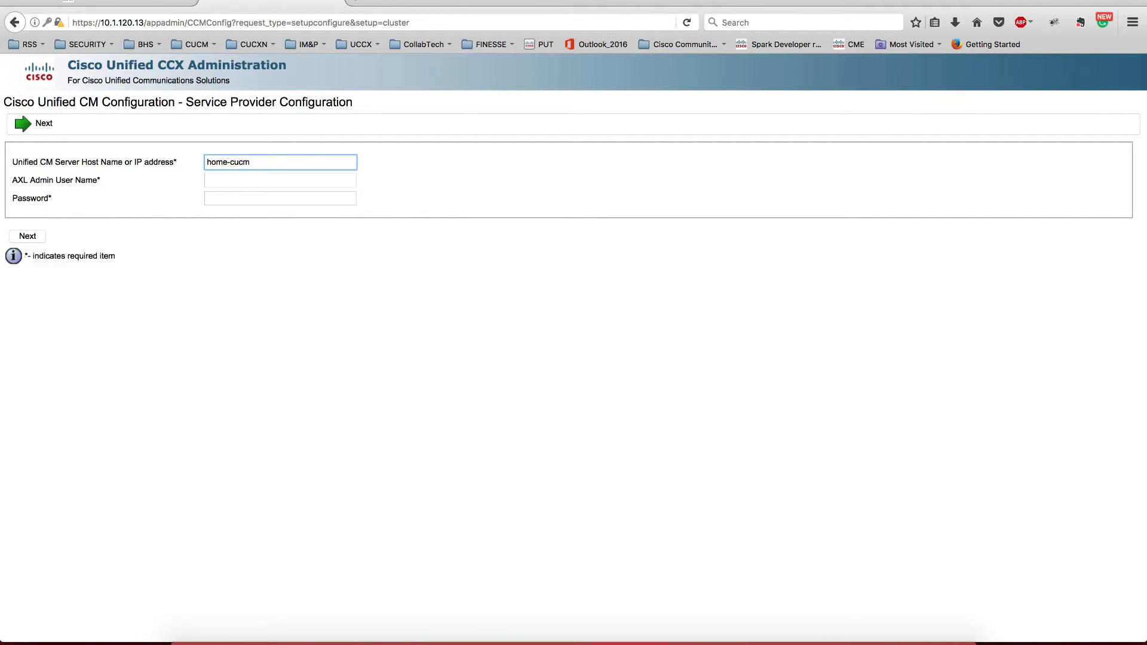
text(.collabengineer.)
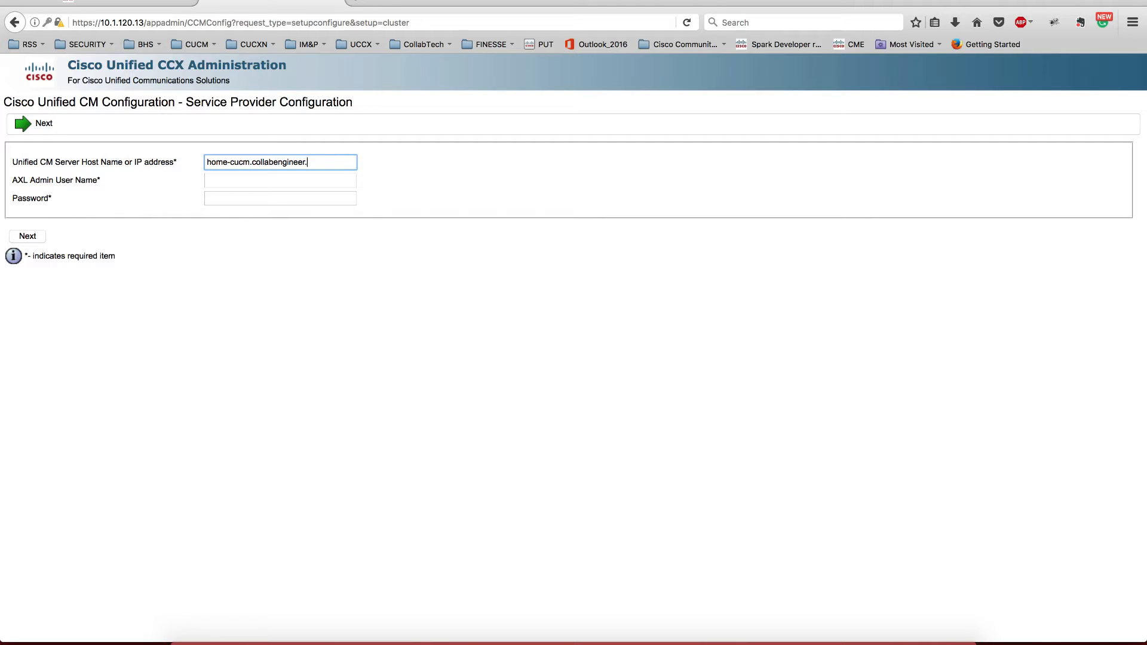
key(Backspace)
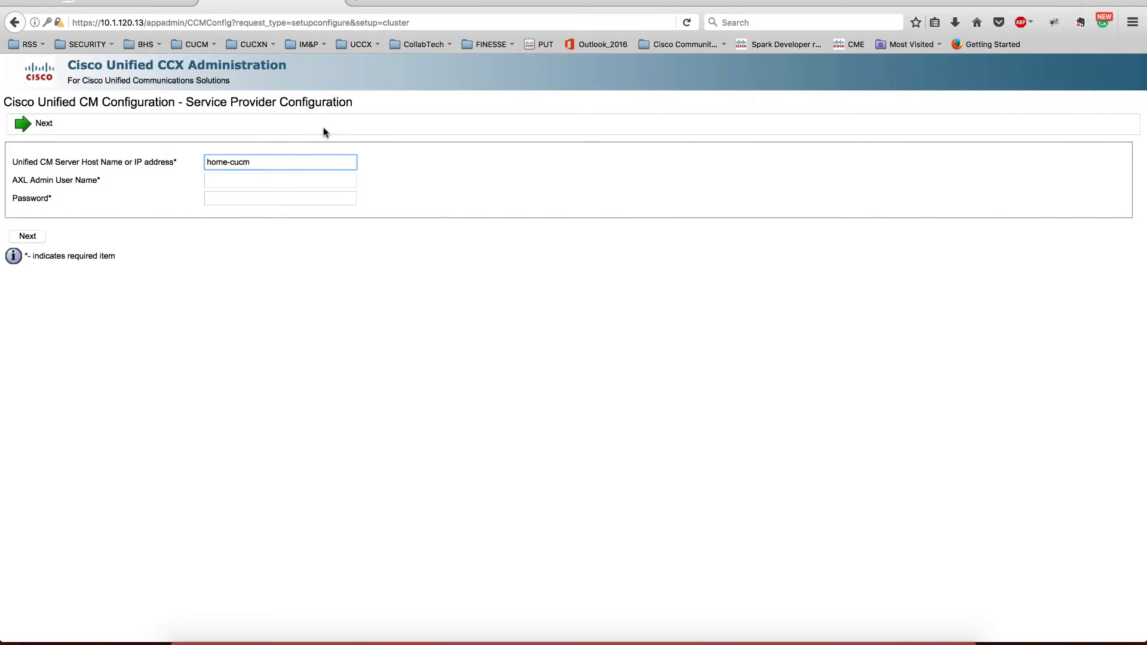
click(280, 180)
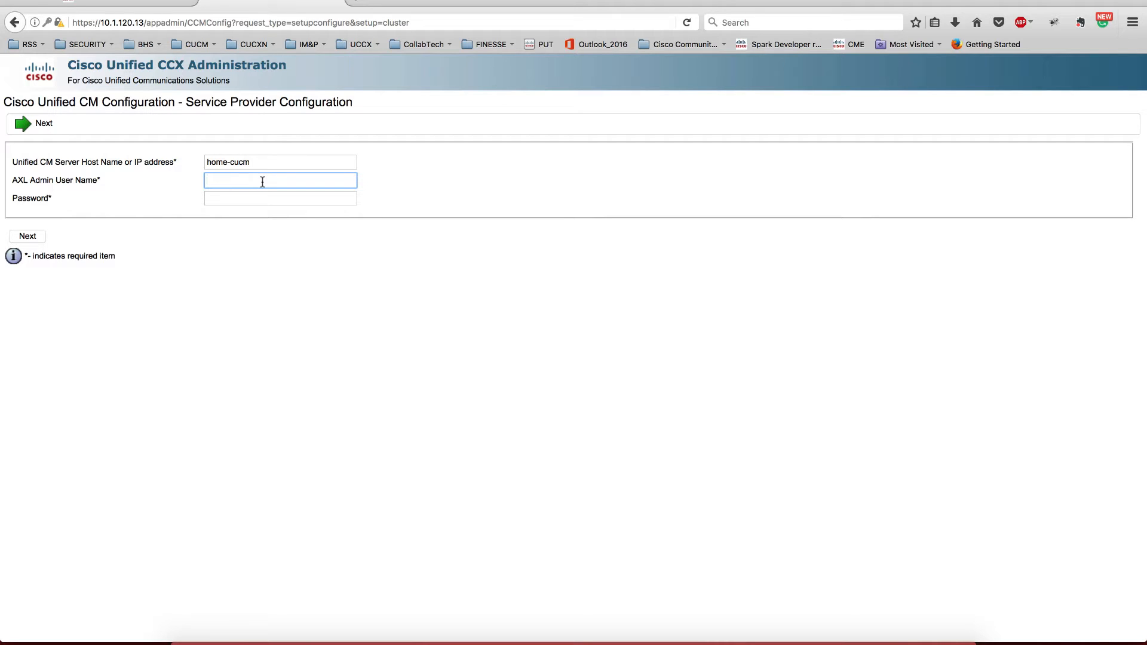
click(280, 180)
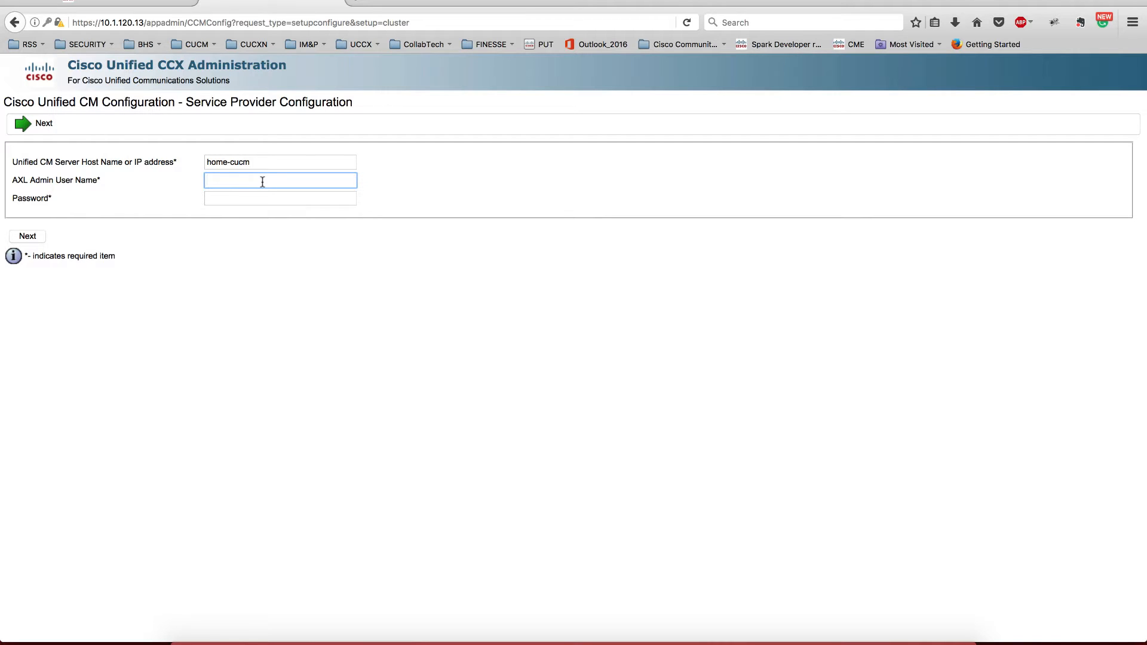
click(279, 180)
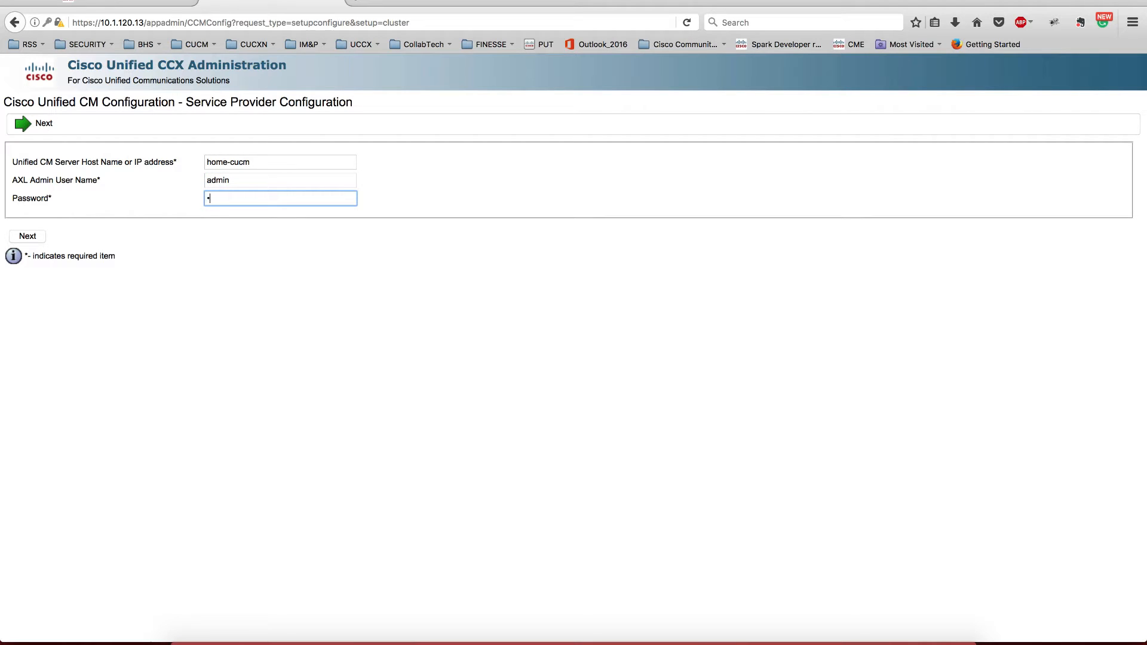
text(password)
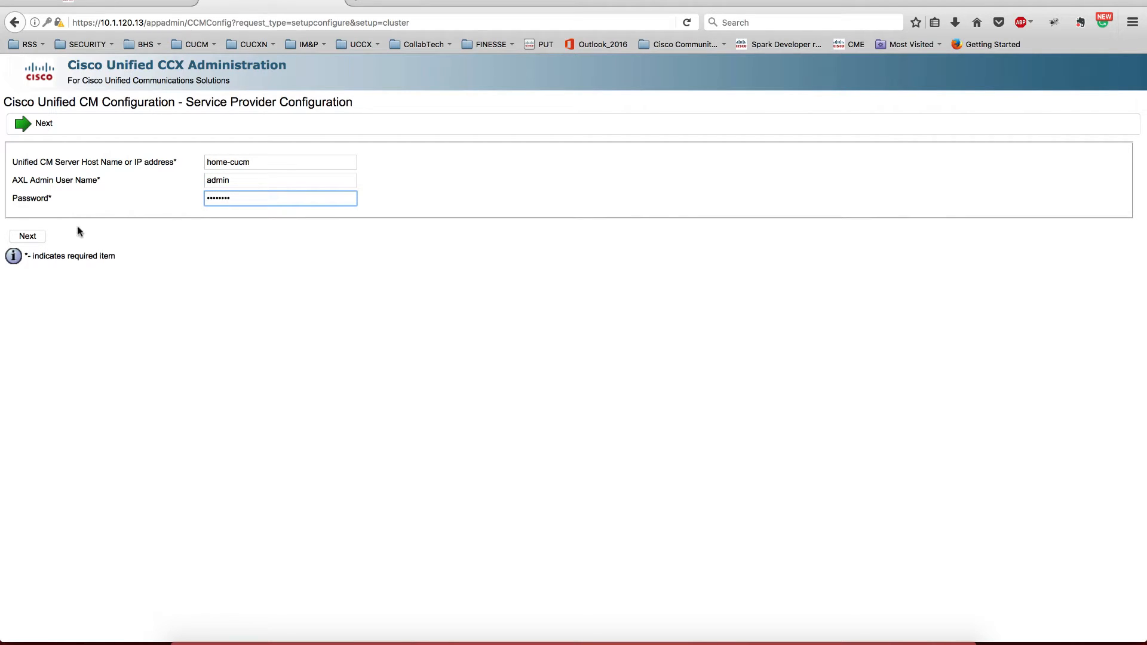
click(26, 236)
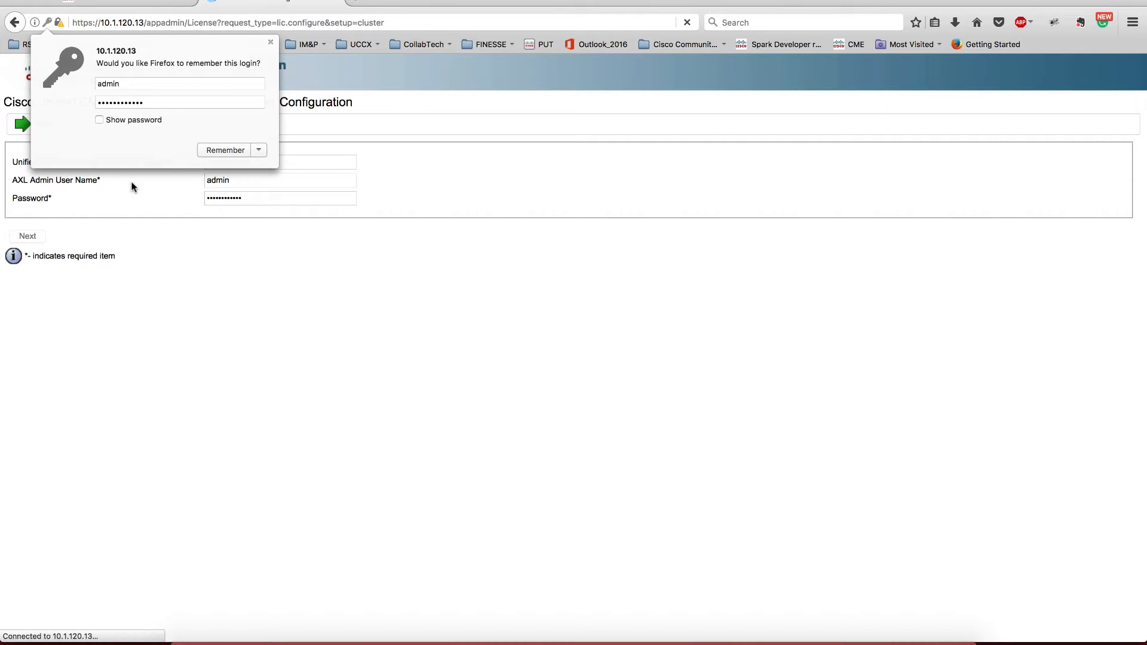
Dismiss the save-login prompt, accept the 60-day Premium demo license, and continue past validation.
click(26, 235)
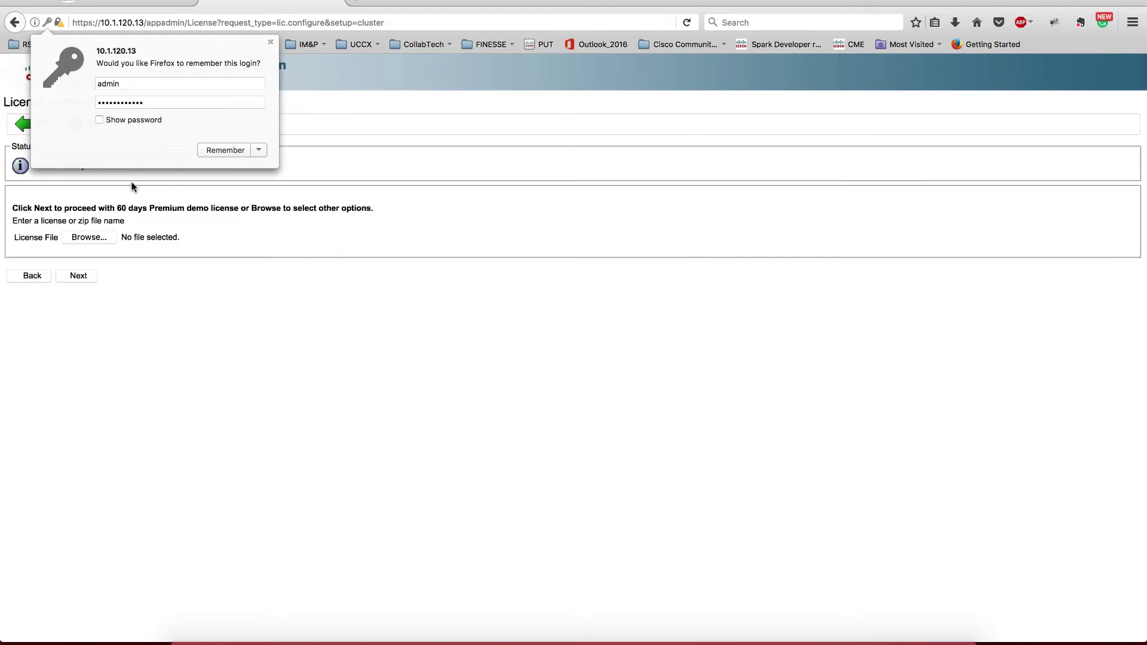
mouse_move(269, 41)
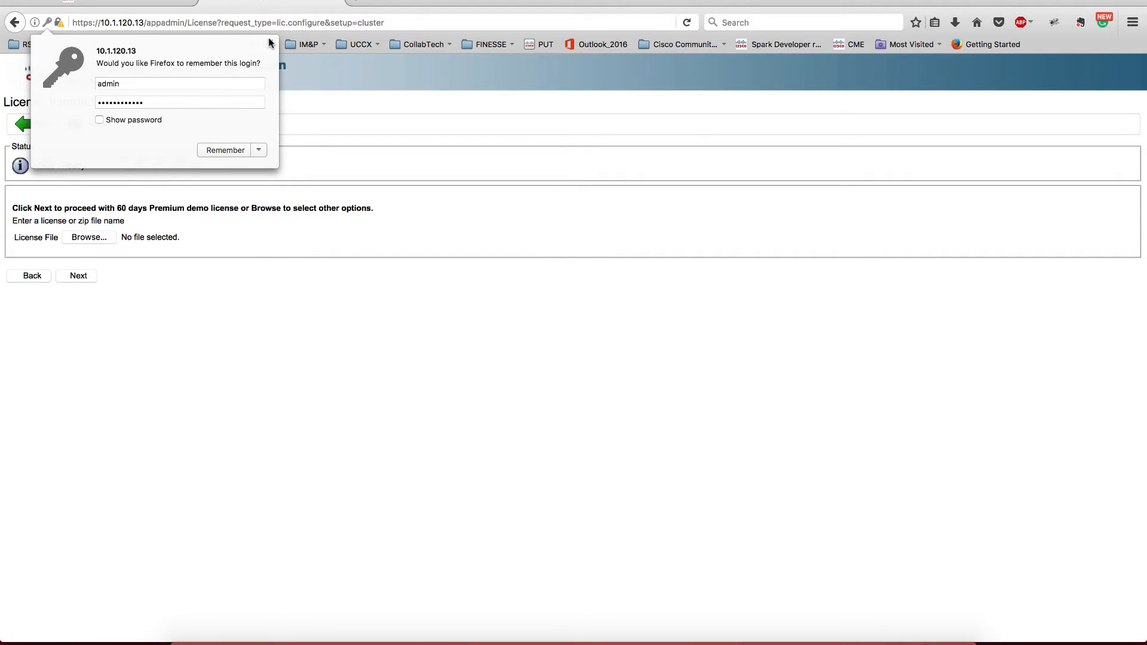
click(270, 40)
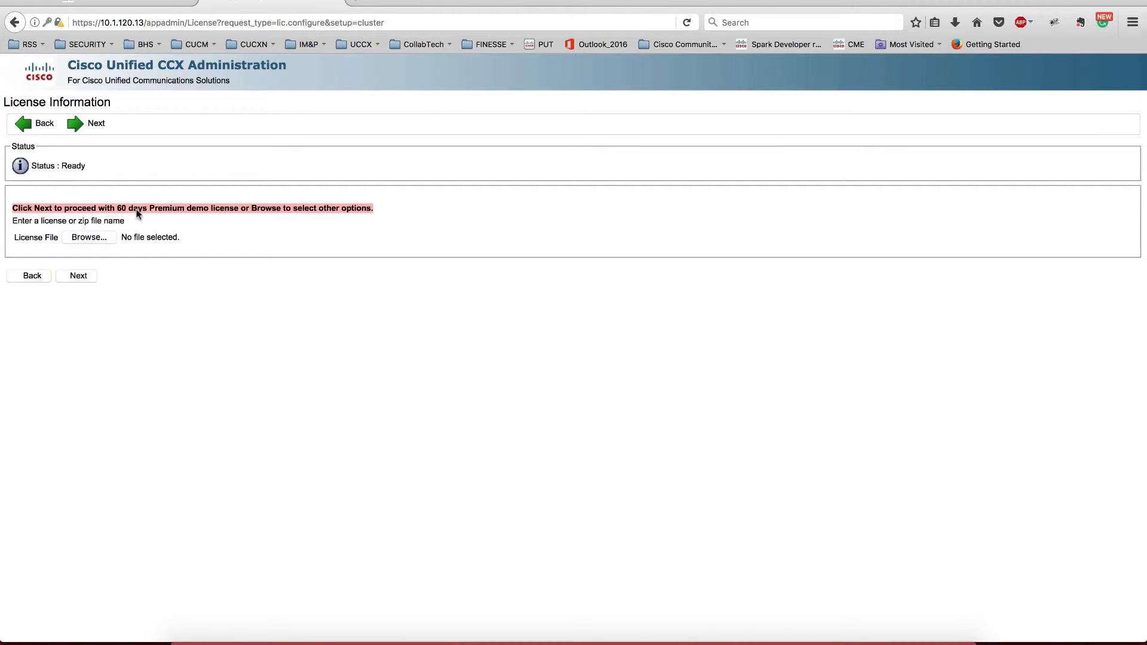
mouse_move(170, 277)
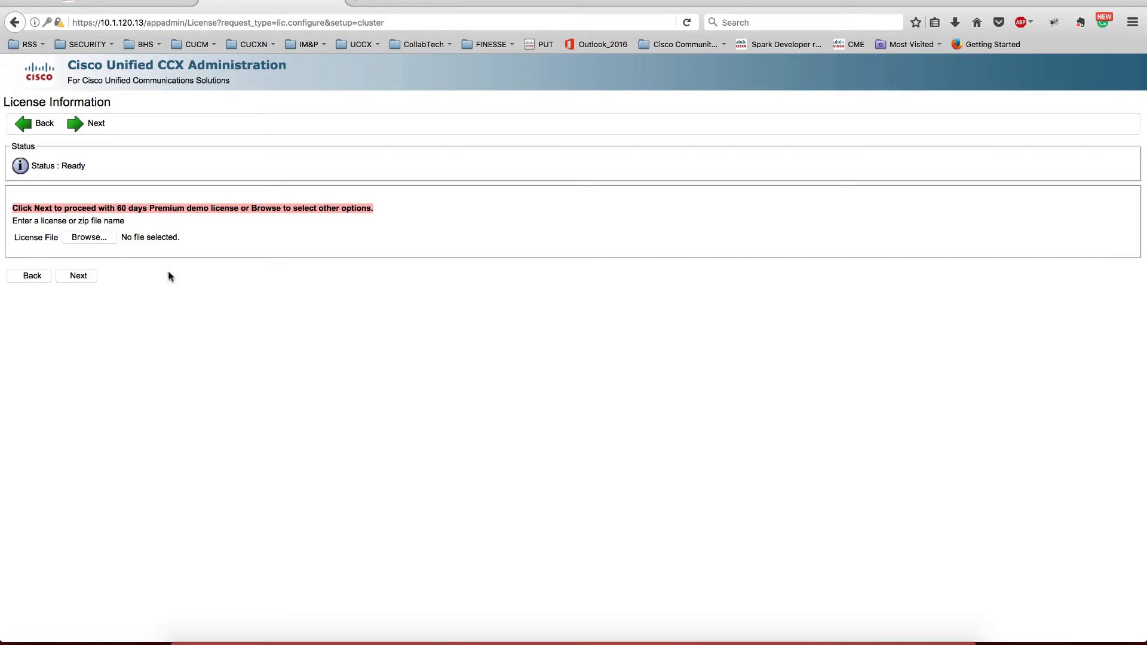
mouse_move(71, 277)
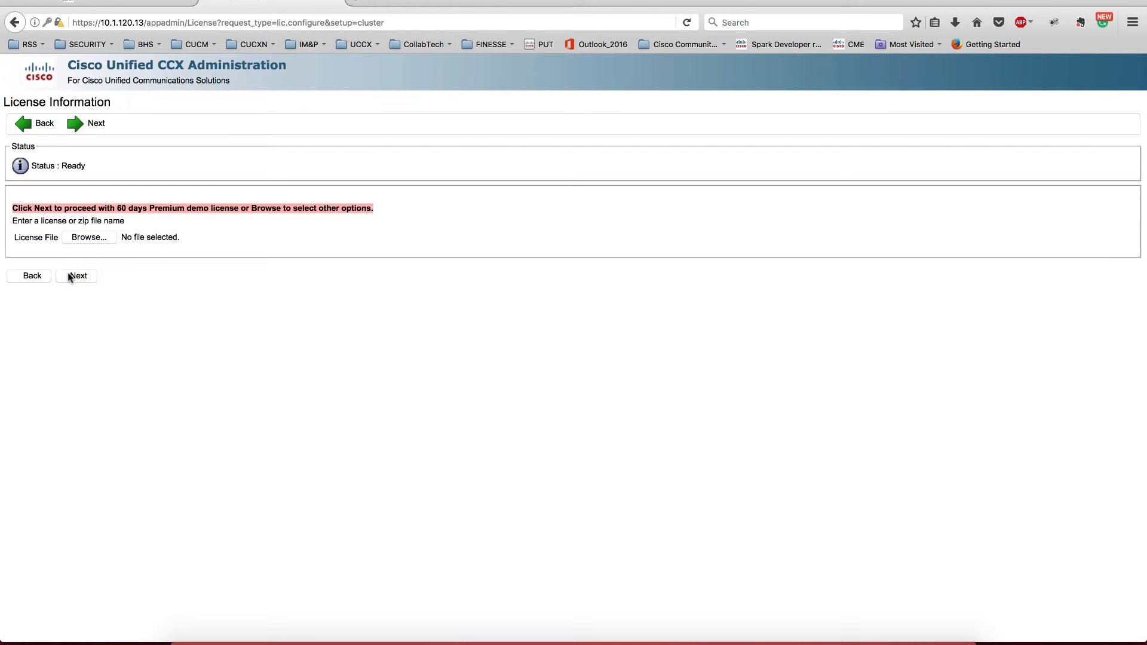
click(77, 276)
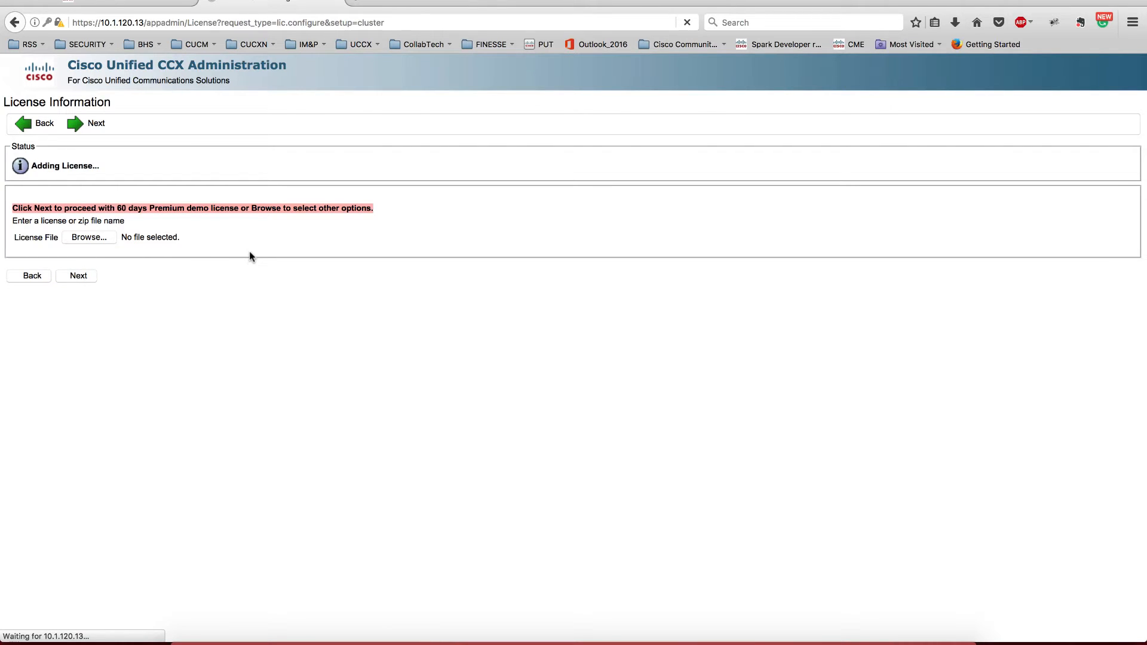
mouse_move(320, 254)
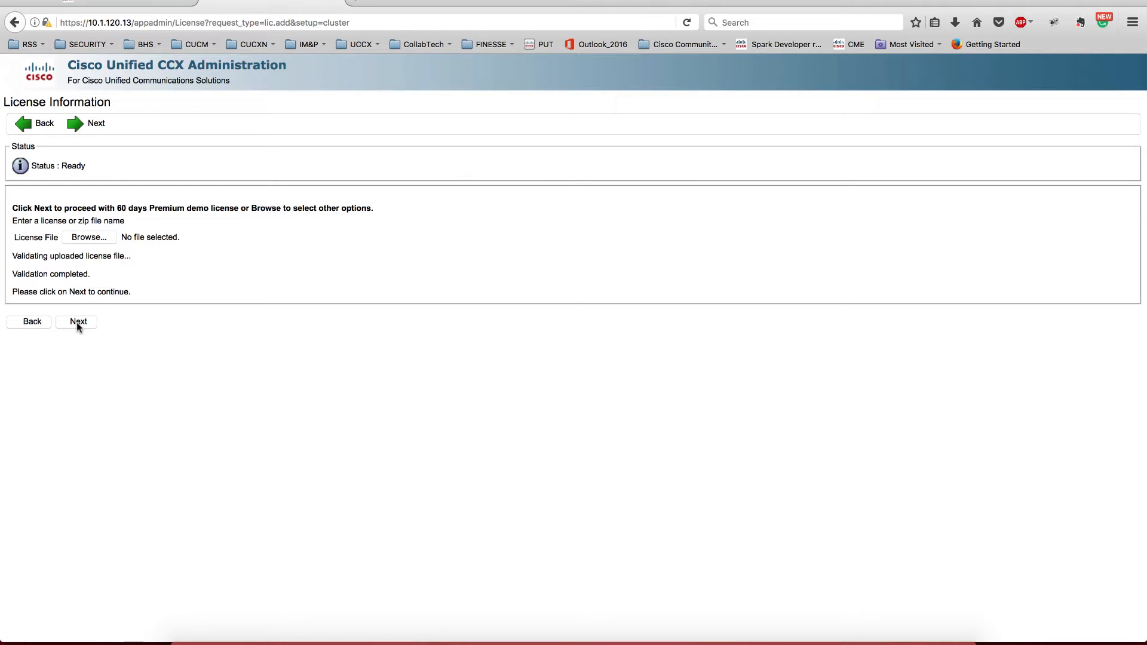
click(76, 322)
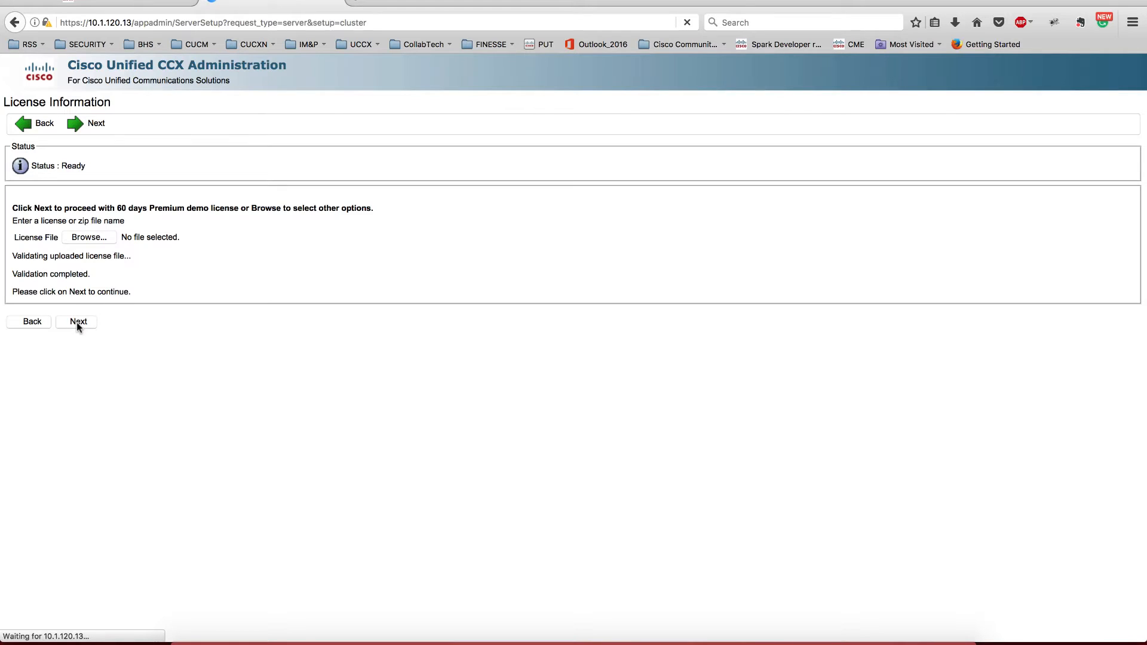
Wait for all CCX components to show Activated, then proceed to Publisher Activation.
click(76, 321)
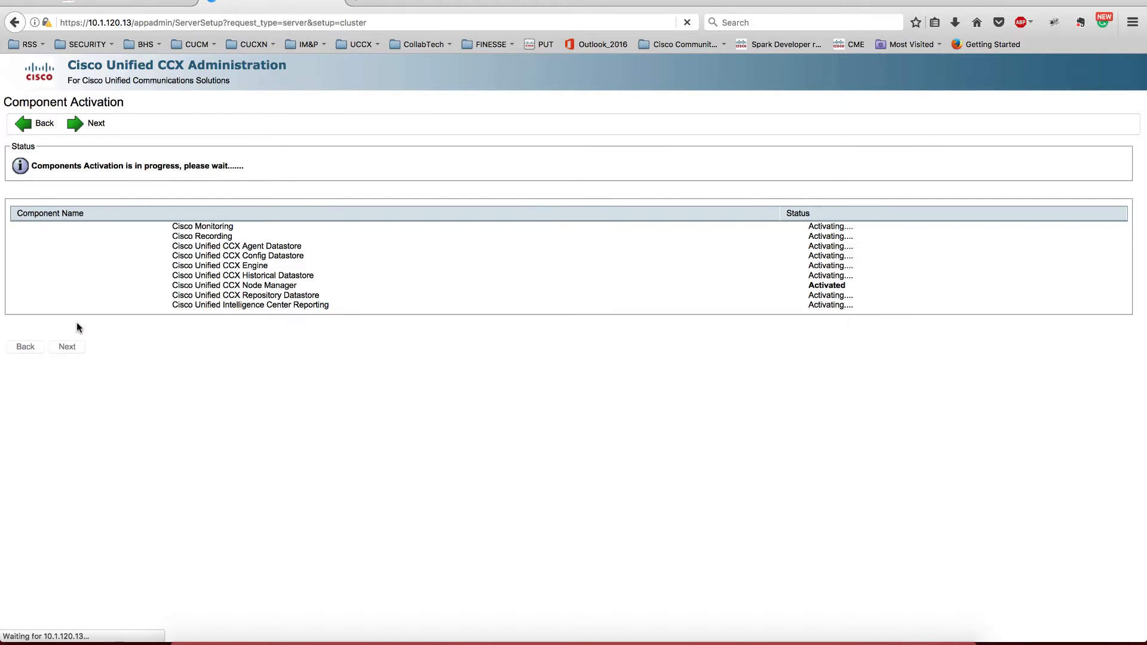
mouse_move(154, 11)
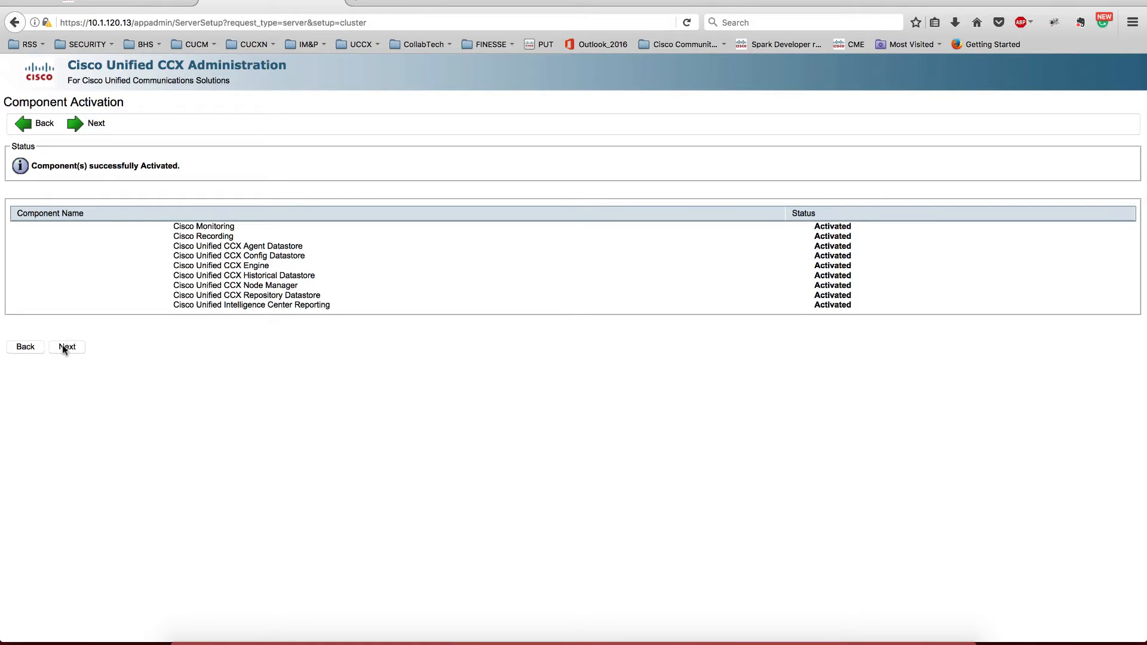
mouse_move(85, 338)
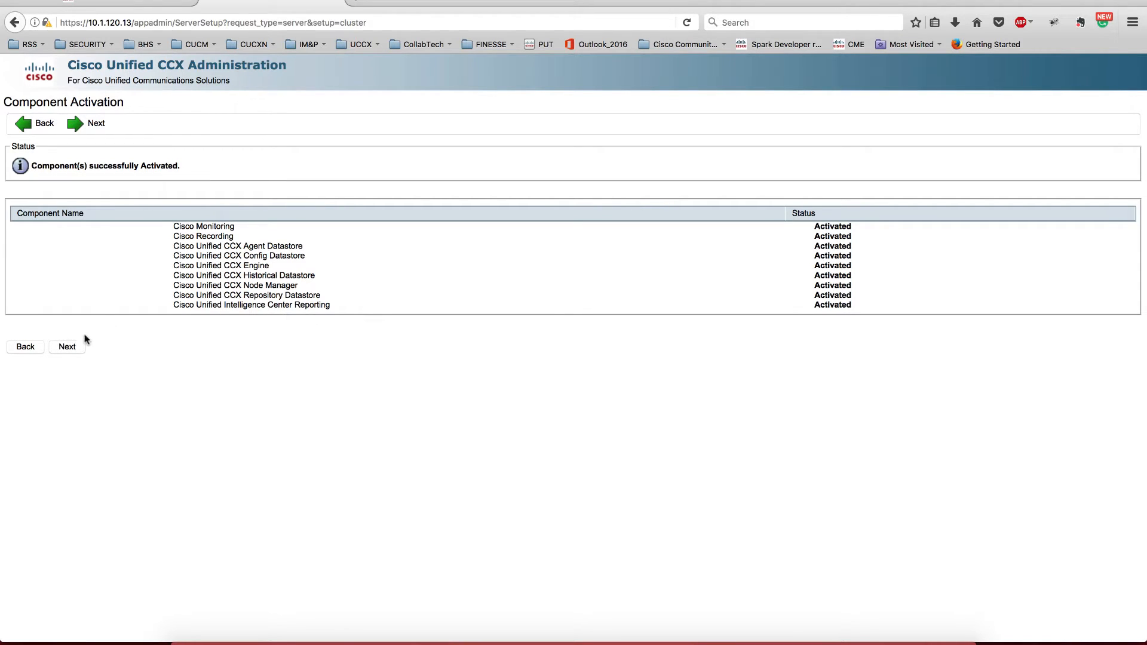
click(67, 347)
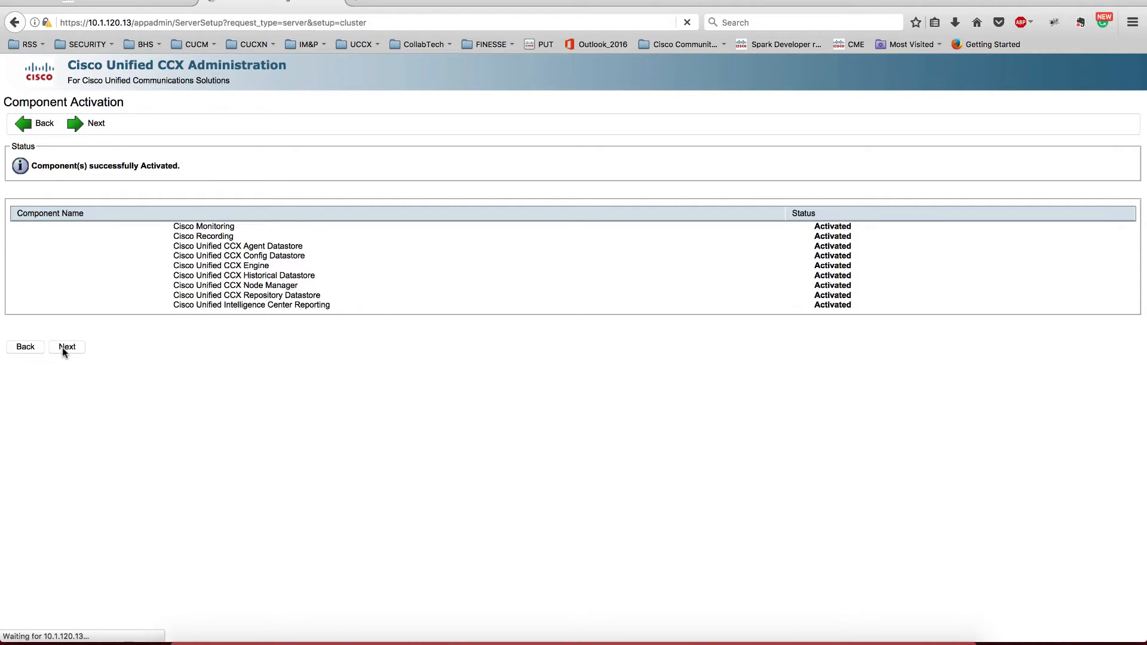
click(67, 347)
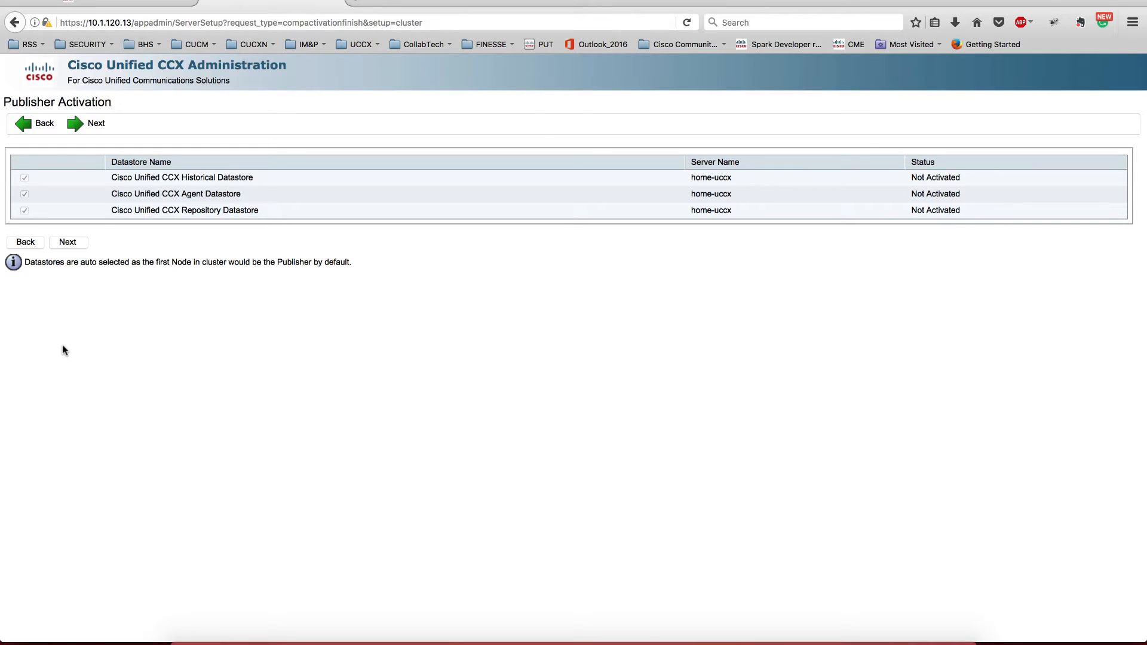
mouse_move(202, 197)
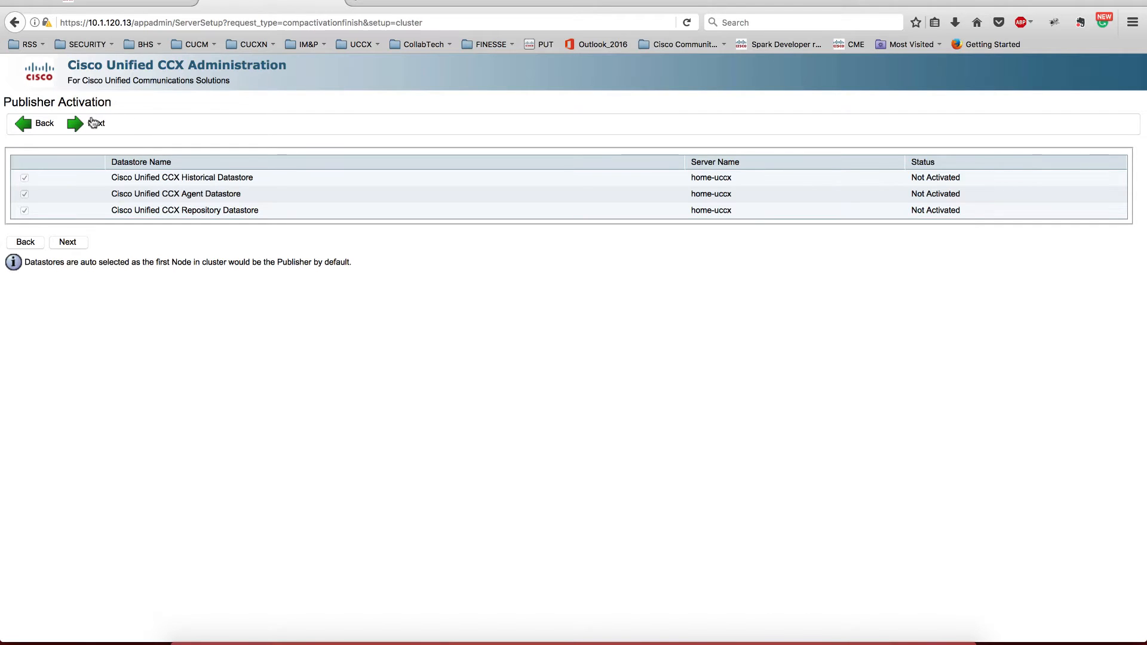
Keep the three auto-selected home-uccx datastores and proceed to Unified CM Configuration.
click(86, 124)
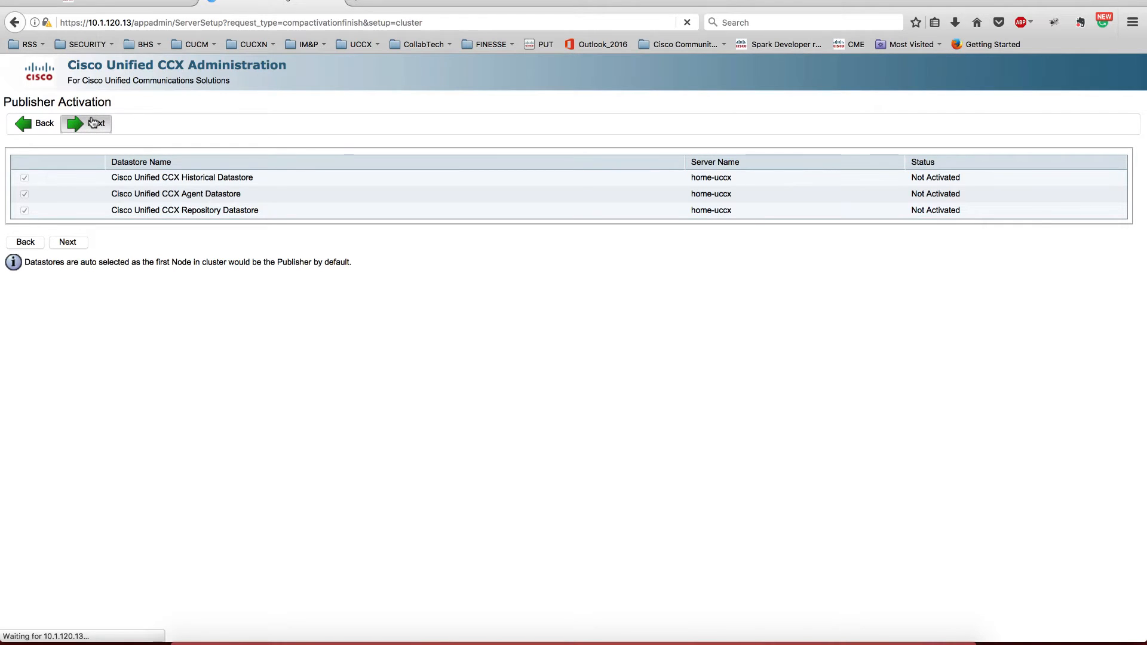
click(85, 124)
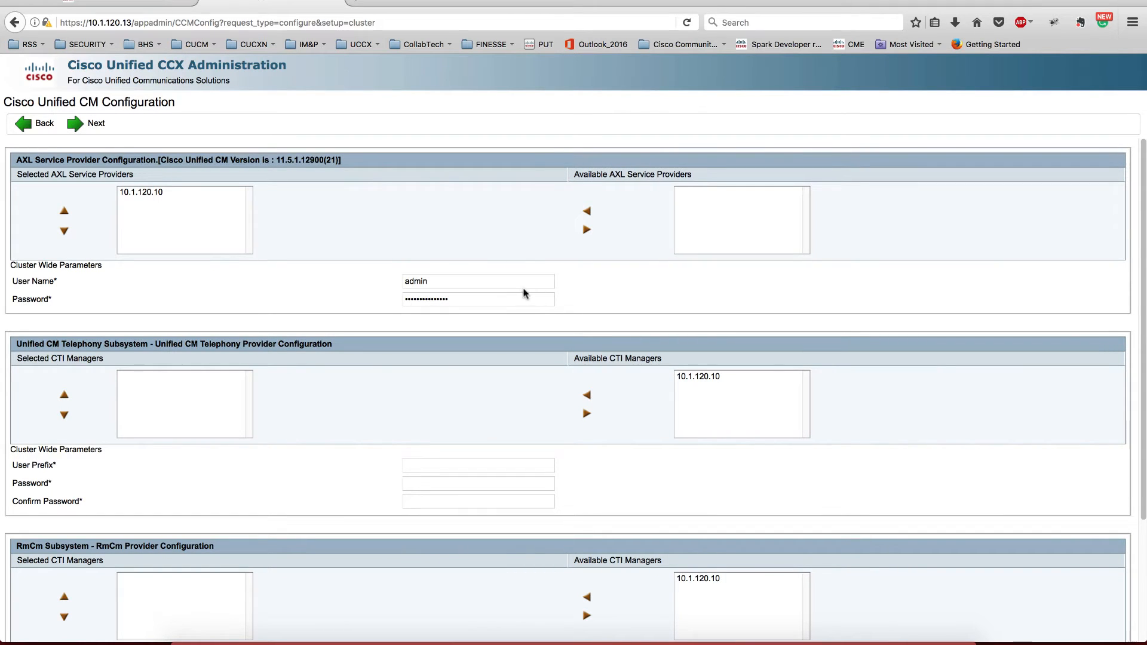
mouse_move(187, 230)
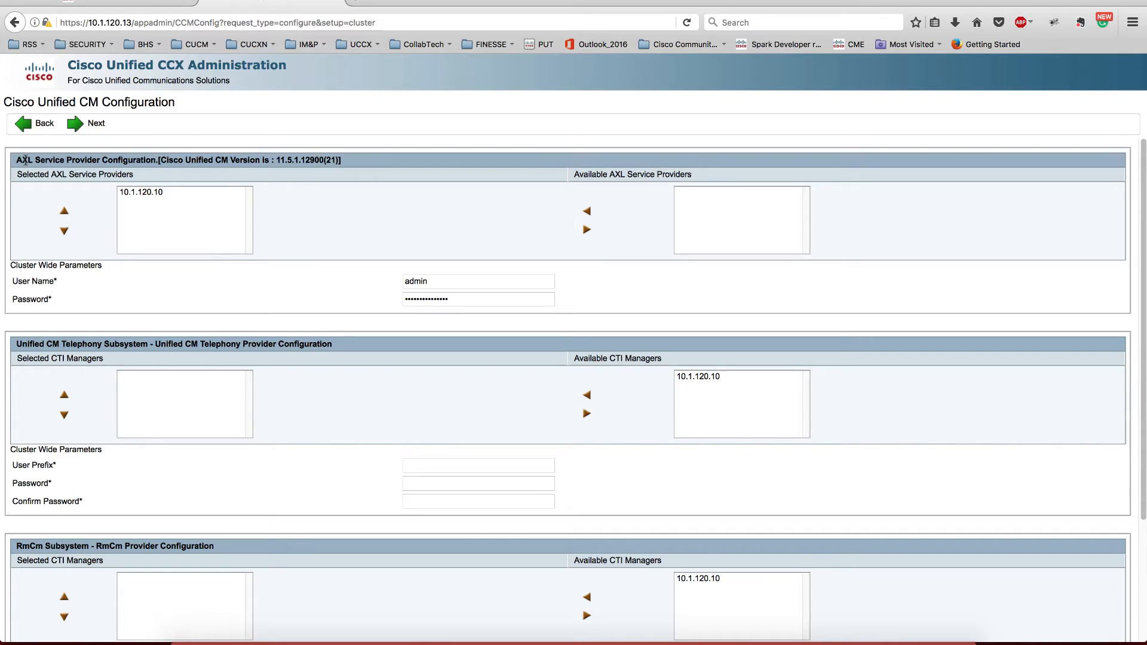
mouse_move(268, 240)
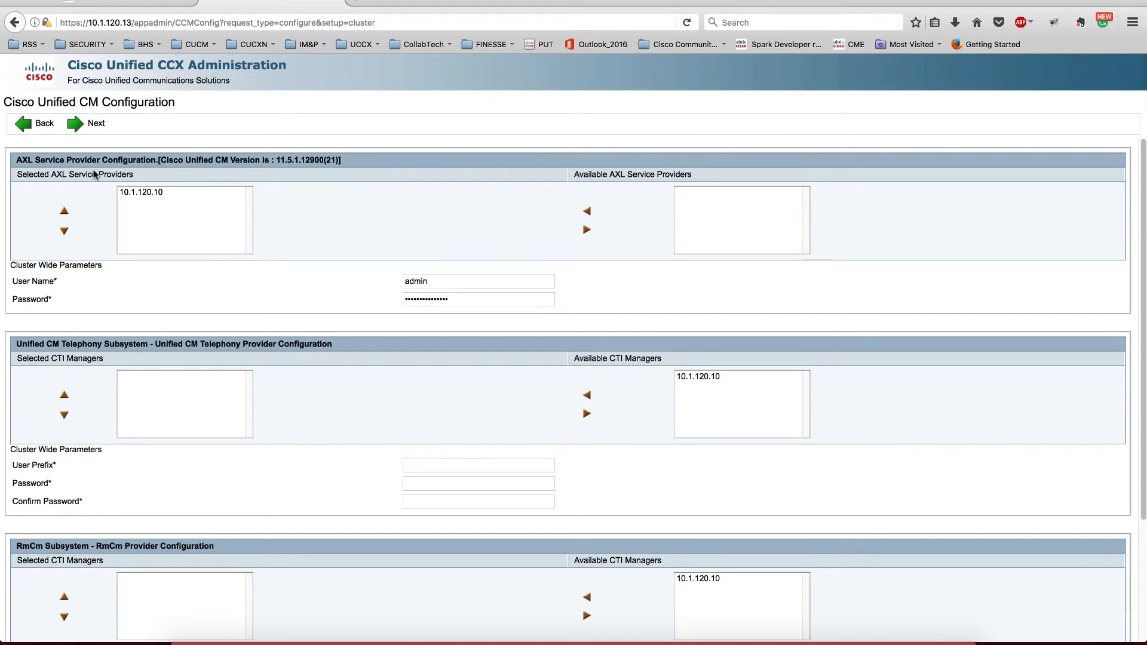
mouse_move(168, 197)
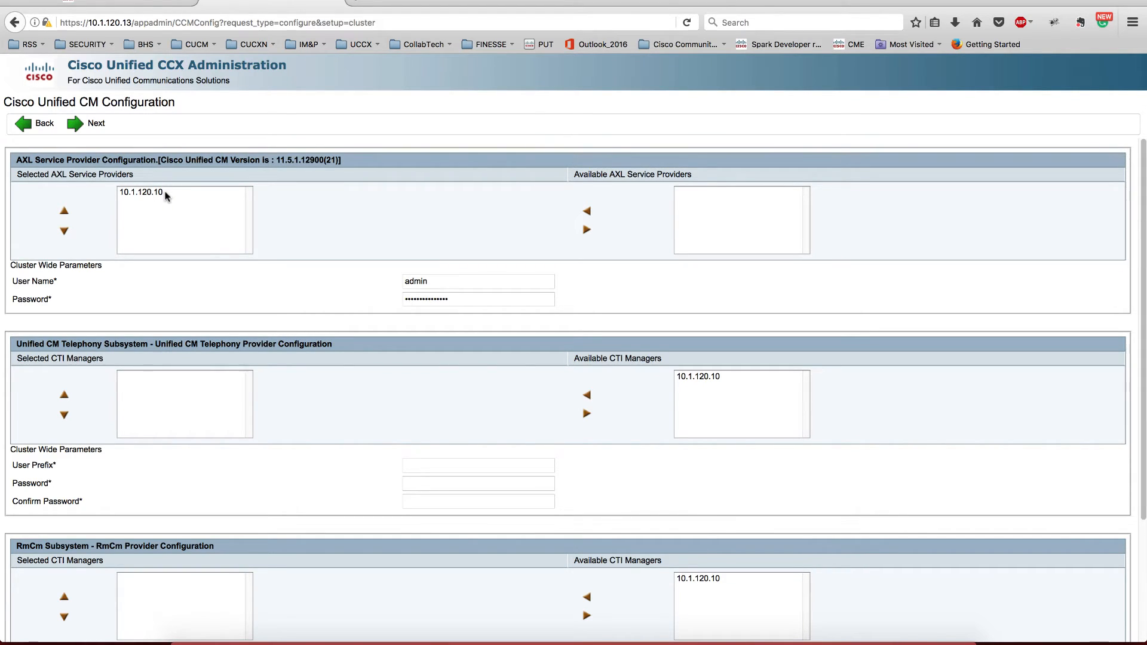
mouse_move(255, 338)
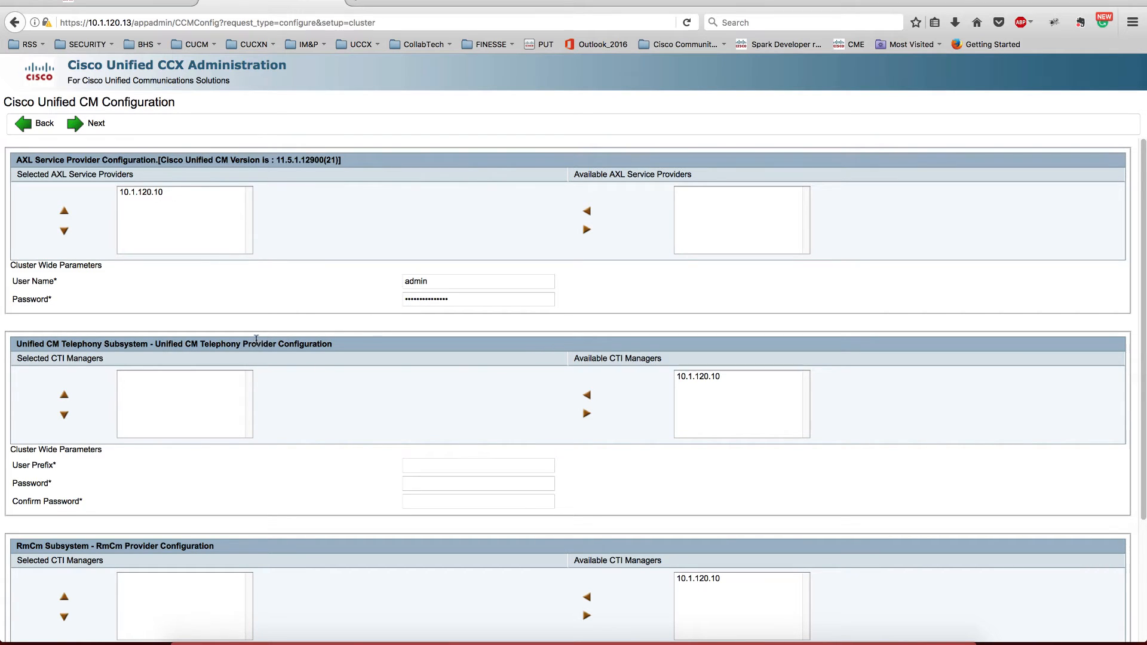
scroll(down, 3)
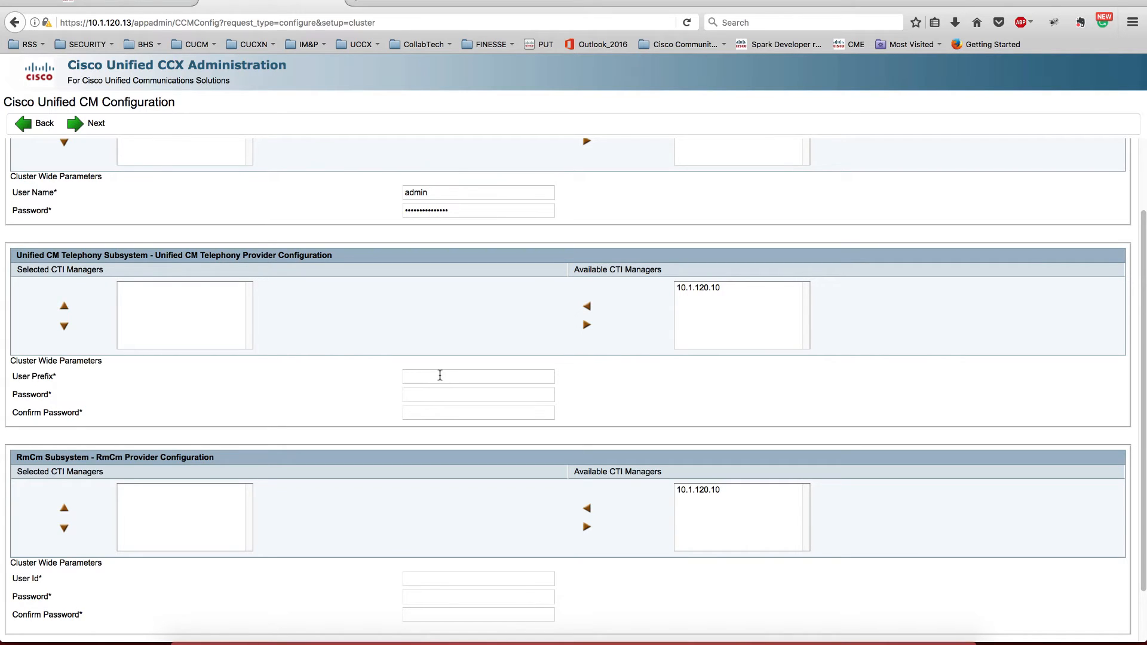
mouse_move(433, 384)
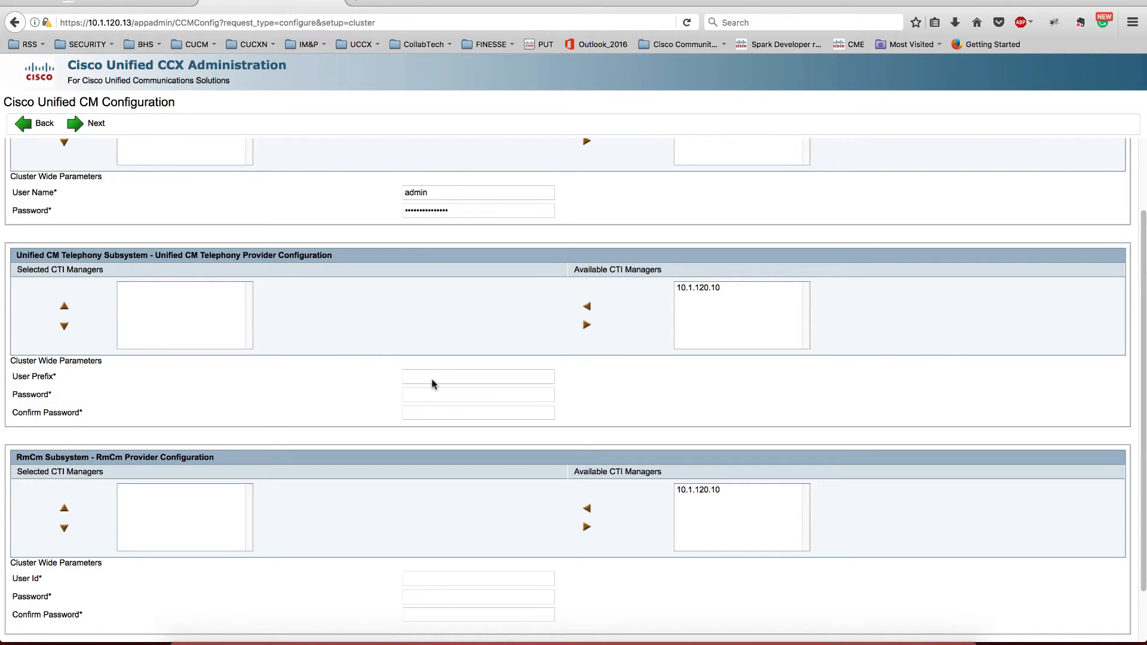
scroll(down, 3)
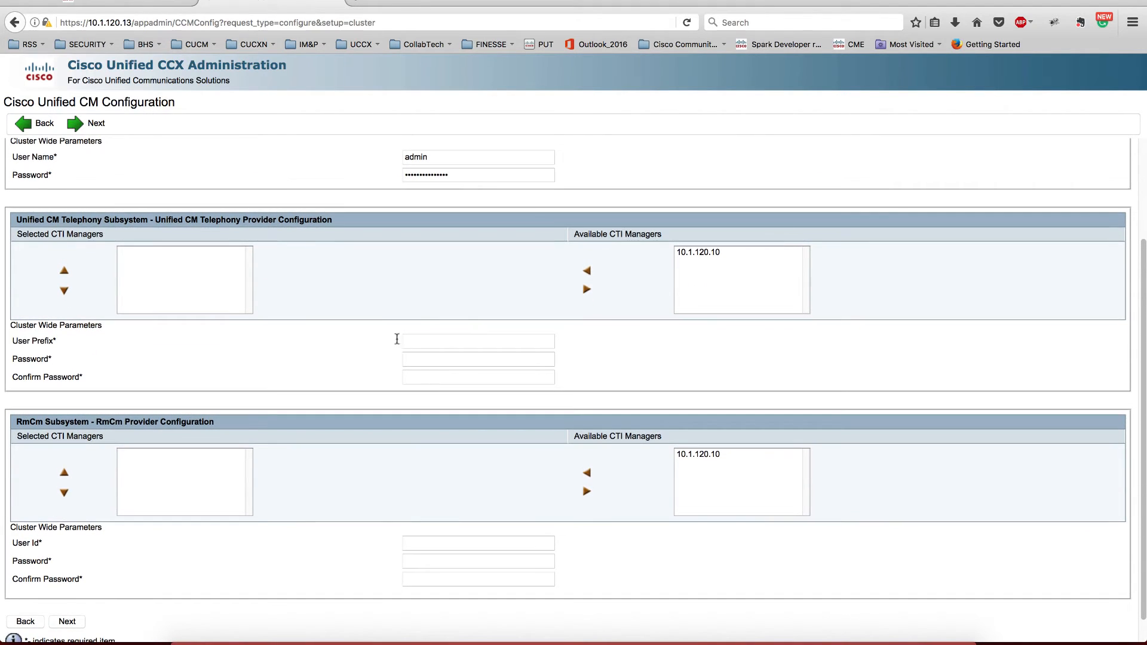
mouse_move(380, 281)
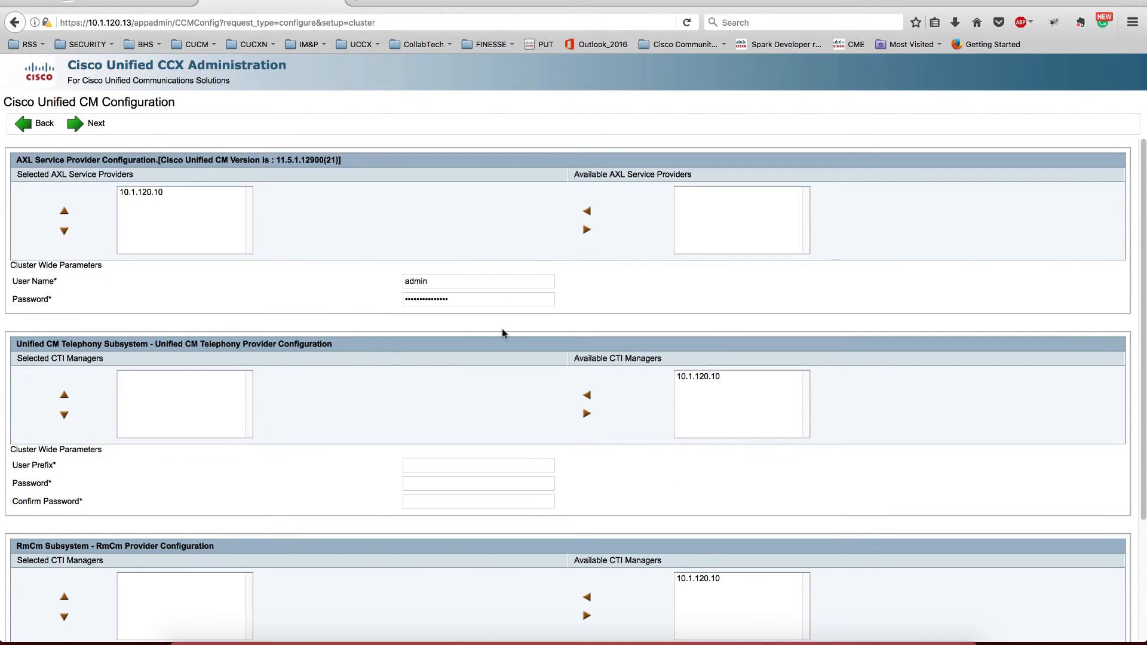
mouse_move(577, 331)
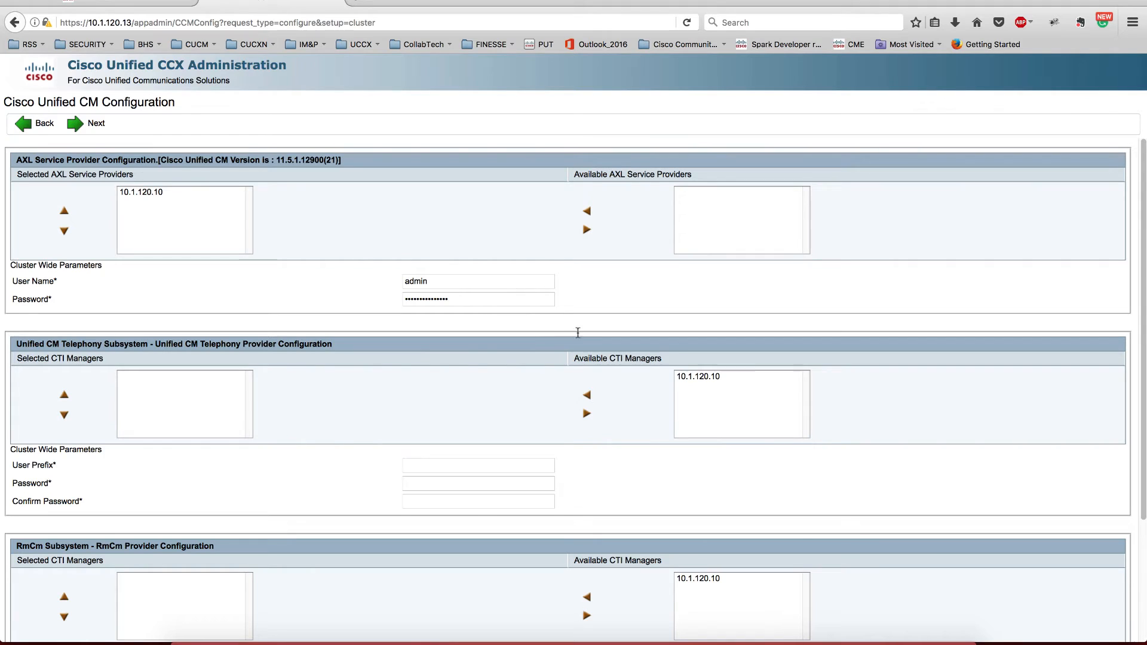
Select 10.1.120.10 as telephony CTI manager and set user prefix jtapi with a password.
click(721, 376)
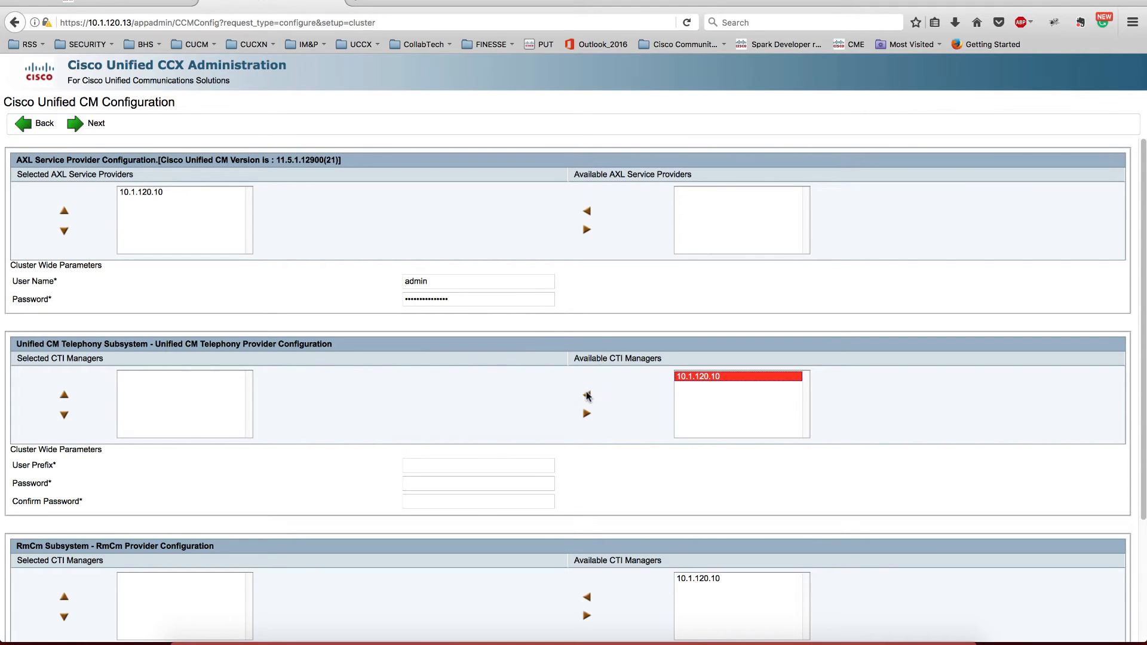
click(586, 396)
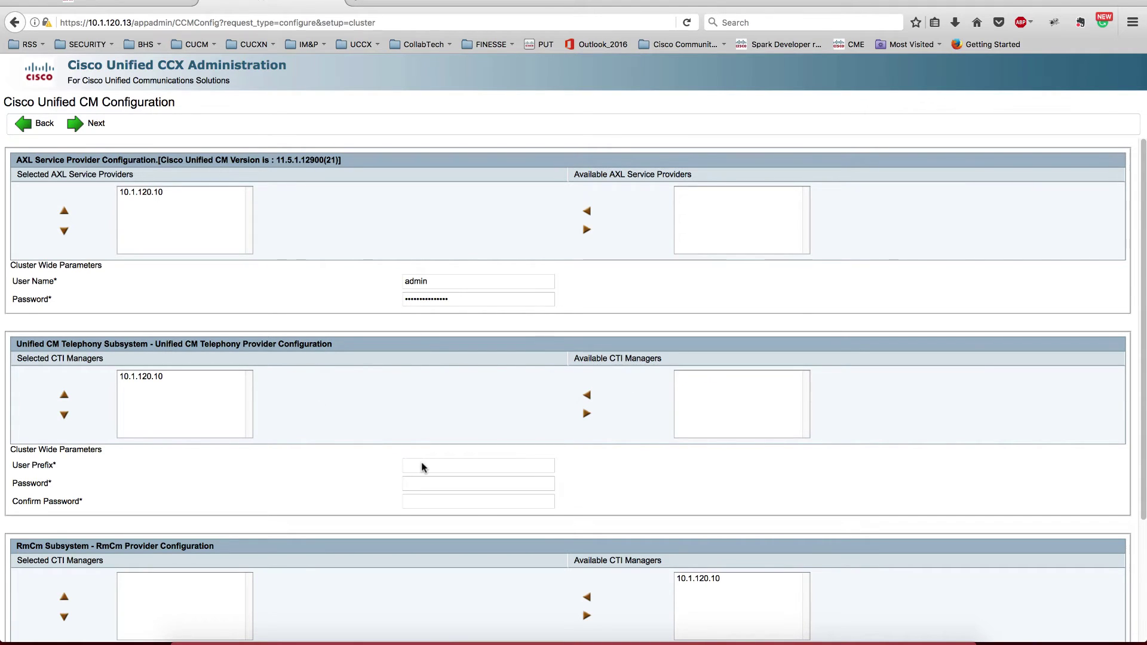
click(478, 465)
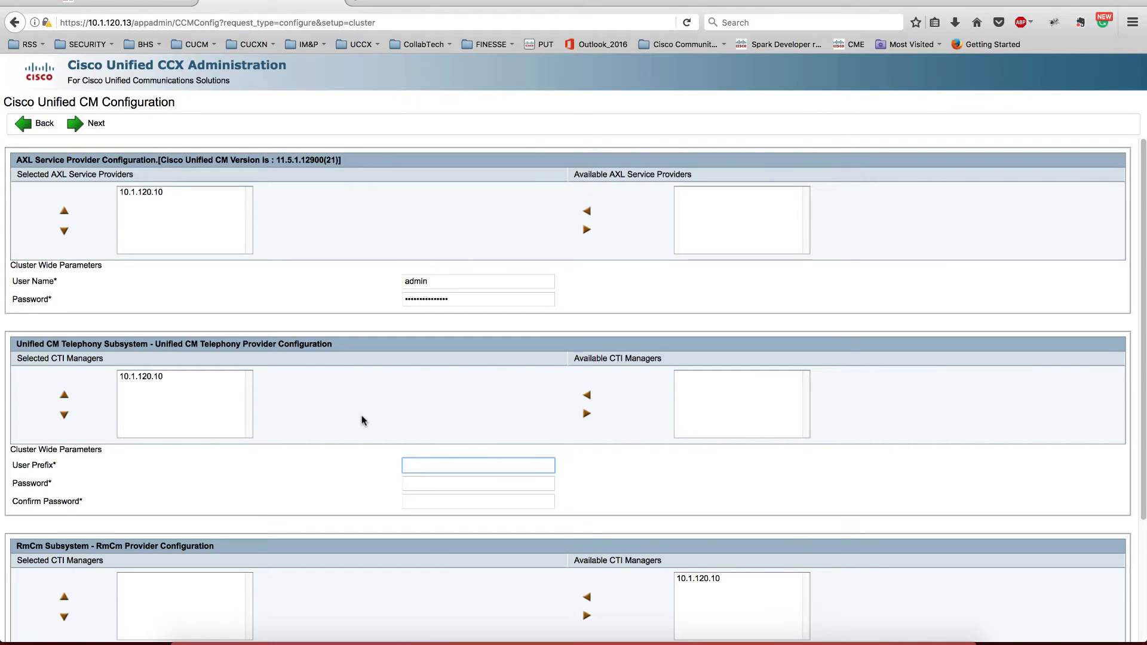
click(477, 465)
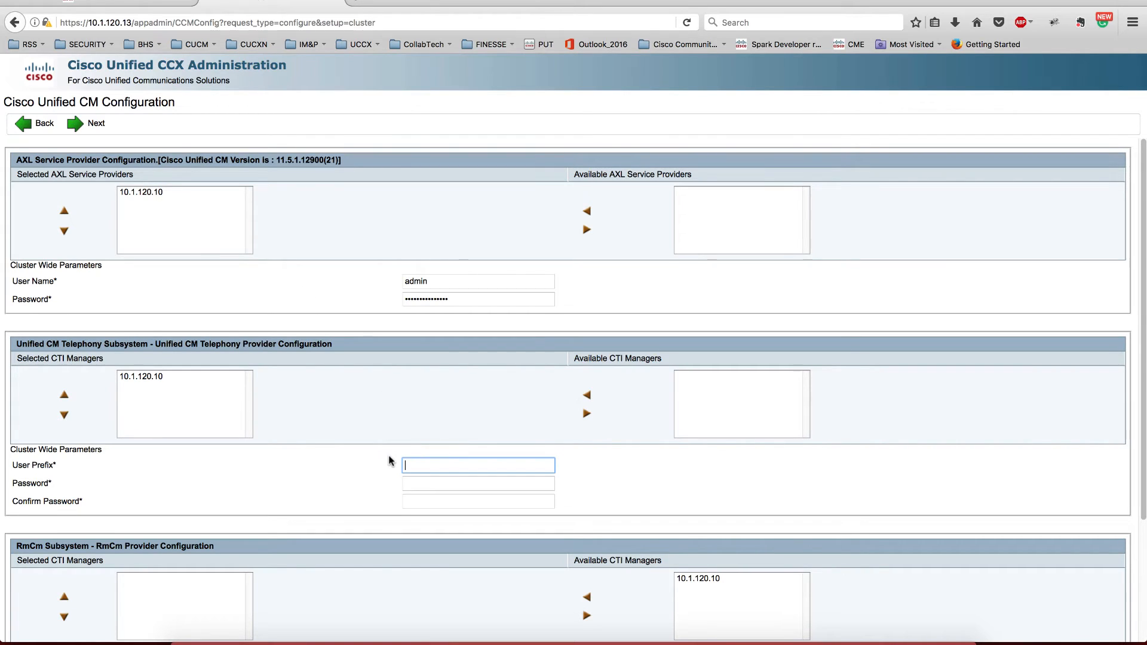
text(jtapi)
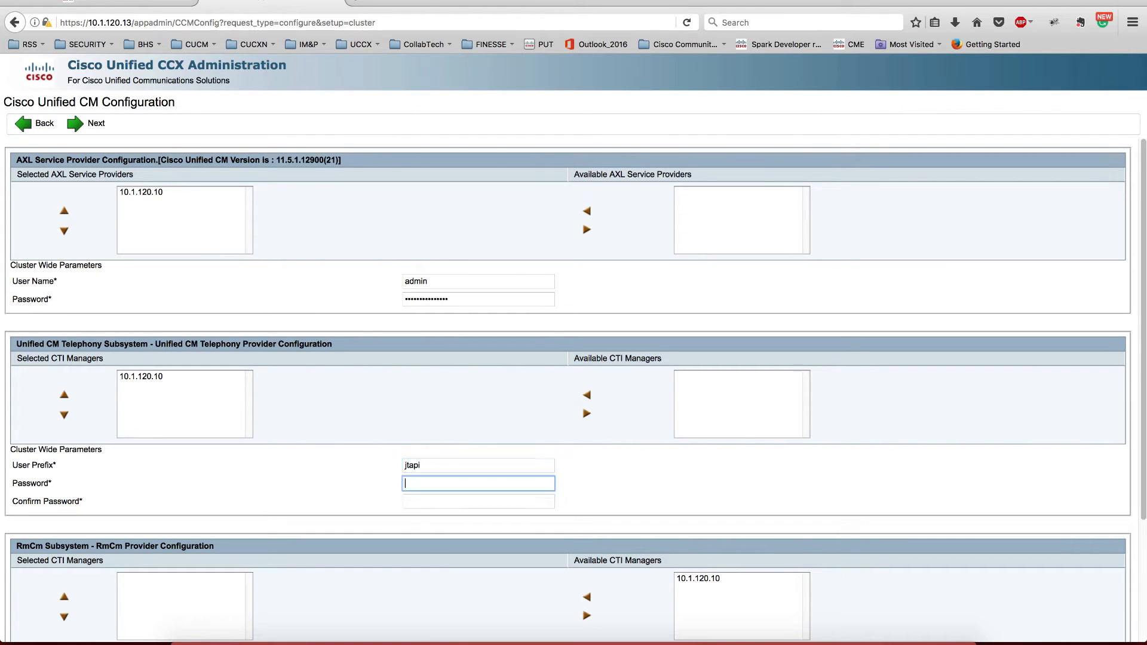
text(••)
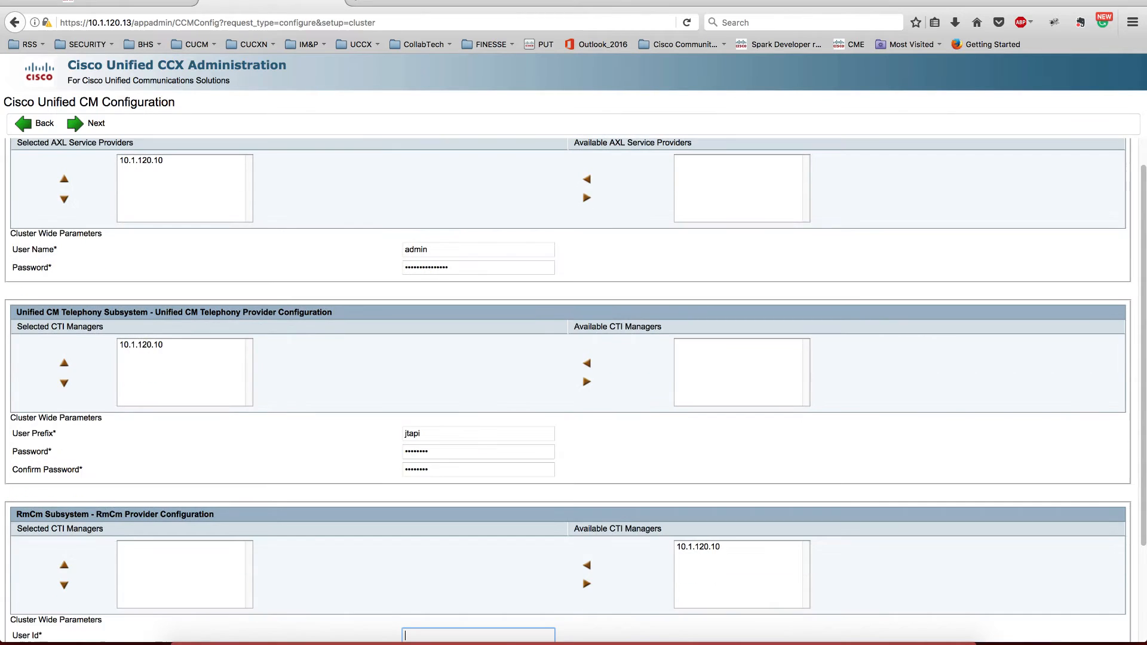
Add 10.1.120.10 to Selected RmCm CTI Managers and pick rmcm as User Id.
scroll(down, 3)
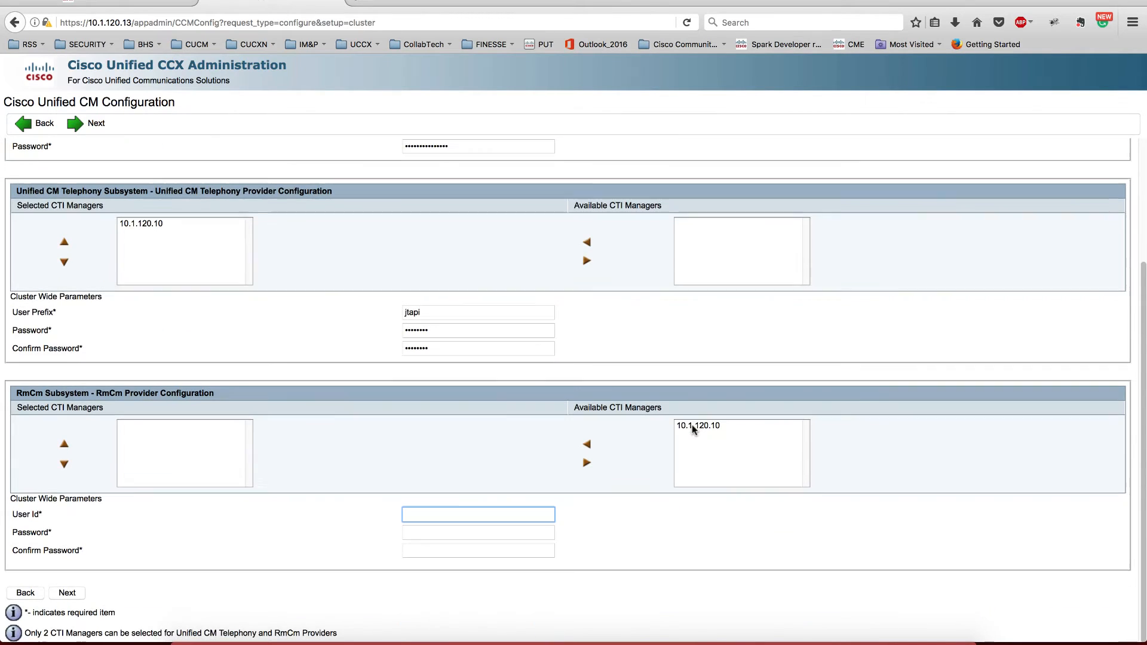
click(585, 444)
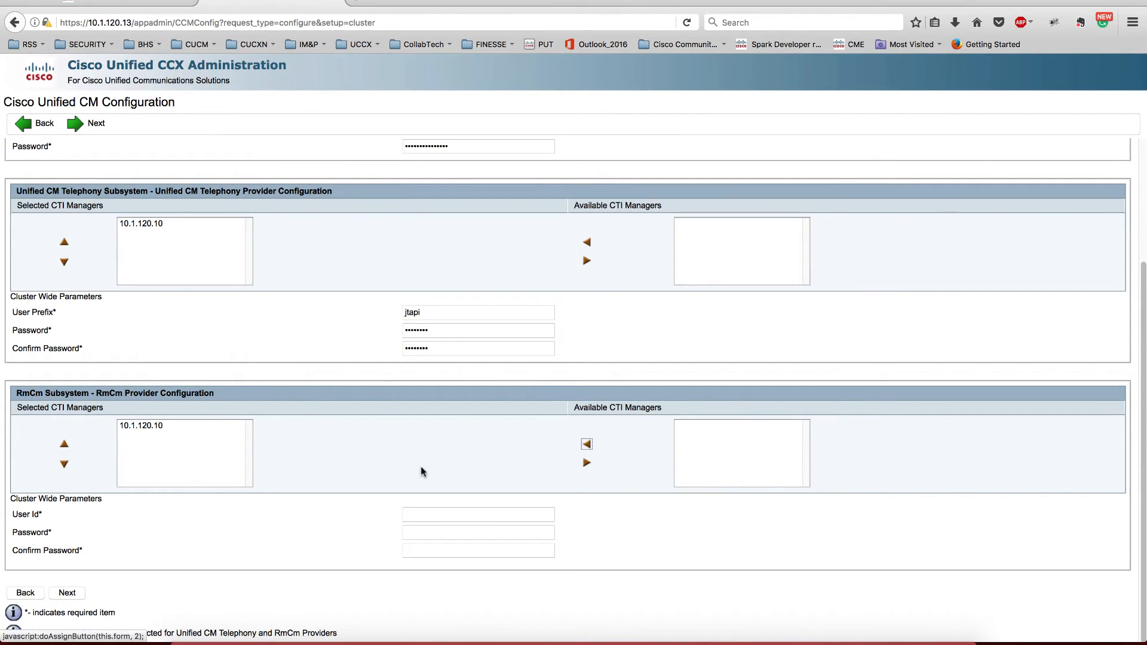
click(478, 514)
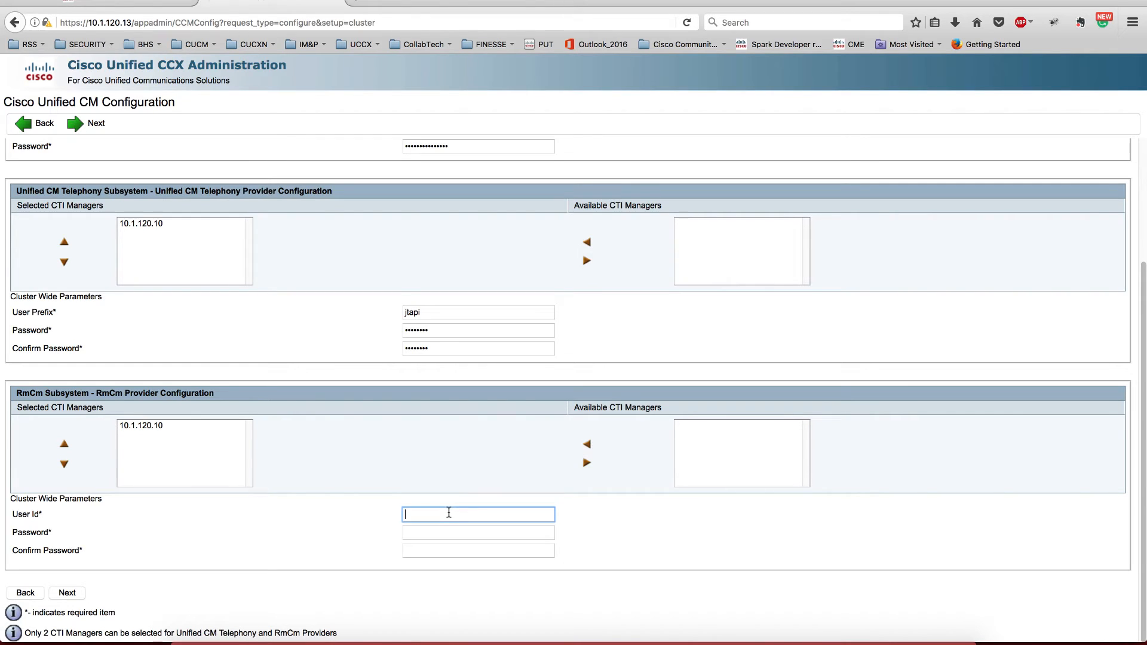
text(rm)
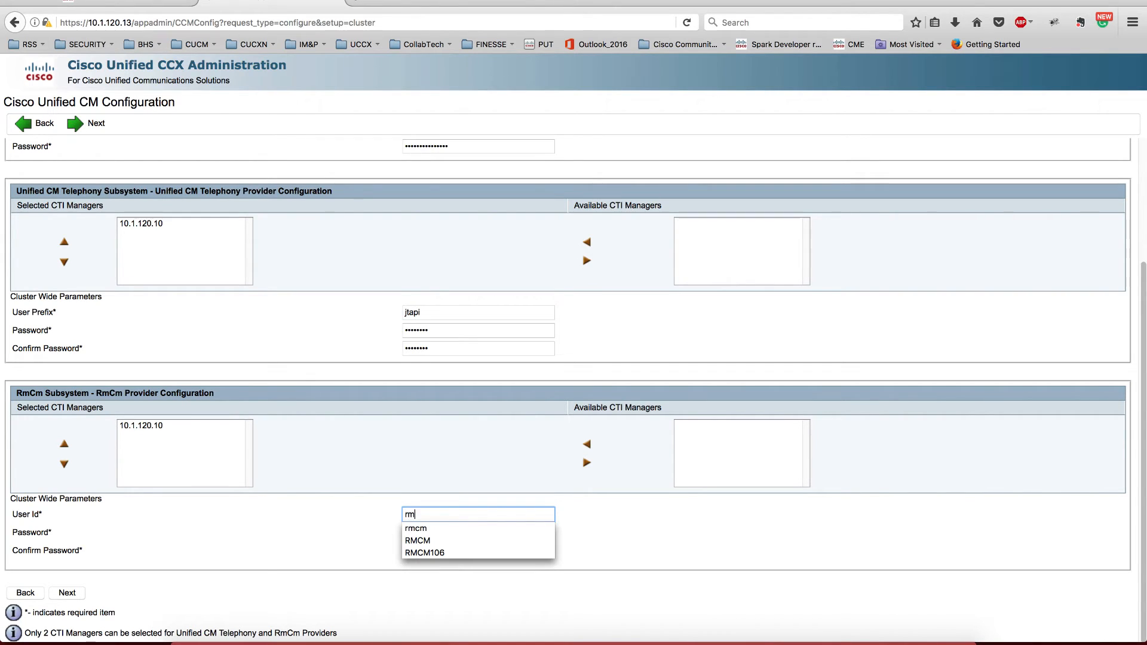
click(416, 528)
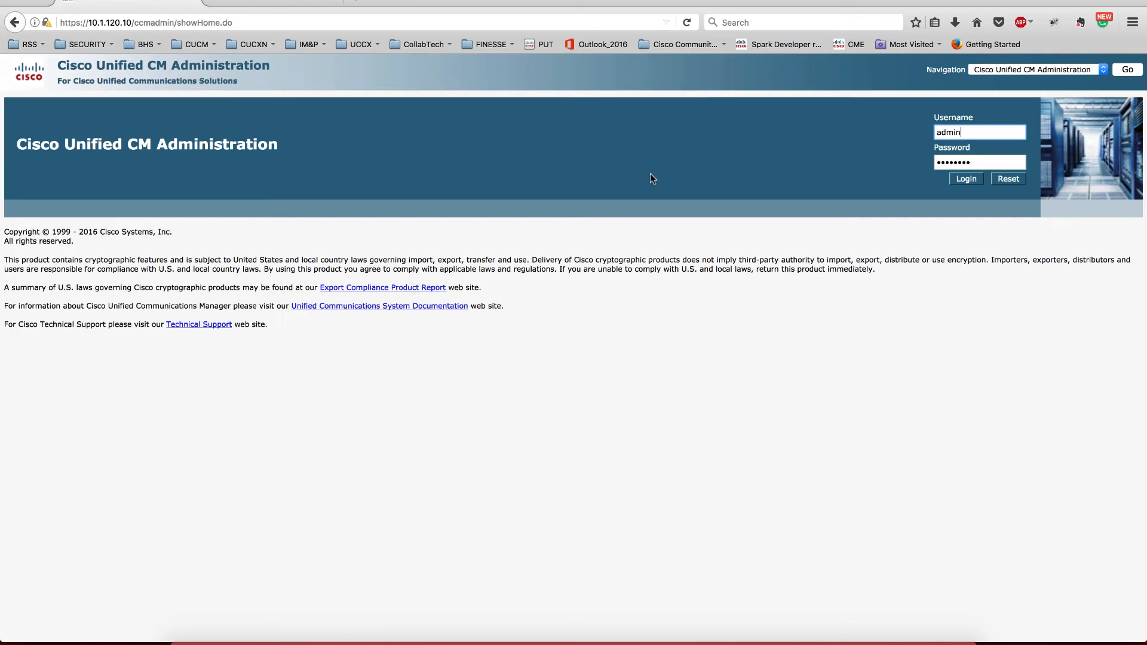
Log in as admin and list all 11 records under User Management > Application User.
click(965, 178)
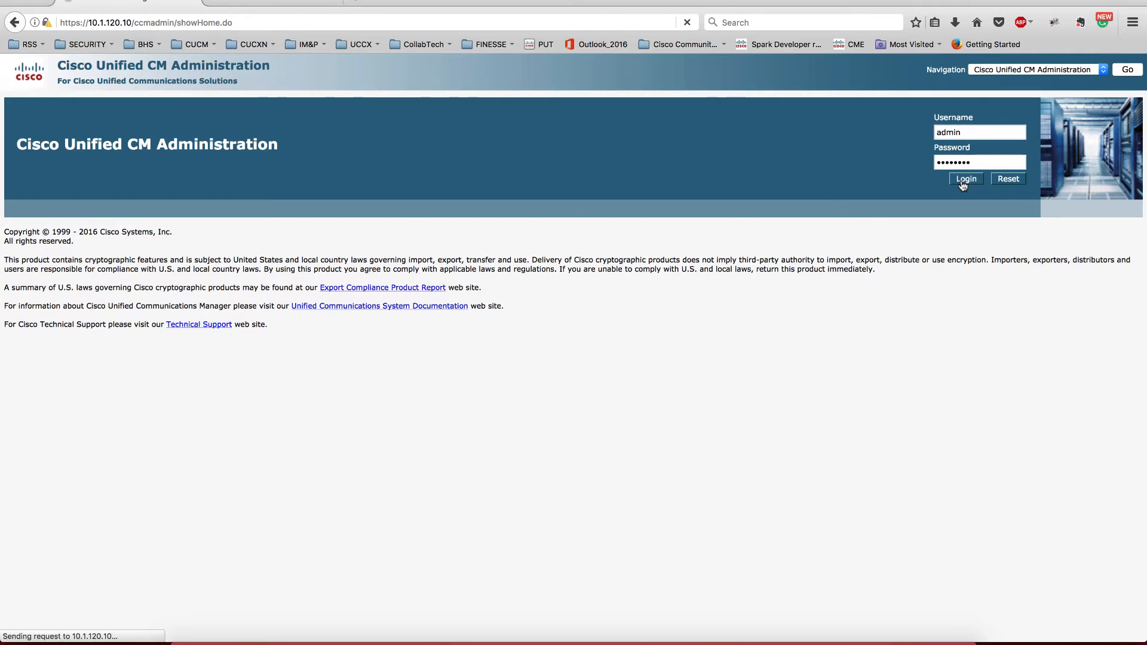
click(966, 178)
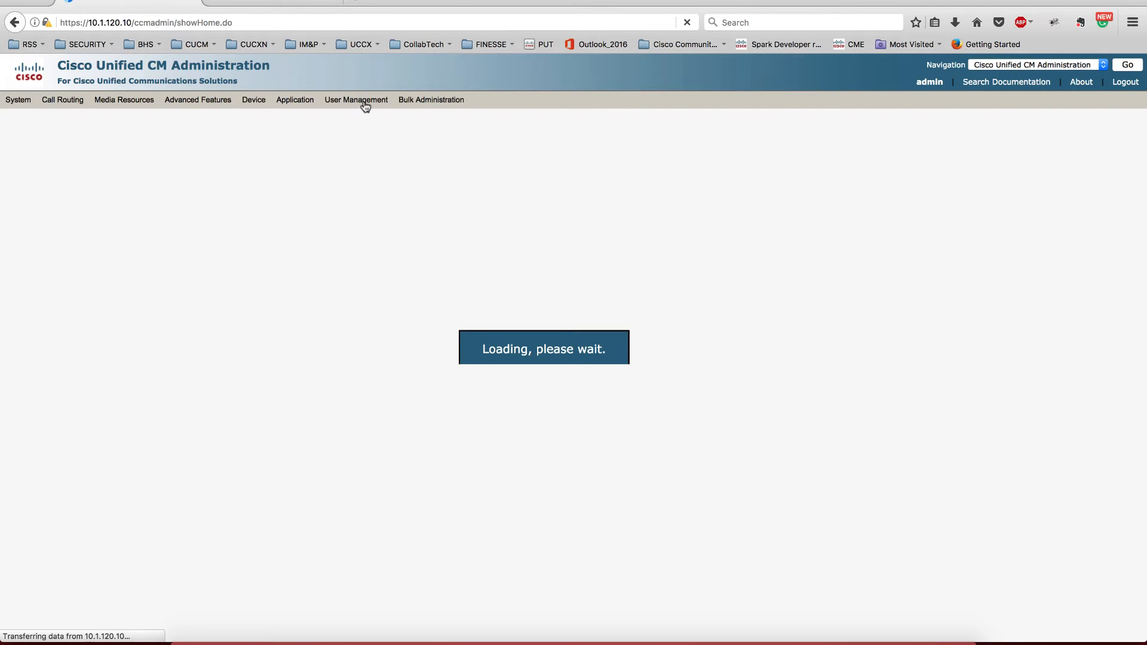
click(356, 100)
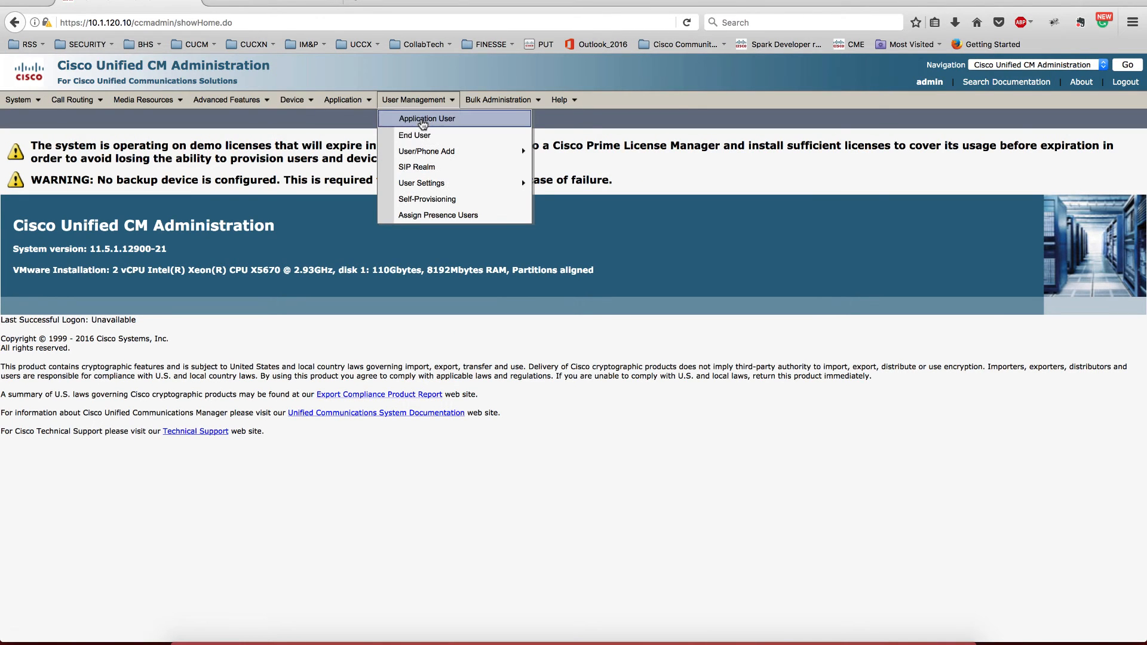
click(426, 118)
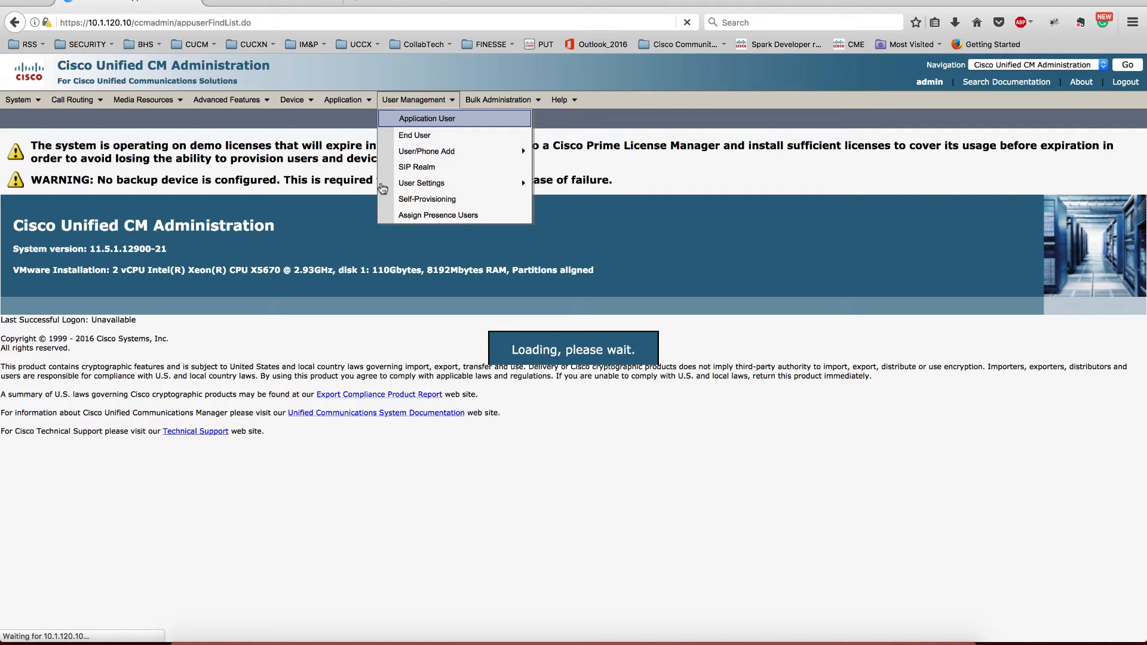
click(432, 118)
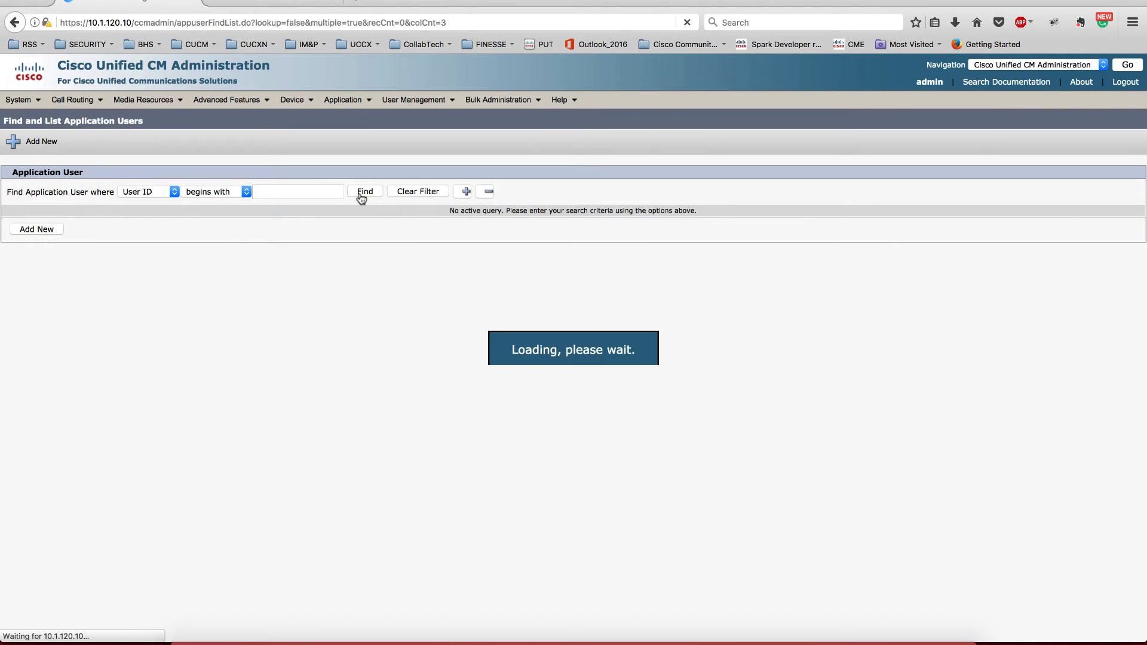
click(365, 191)
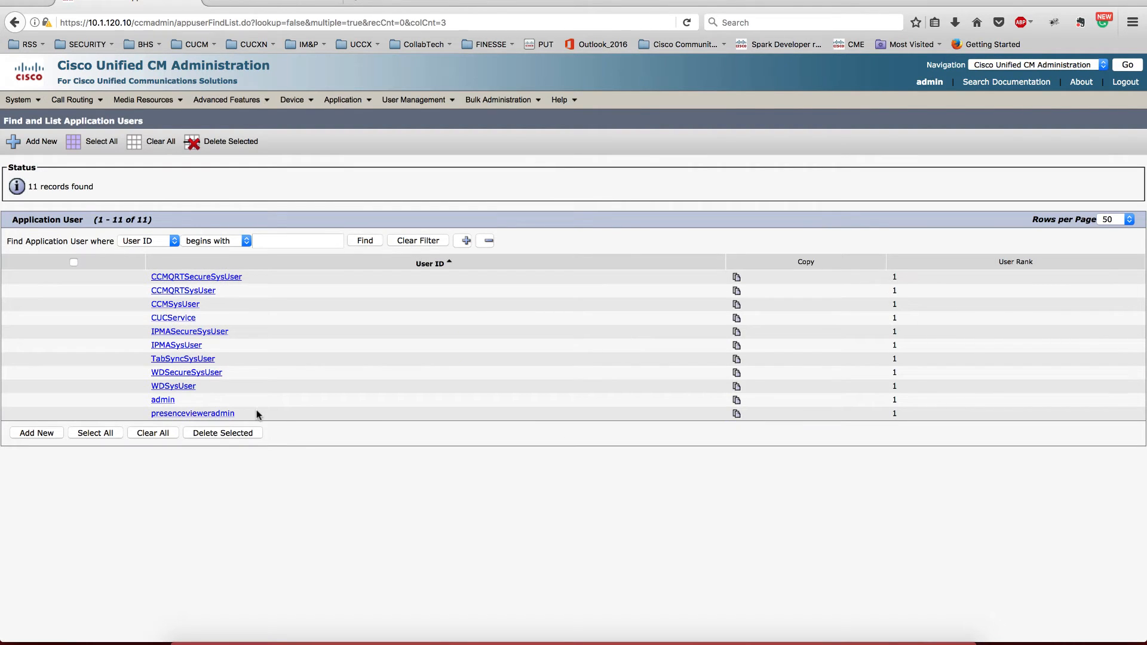
mouse_move(141, 309)
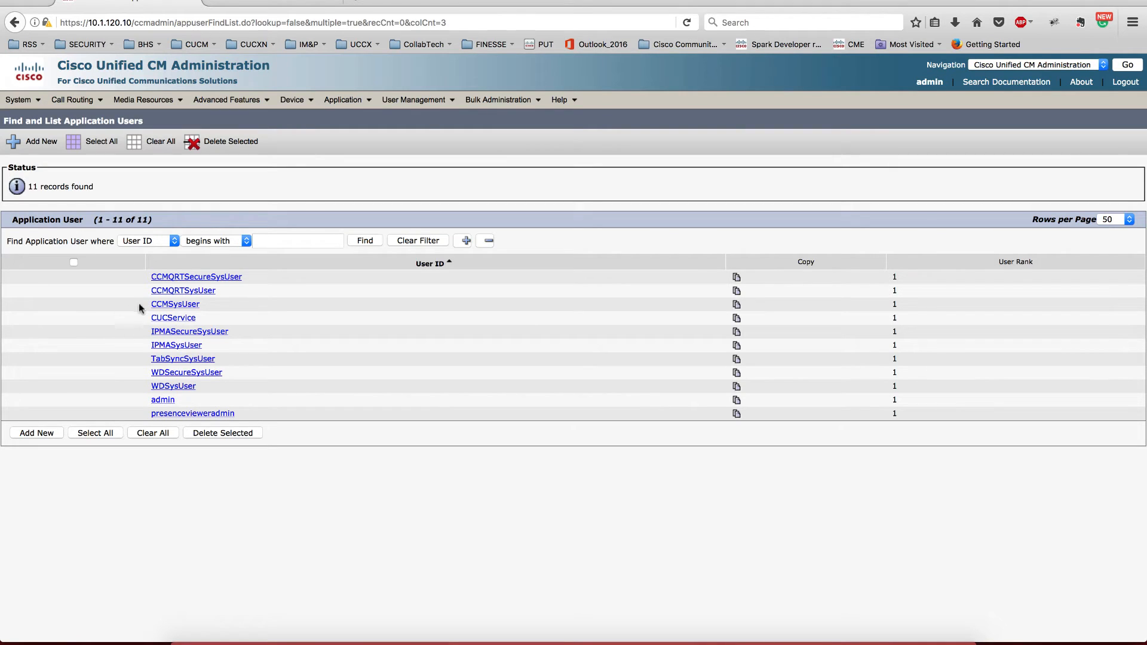
mouse_move(338, 162)
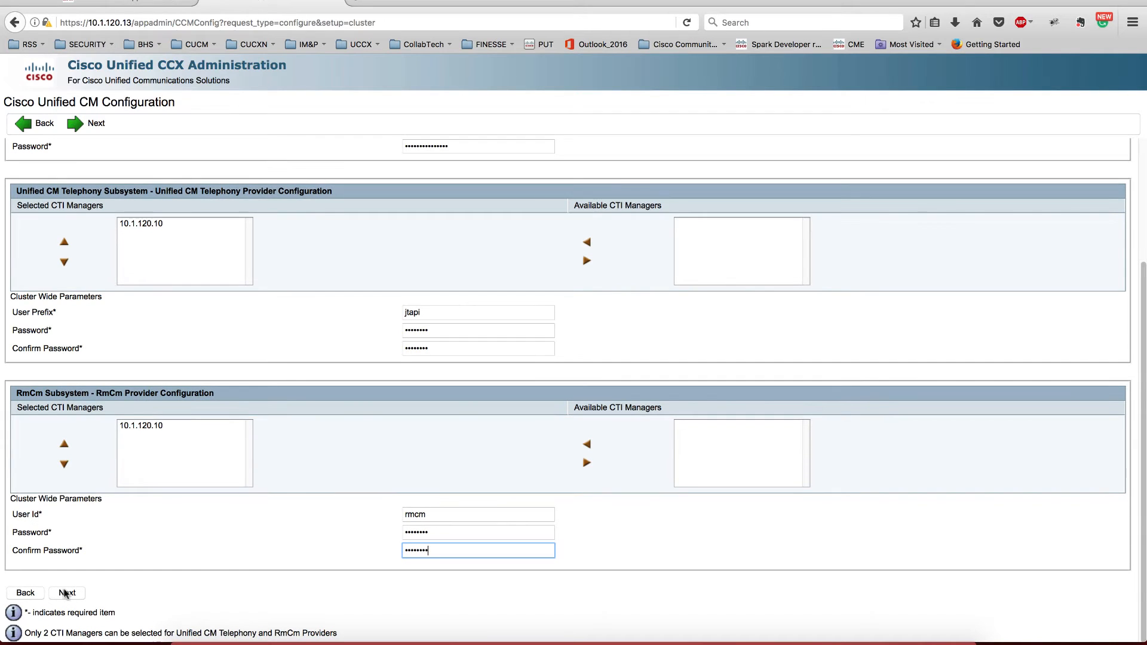
Submit the Unified CM configuration and refresh the CUCM application users list.
click(69, 593)
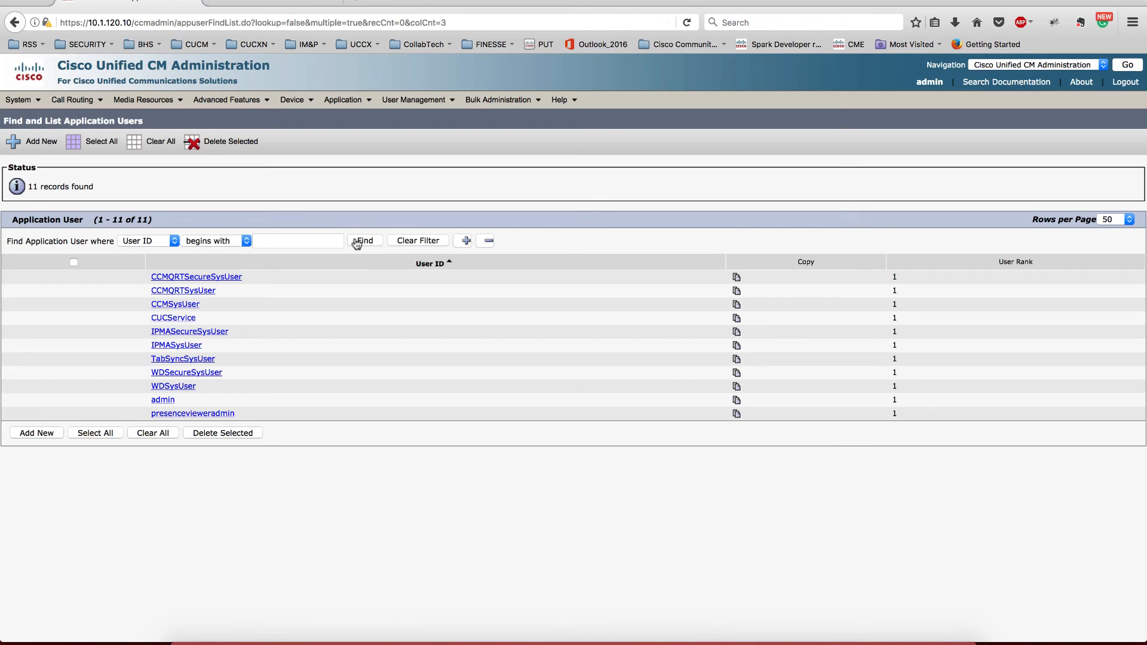
click(365, 240)
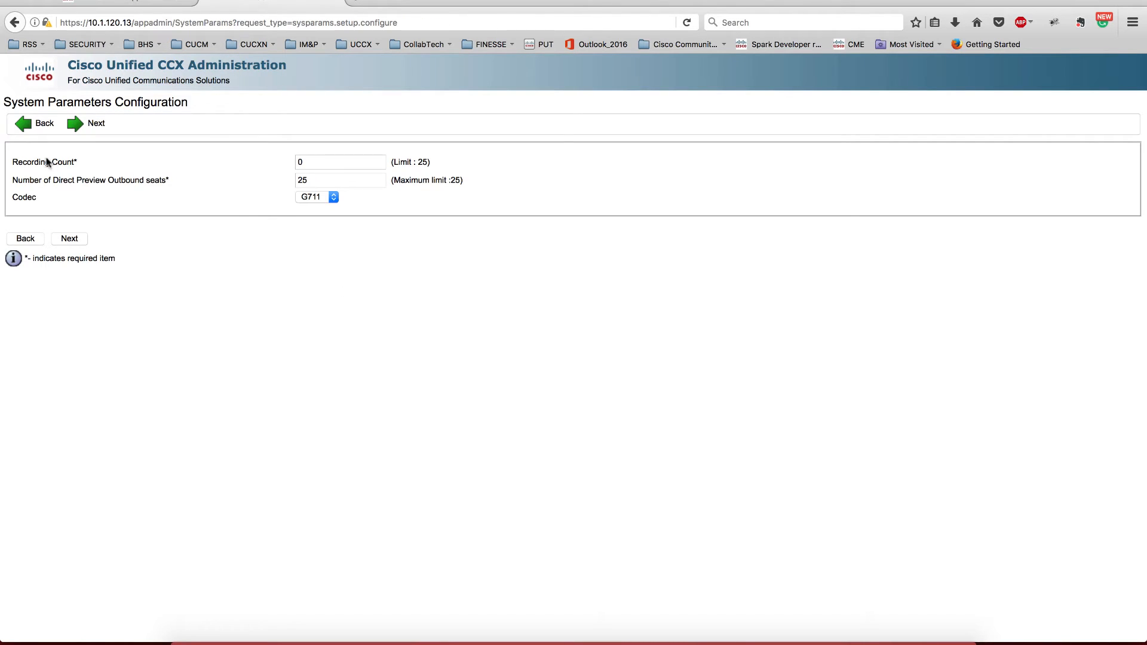
mouse_move(260, 175)
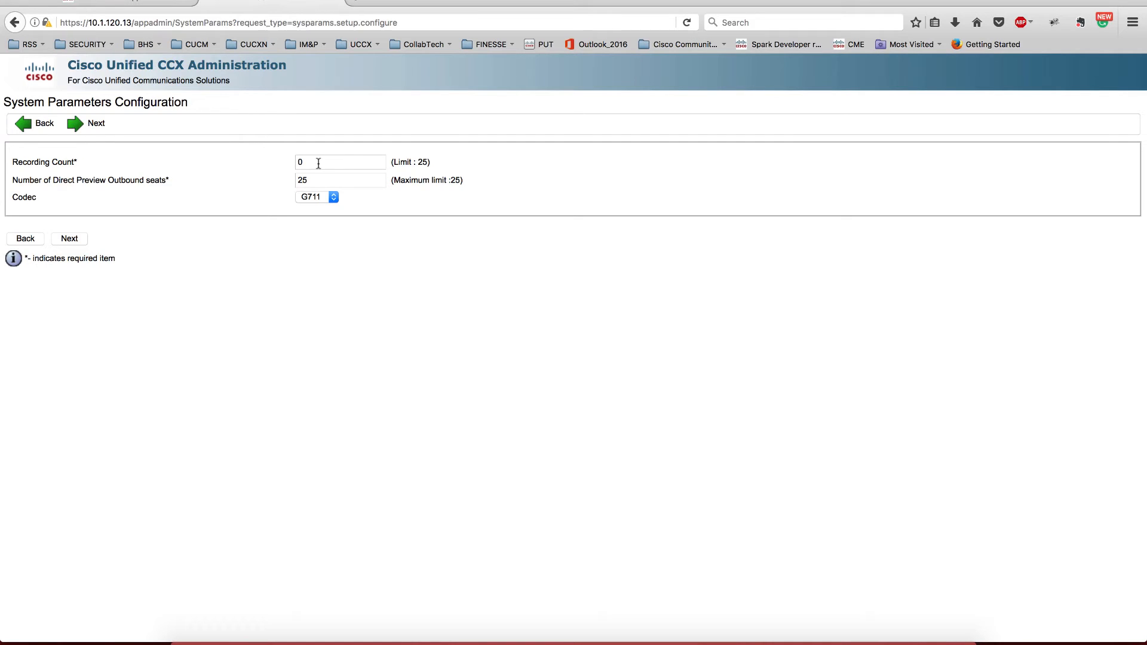
Replace the Recording Count value of 0 with 25 on System Parameters Configuration.
text(2)
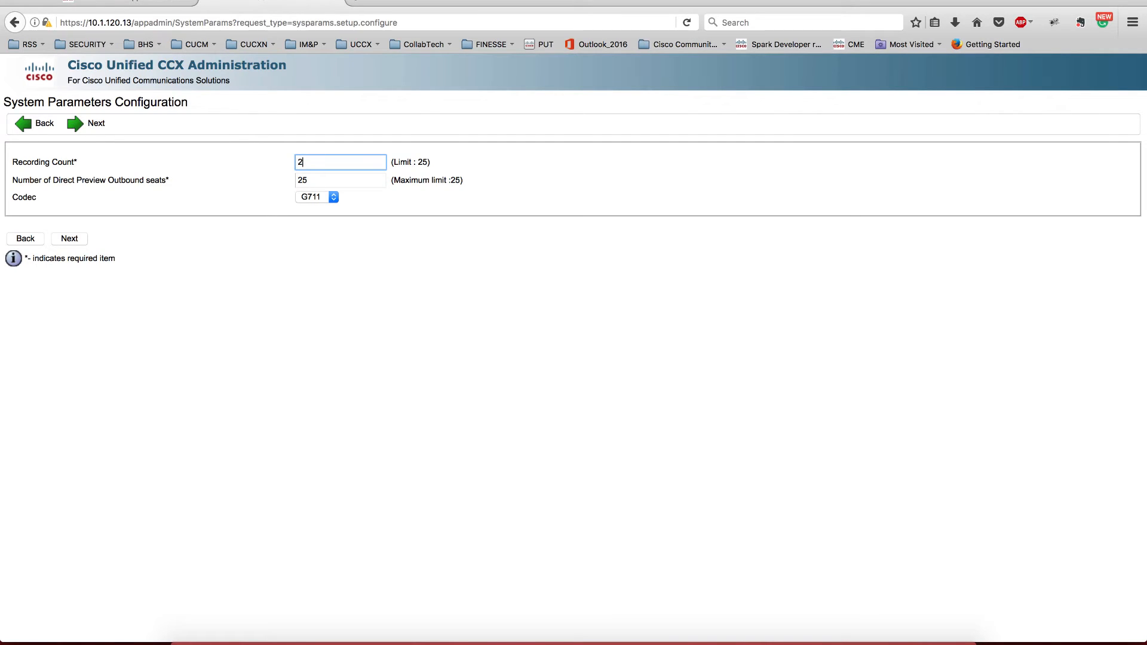
text(5)
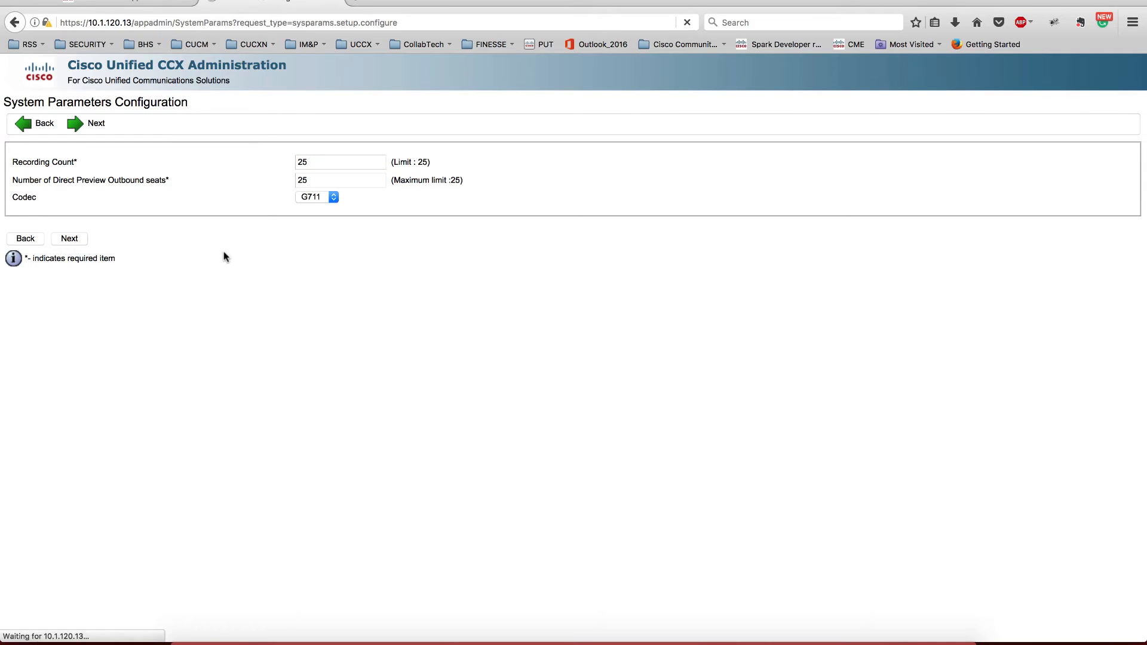
mouse_move(223, 151)
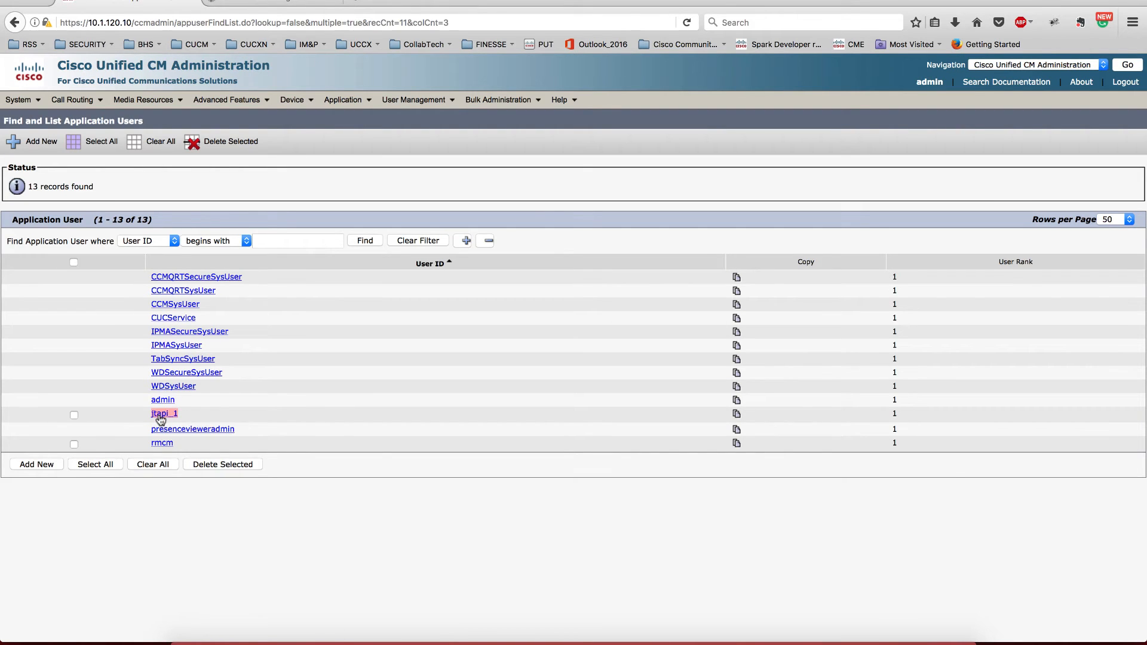
mouse_move(169, 441)
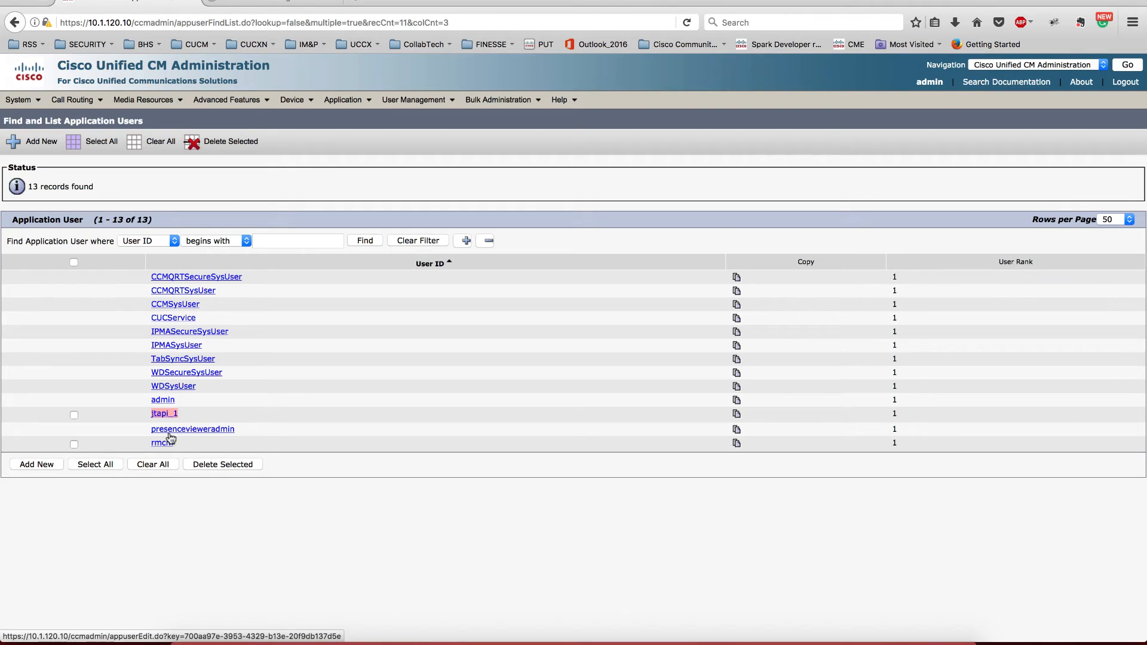
Return to the CCX system parameters page and advance to Languages Configuration.
click(161, 442)
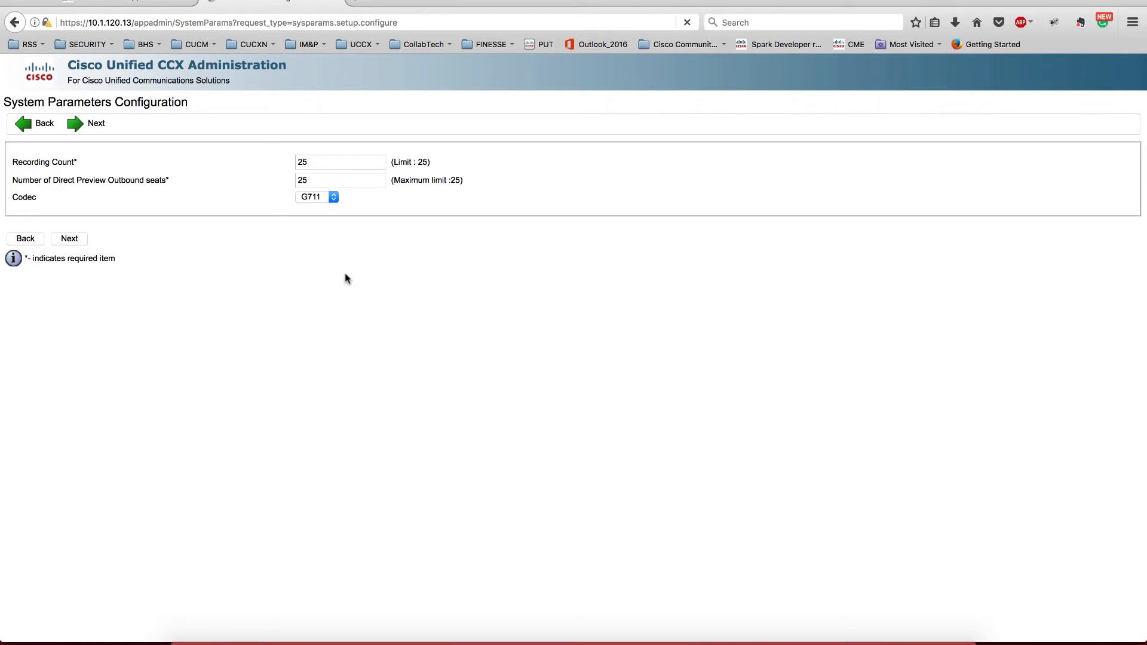
mouse_move(243, 267)
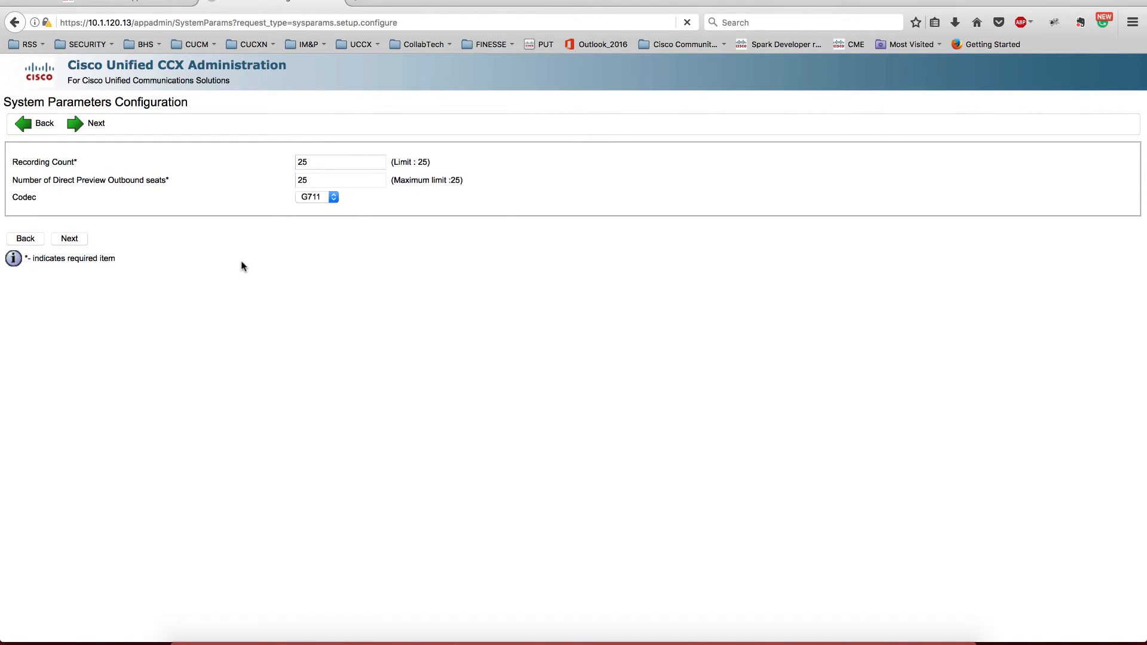
click(95, 123)
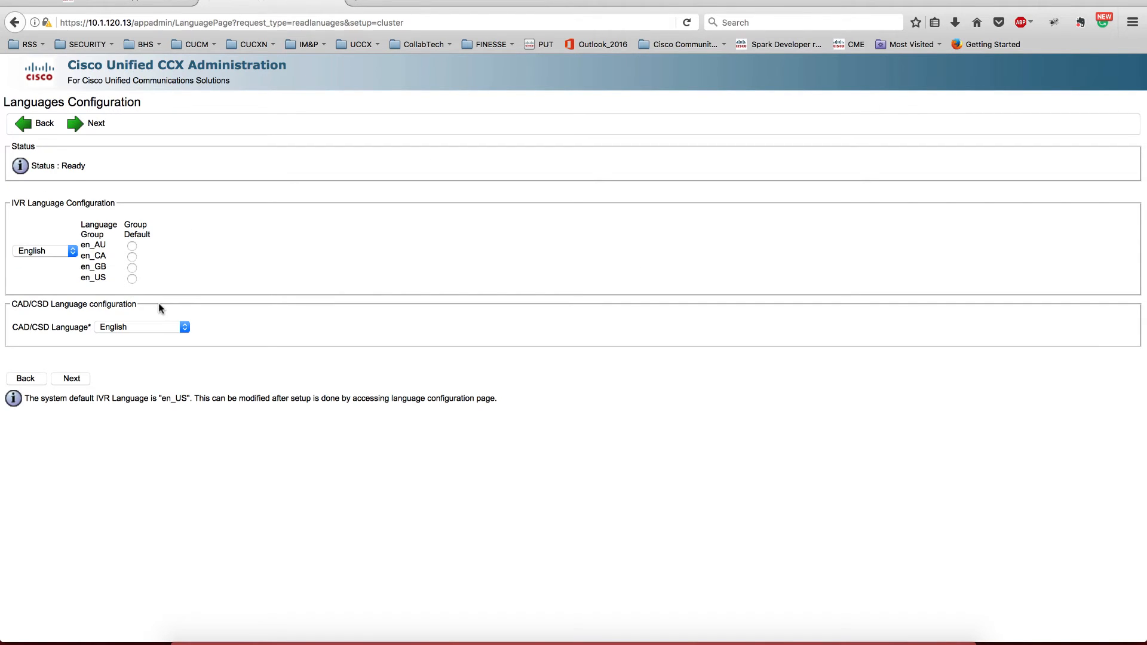
mouse_move(124, 279)
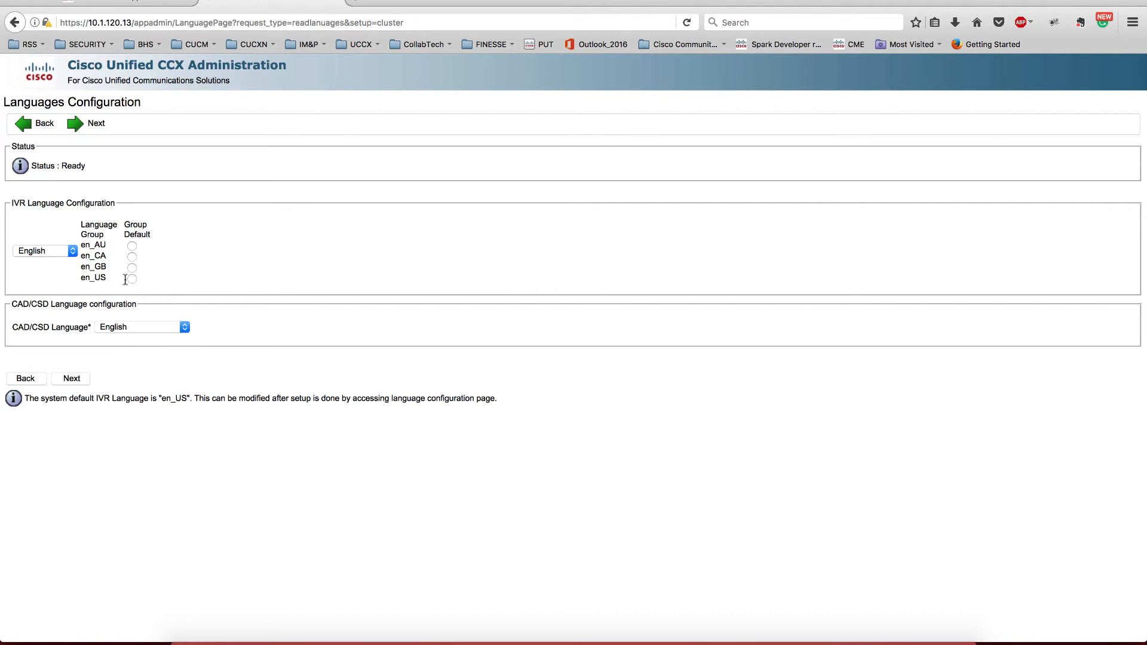
mouse_move(89, 282)
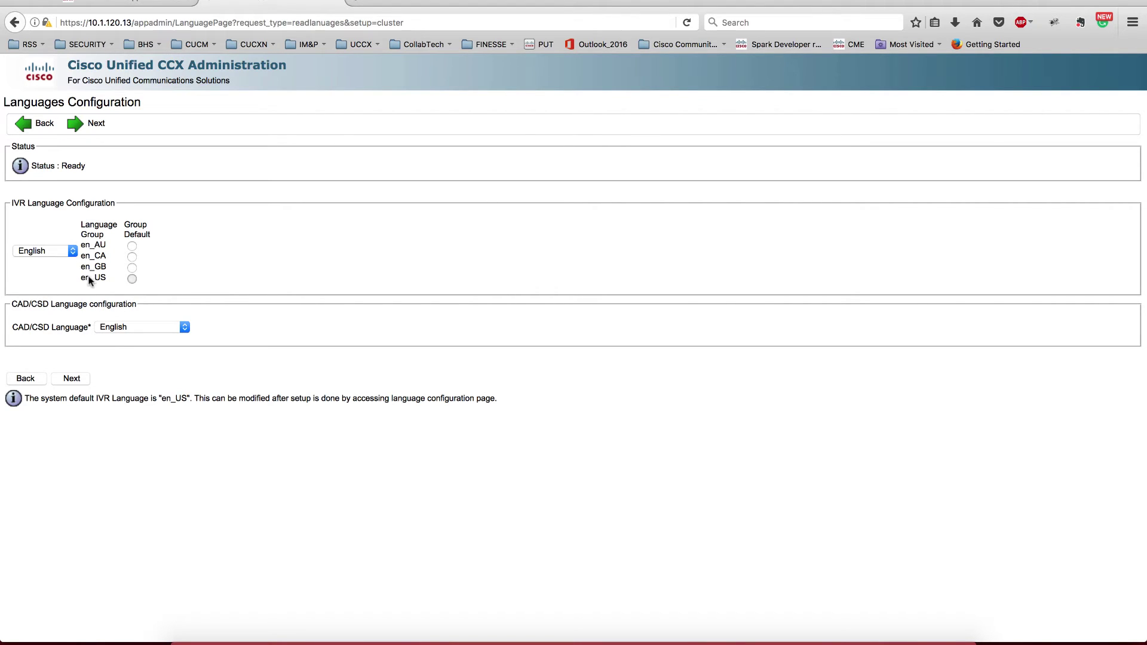
Select en_US as the IVR Group Default language and submit the language settings.
click(132, 279)
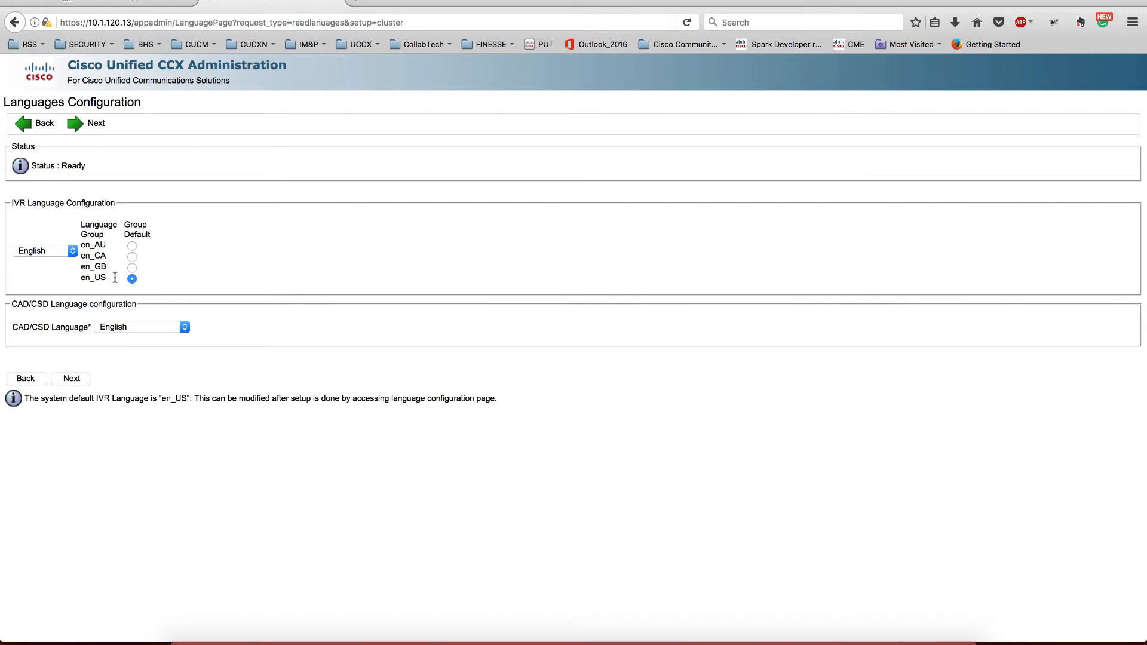
mouse_move(66, 293)
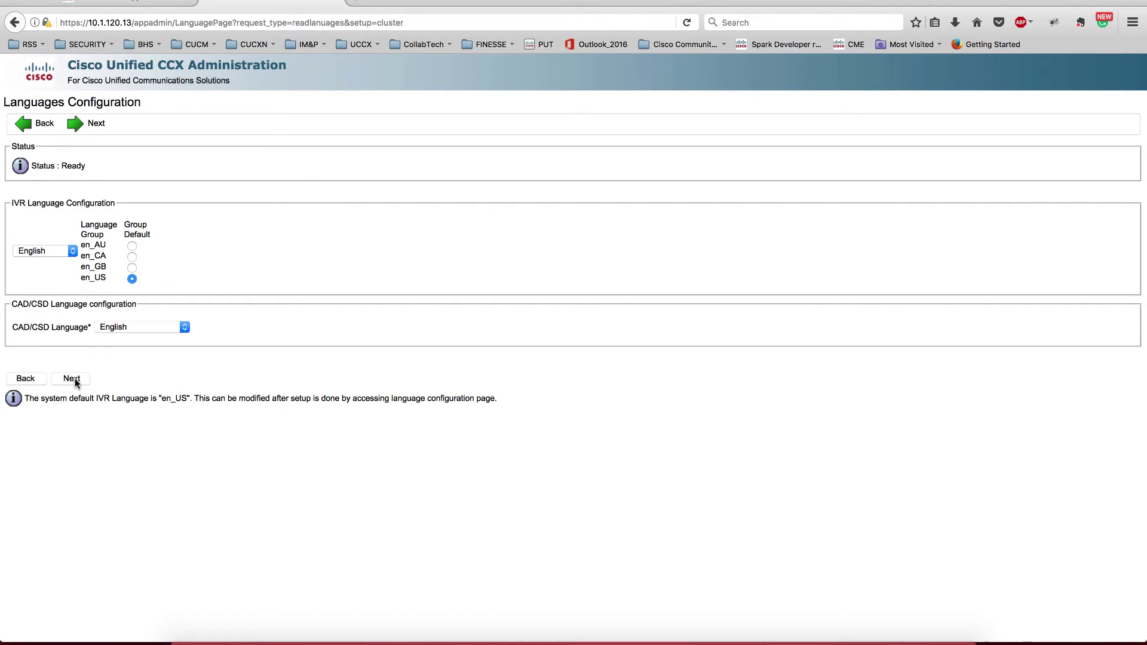
click(71, 378)
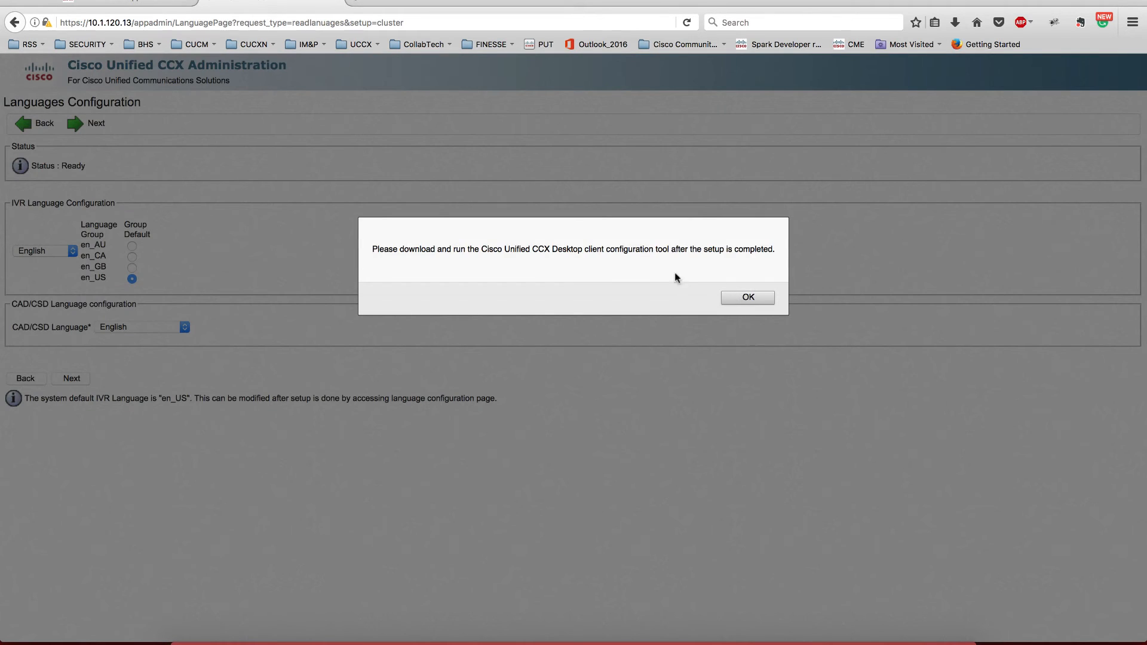
Dismiss the Desktop client configuration tool notice with OK so the language update starts.
triple_click(536, 249)
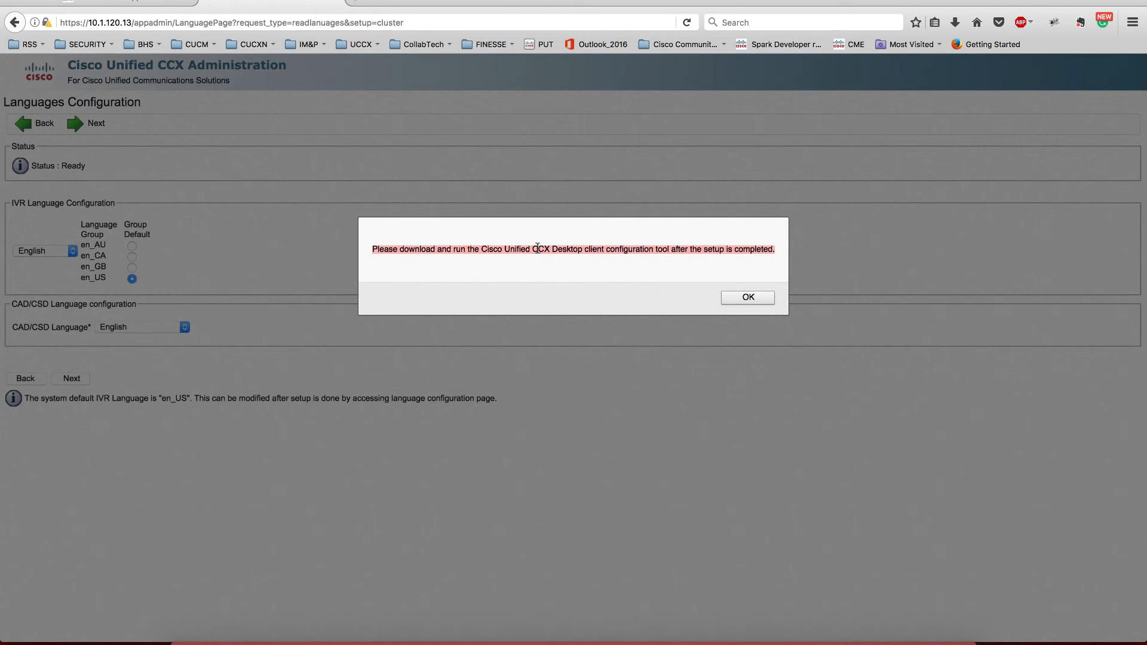
mouse_move(573, 247)
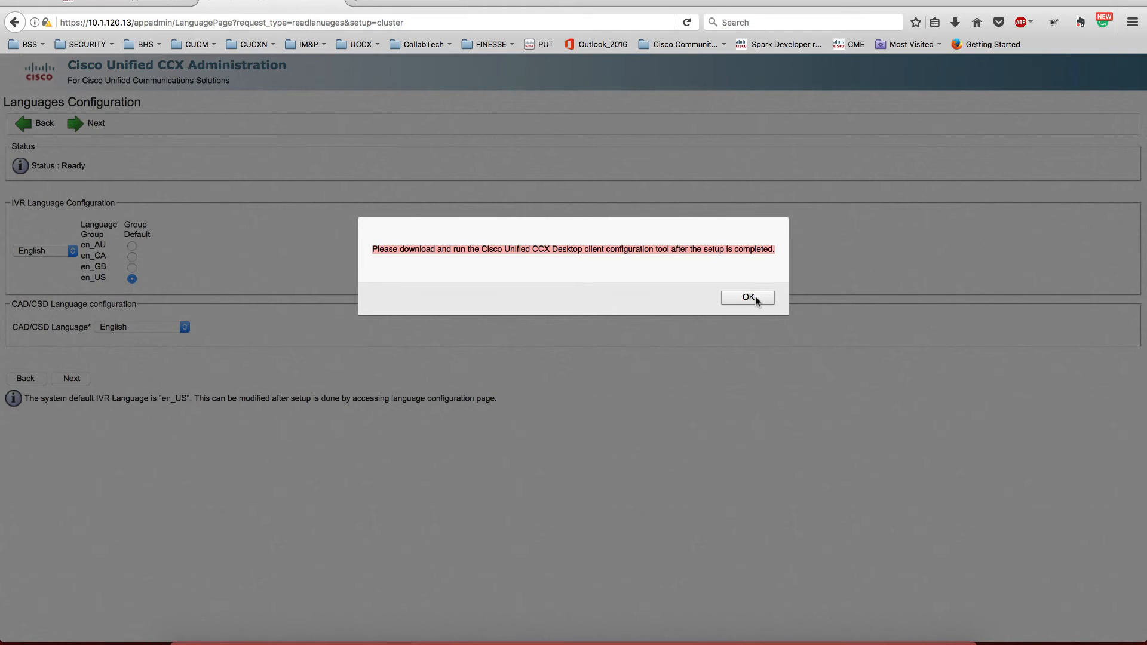
click(747, 298)
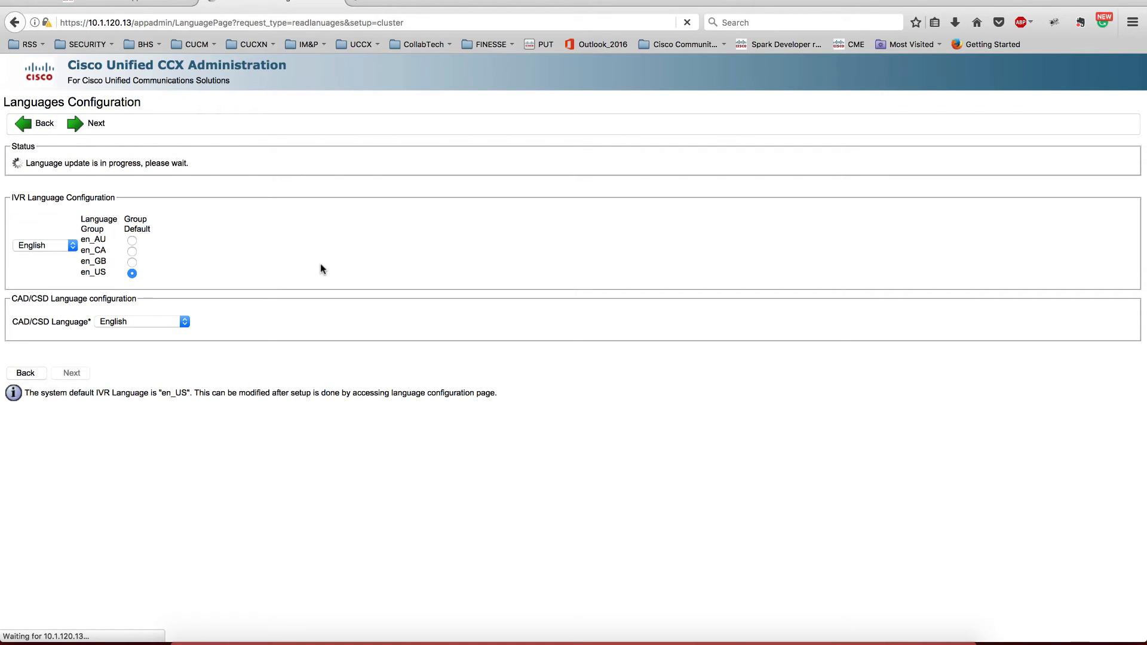
click(90, 123)
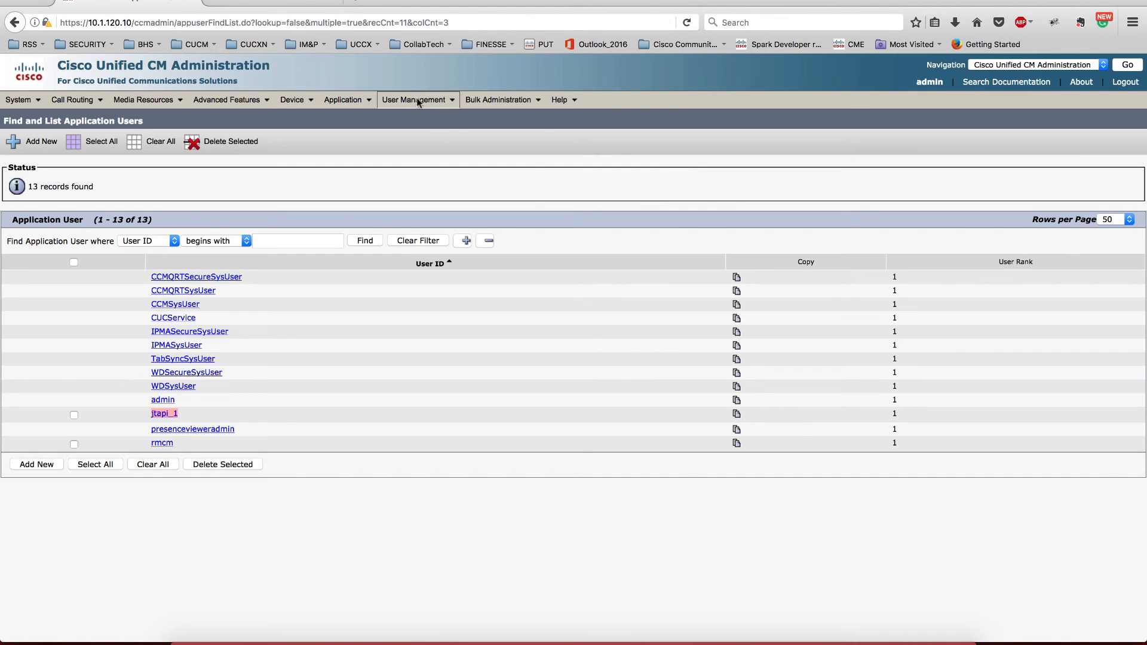
Search User Management > End User in CUCM, finding no existing end users.
click(416, 134)
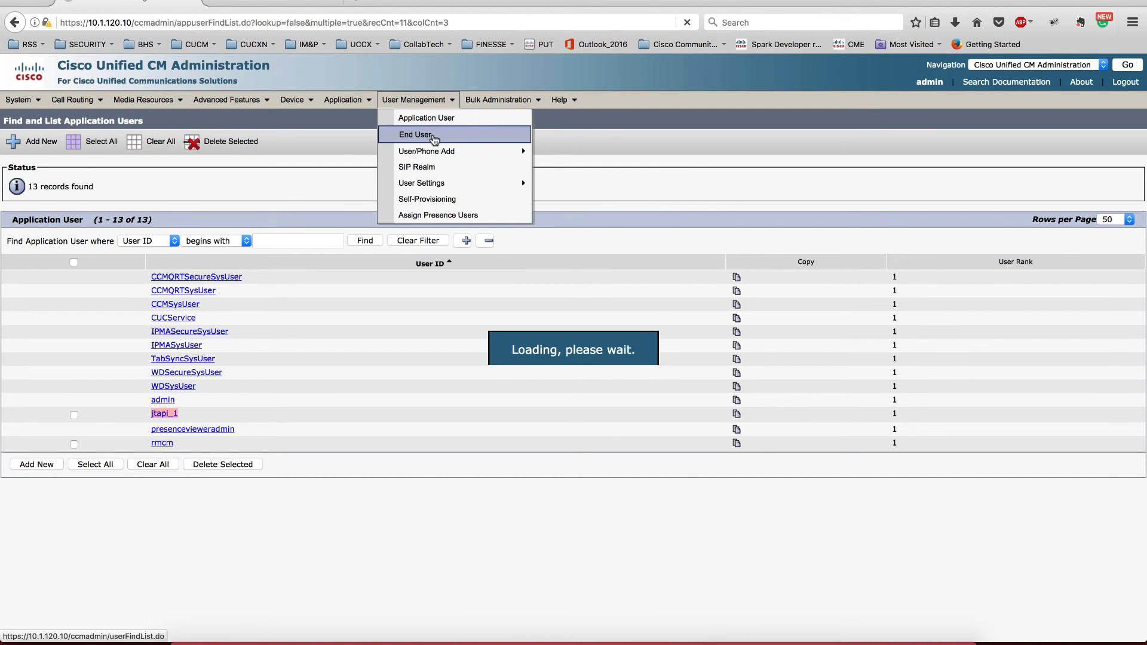
click(415, 134)
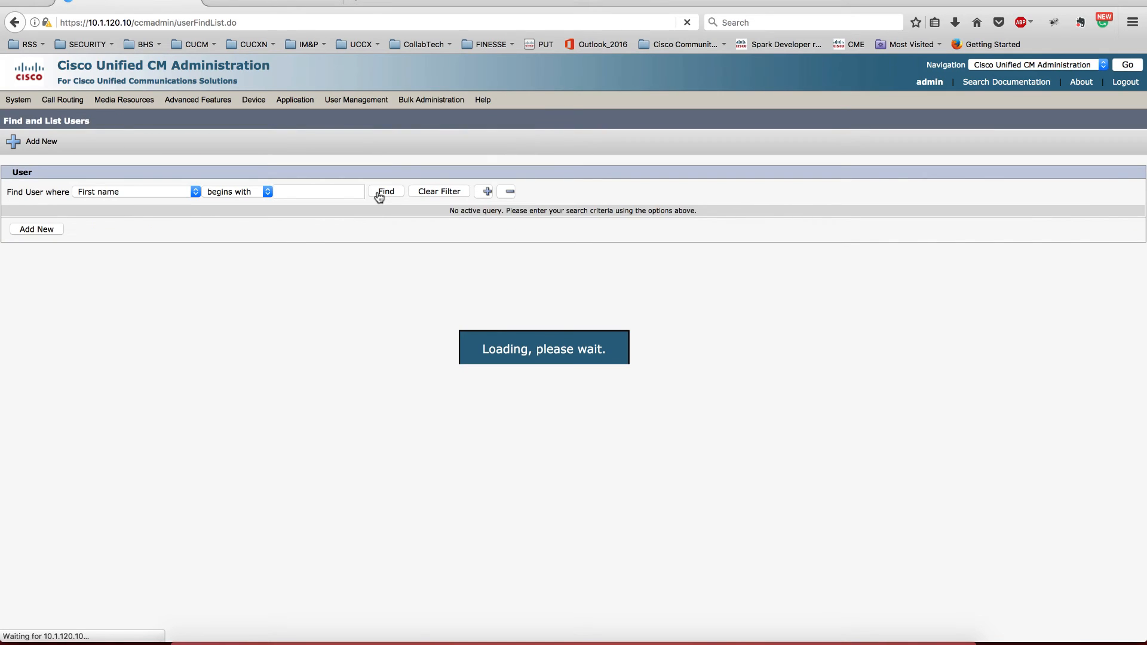
click(386, 191)
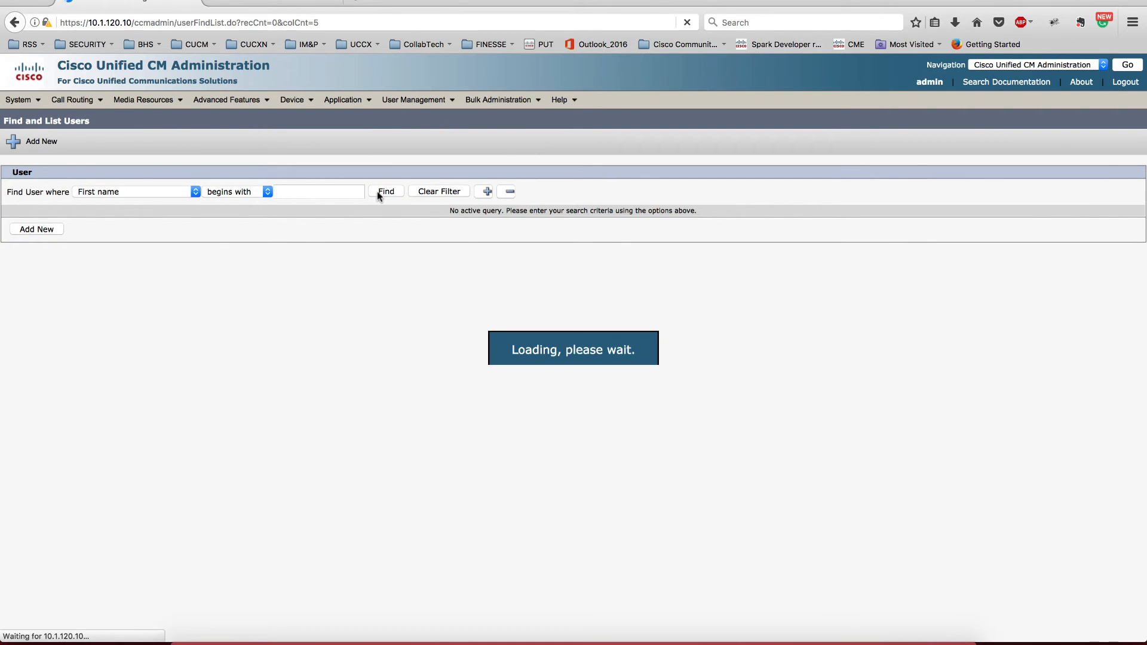
click(386, 191)
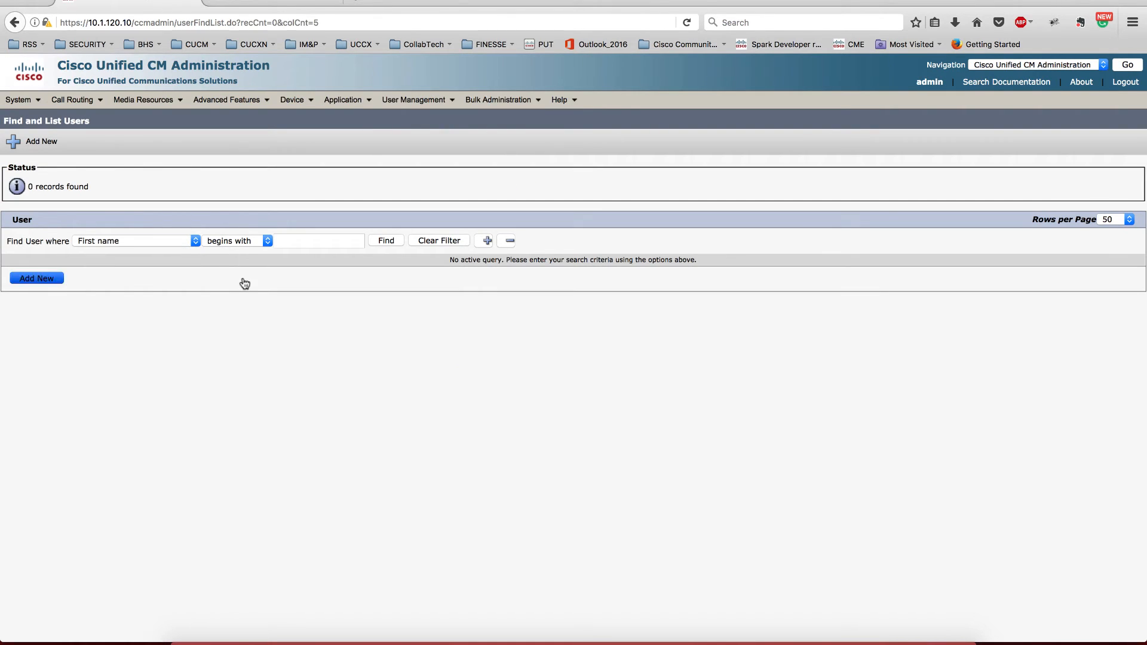
click(37, 278)
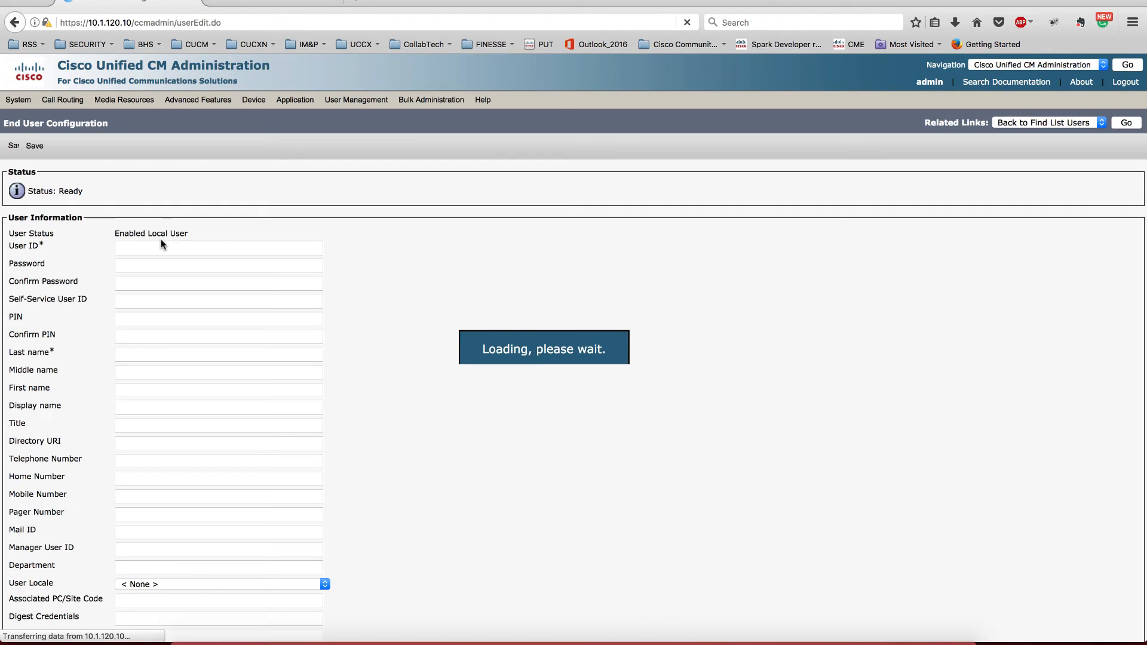
Add end user uccxadmin with a password, last name admin, first name uccx, and save.
text(uccxadmin)
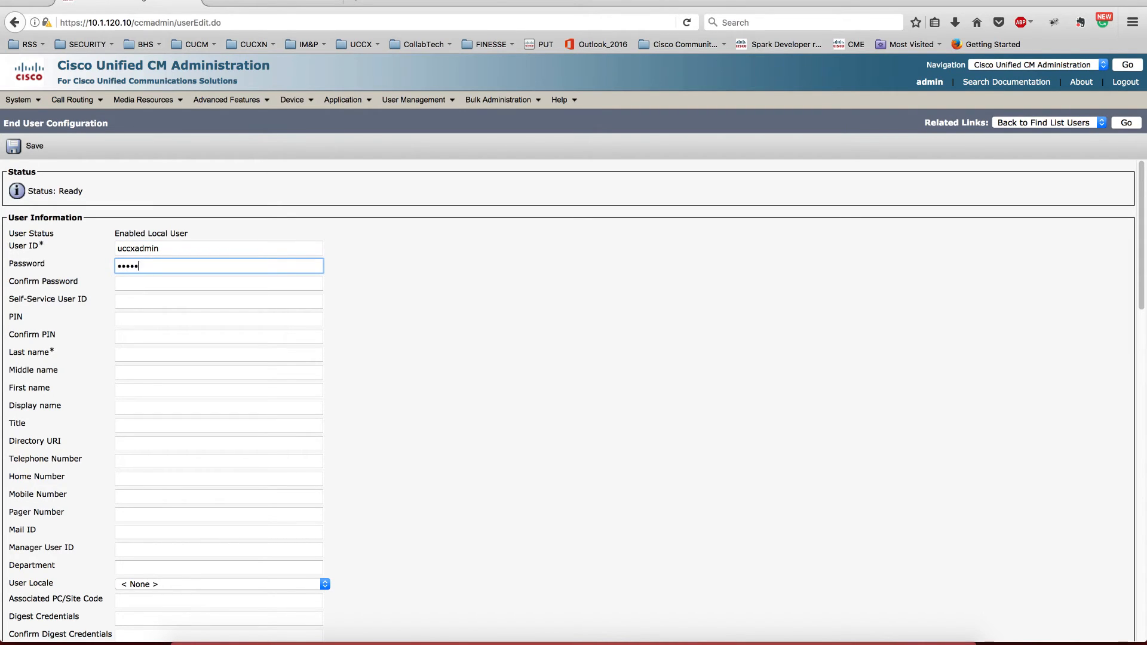
text(•••)
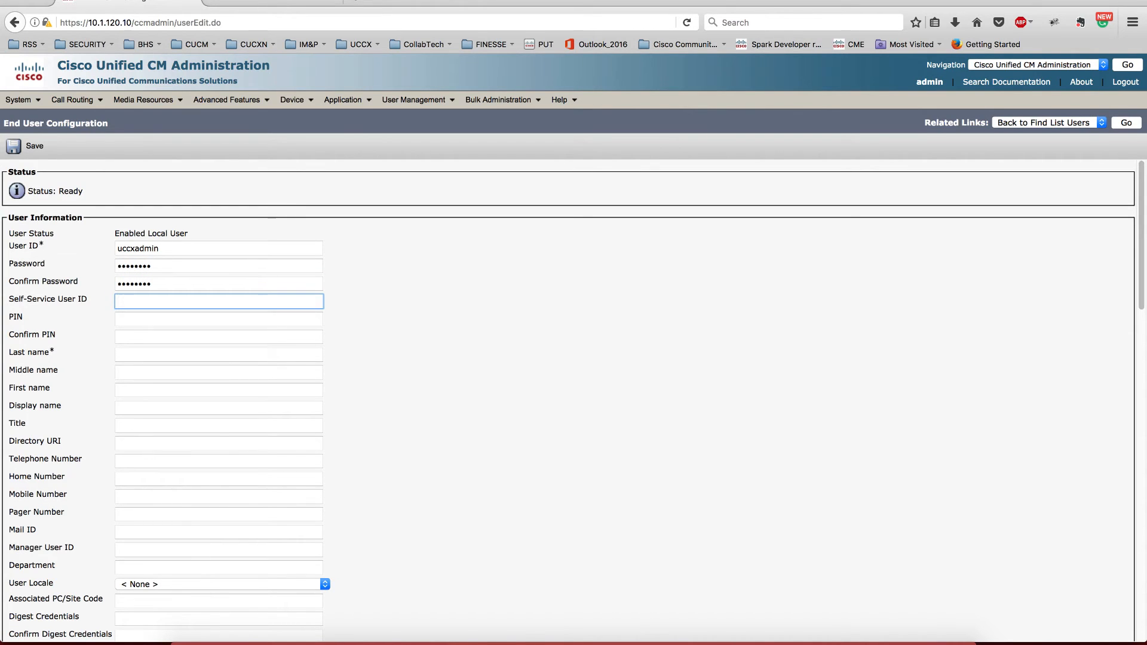
scroll(down, 3)
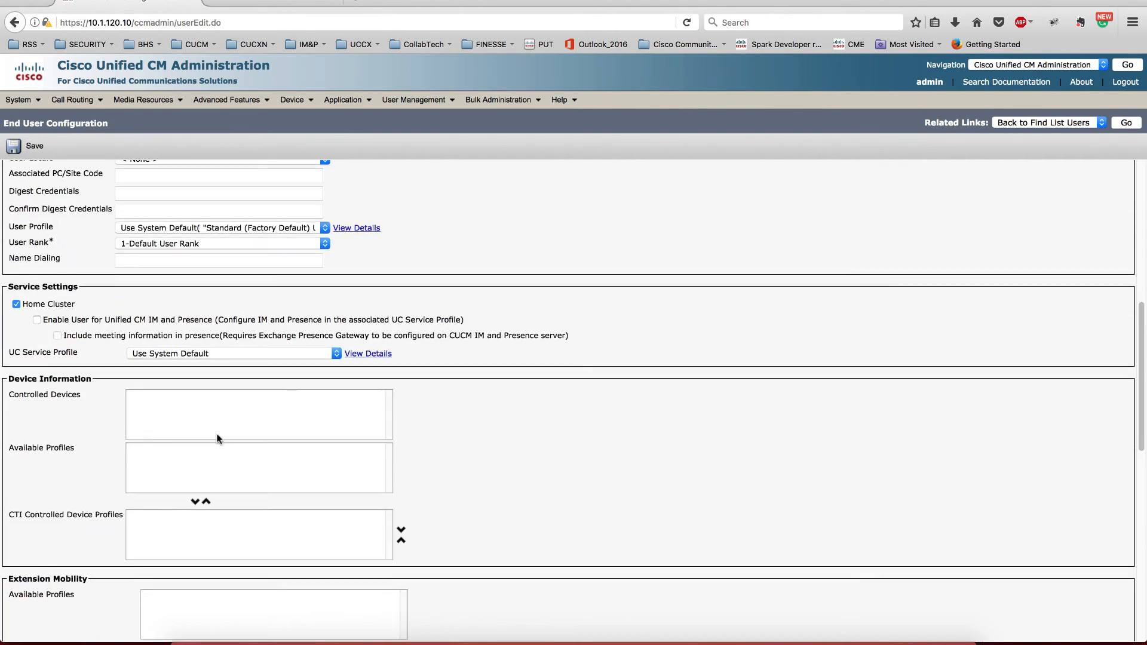
scroll(down, 3)
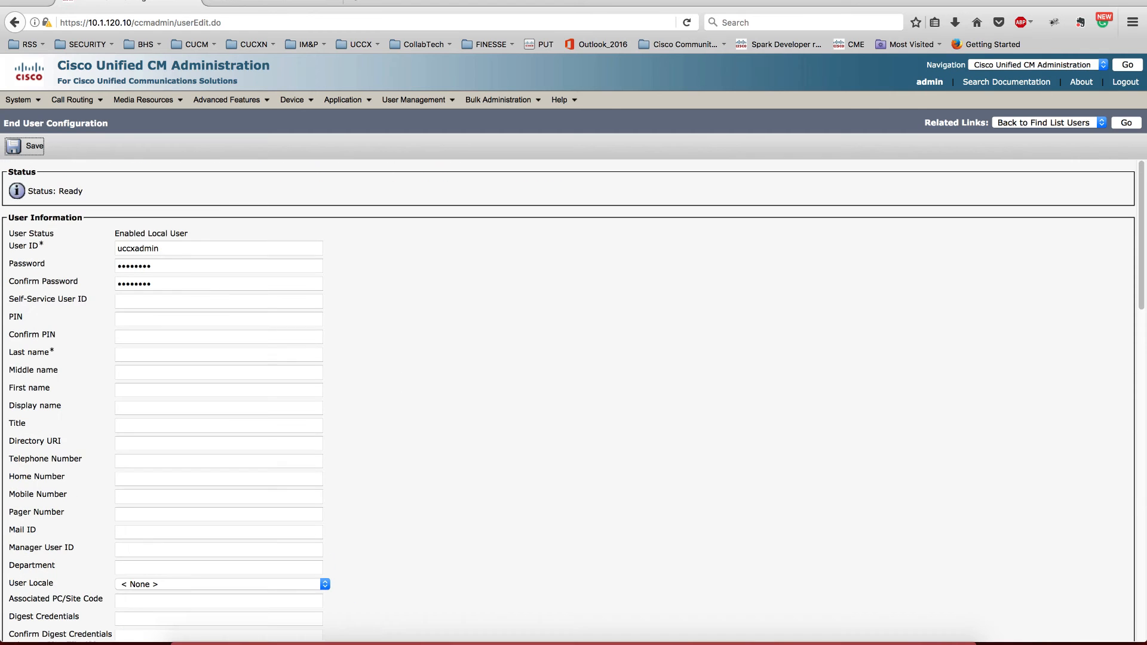
click(218, 354)
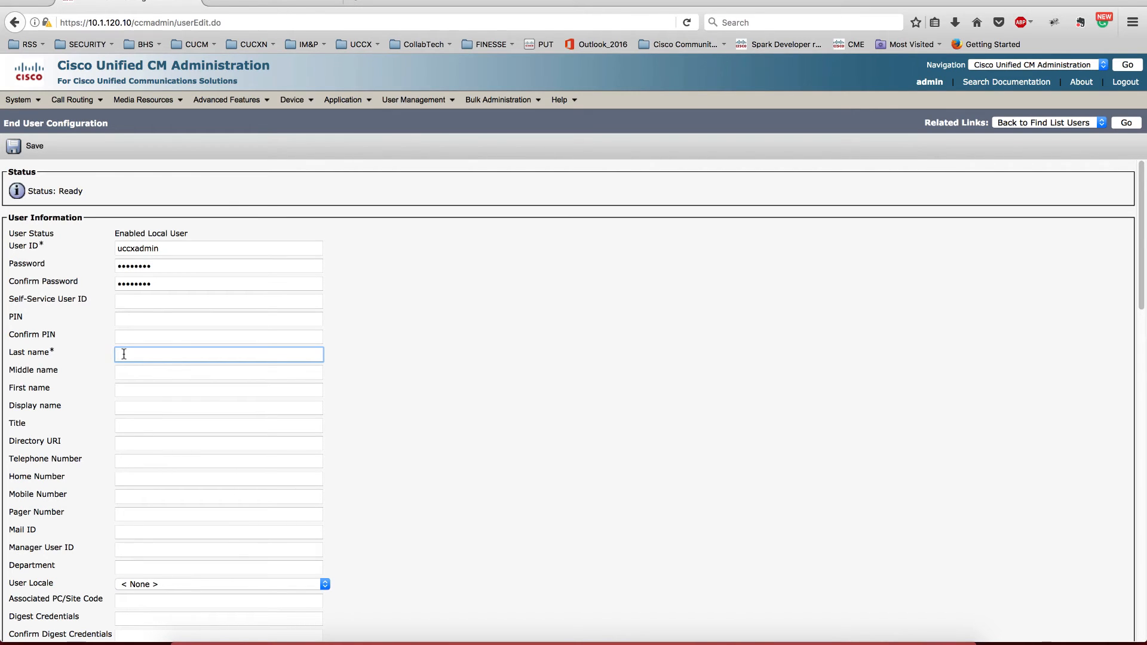
text(admin)
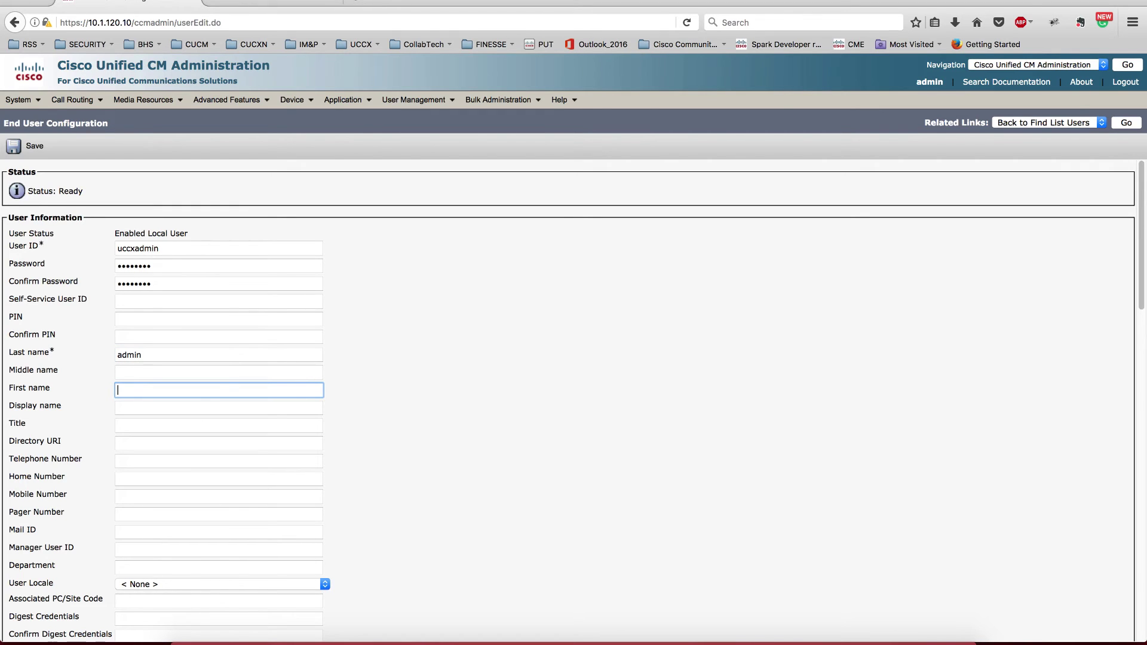
text(uccx)
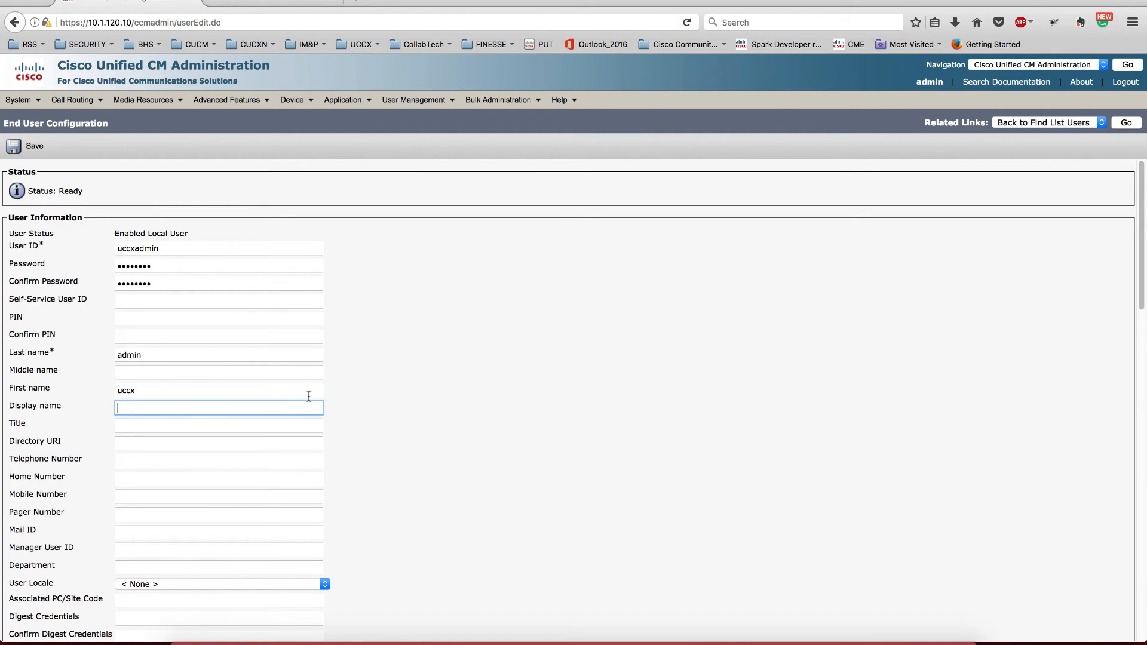
scroll(down, 3)
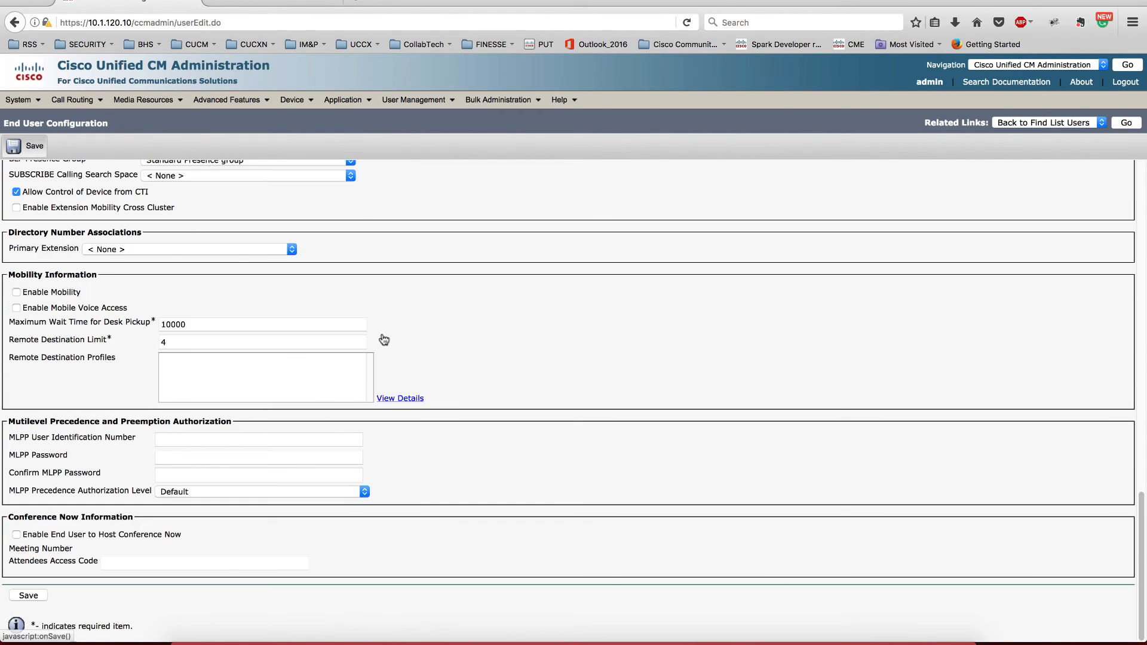
click(27, 595)
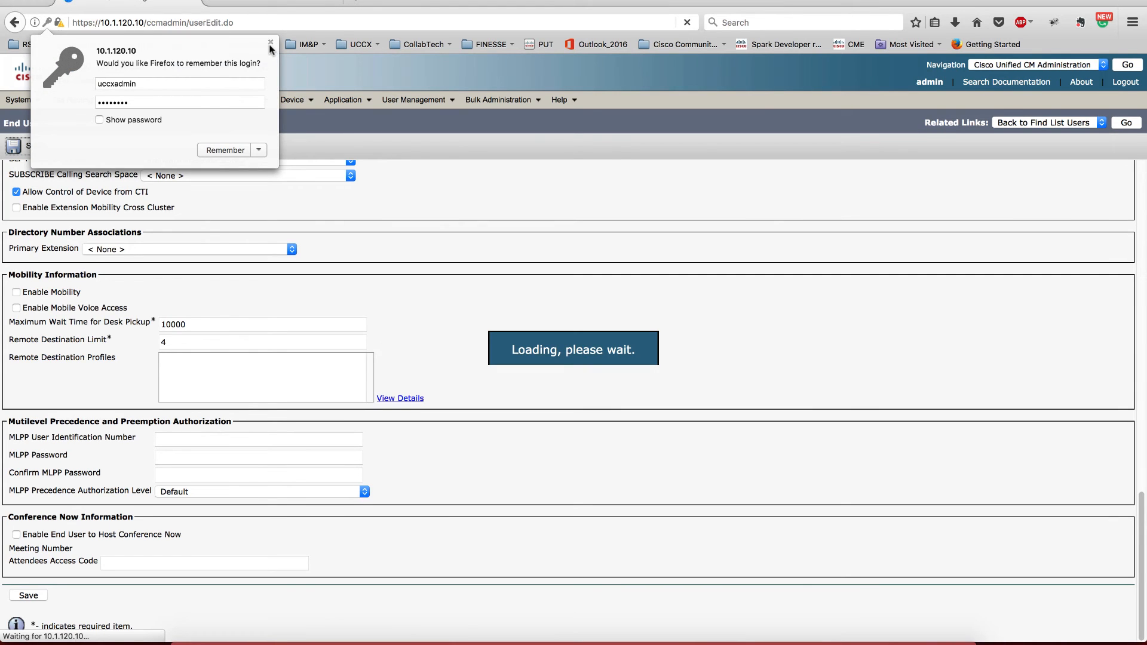
click(268, 38)
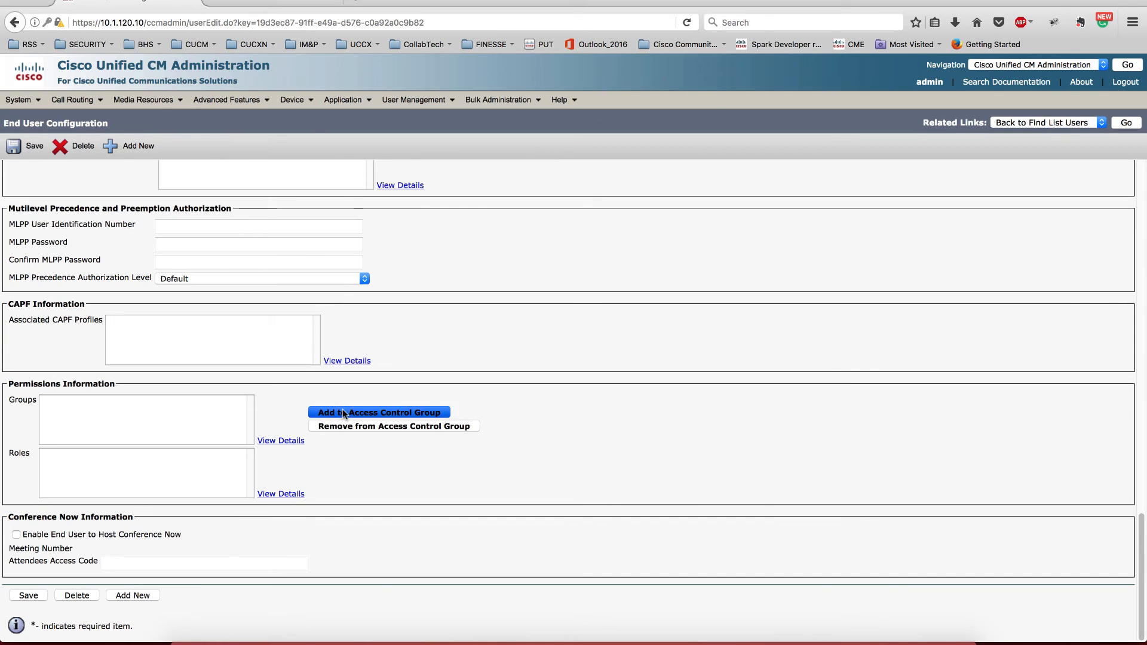
Add uccxadmin to Standard CCM End Users and Standard CTI Enabled groups, then save.
click(380, 412)
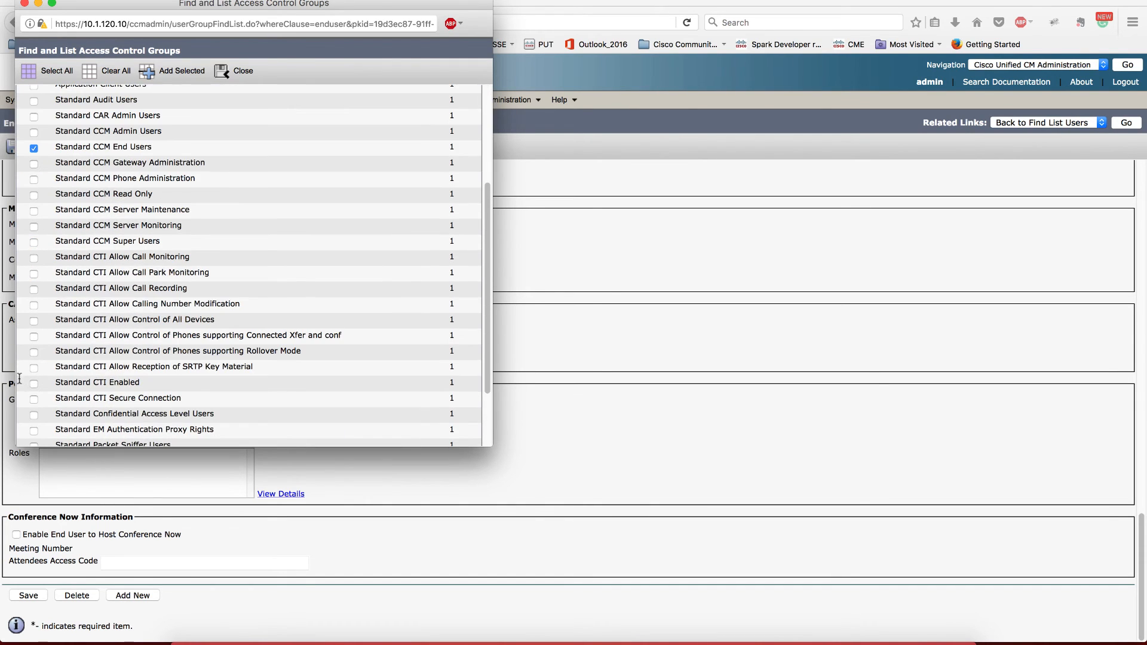
click(34, 383)
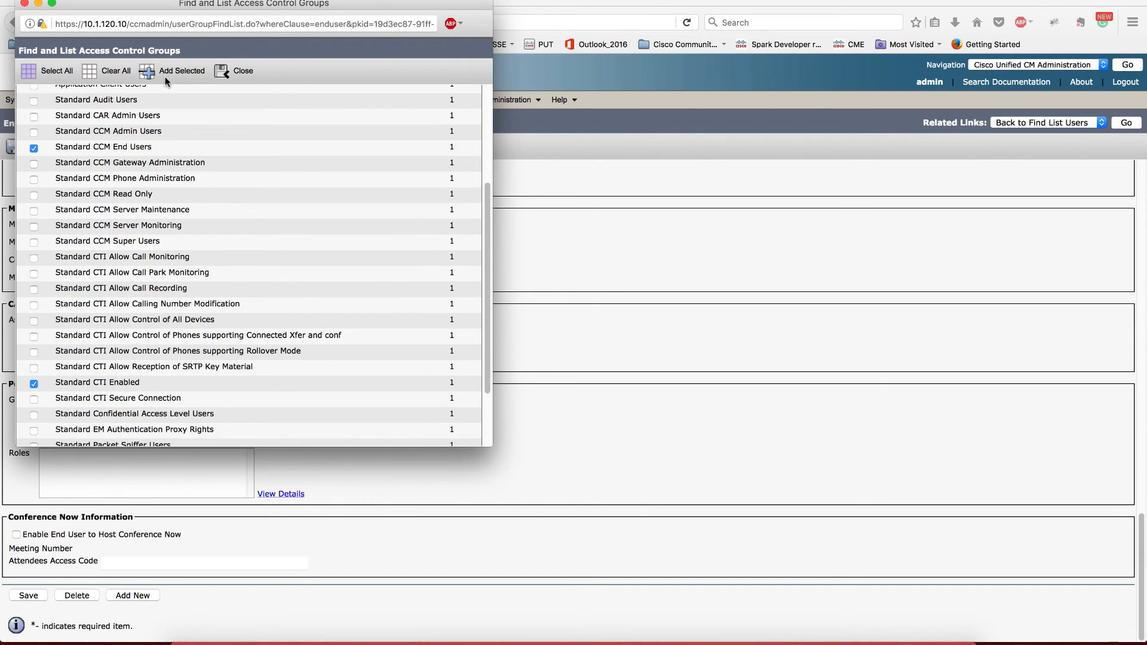
click(181, 70)
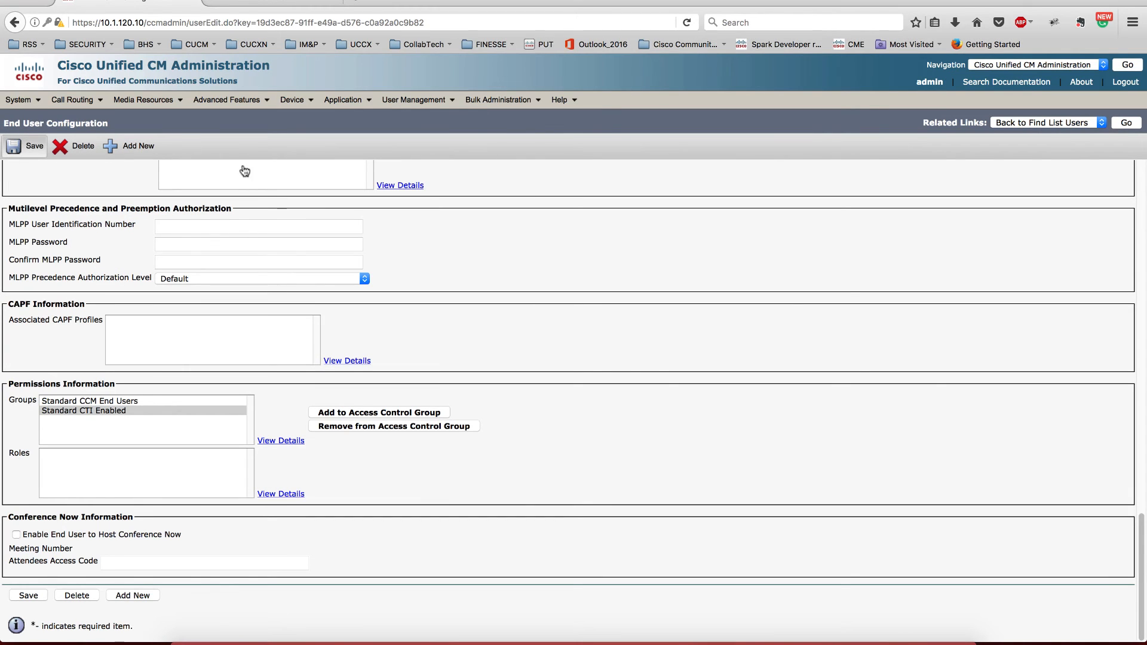
click(24, 147)
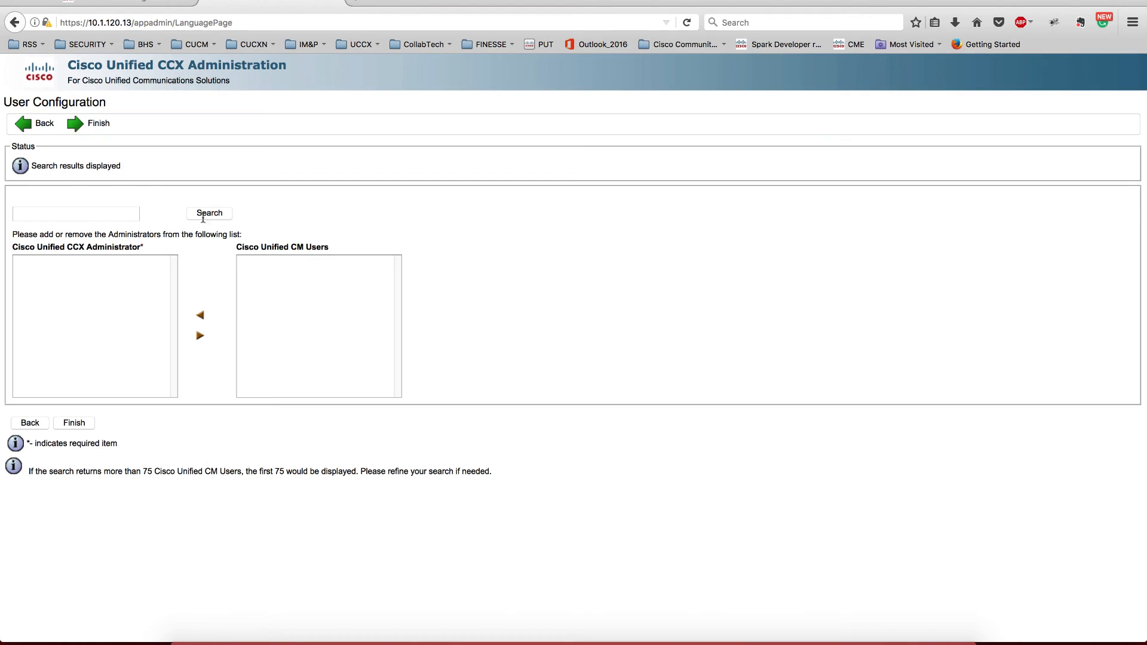
Search CM users, move uccxadmin to Cisco Unified CCX Administrator, and click Finish.
click(209, 214)
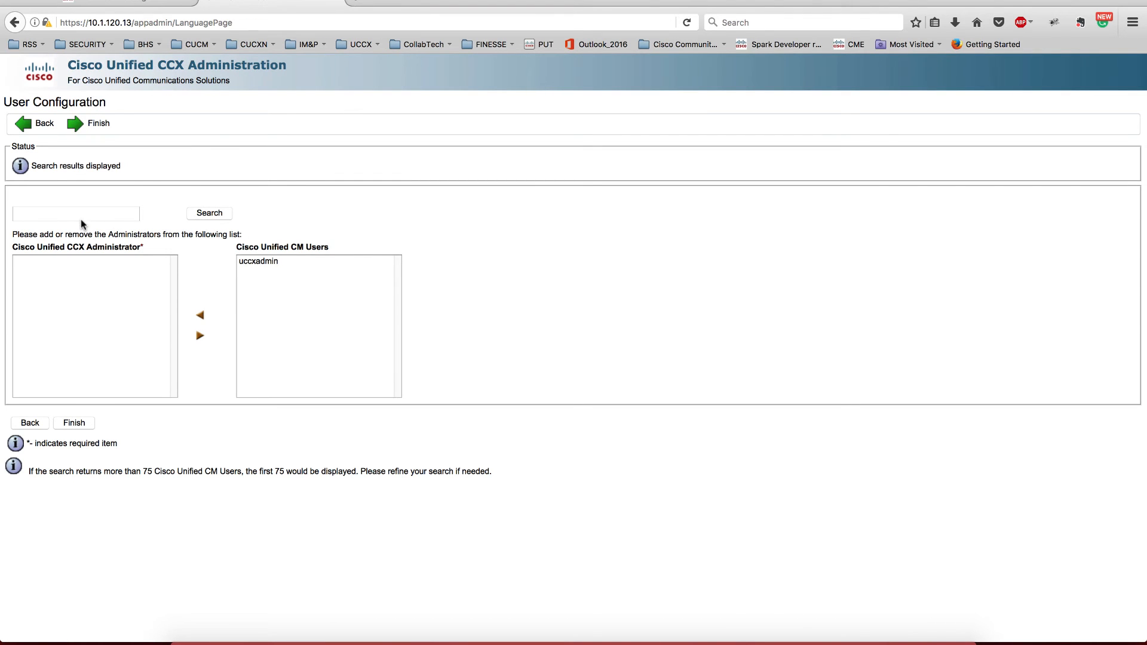
text(uccx)
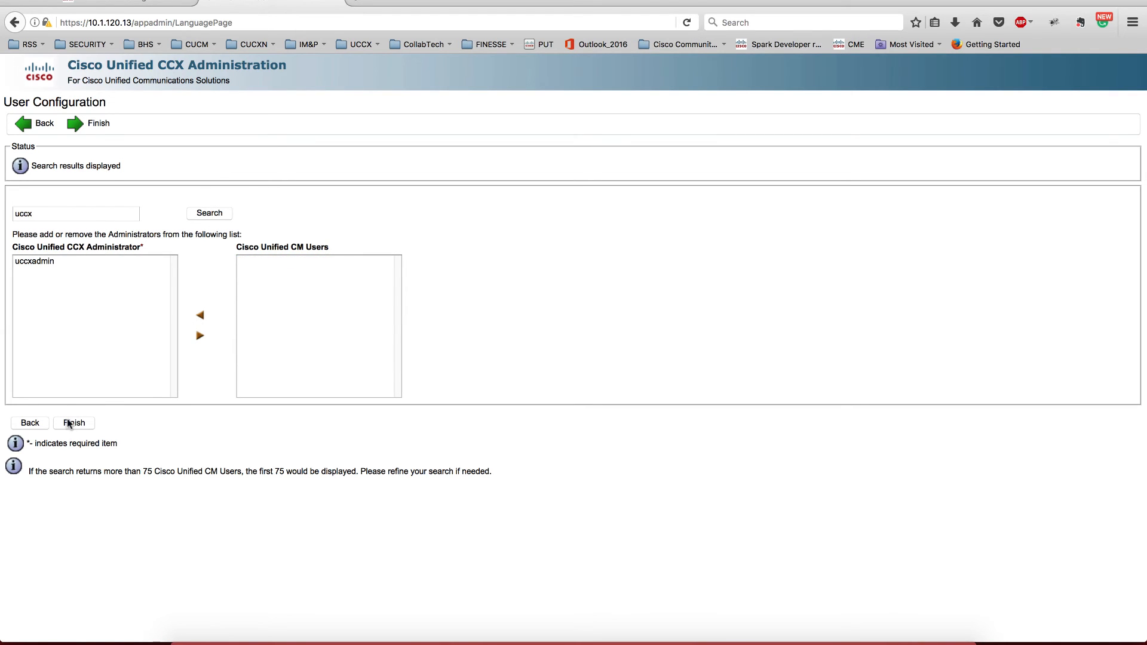
click(73, 423)
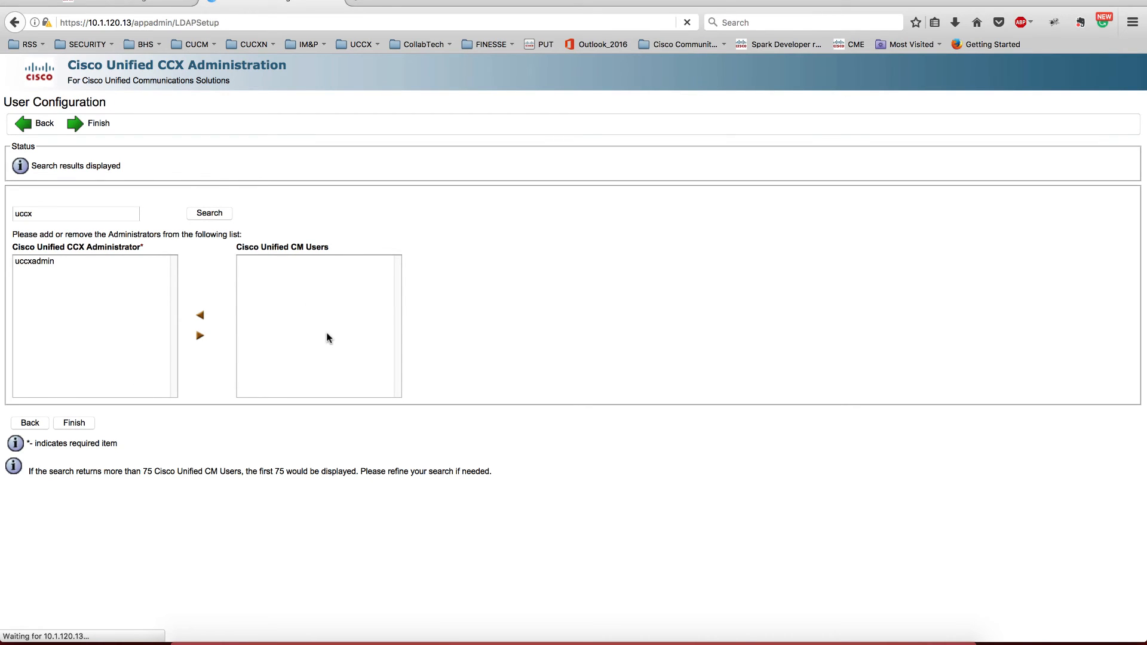
click(99, 124)
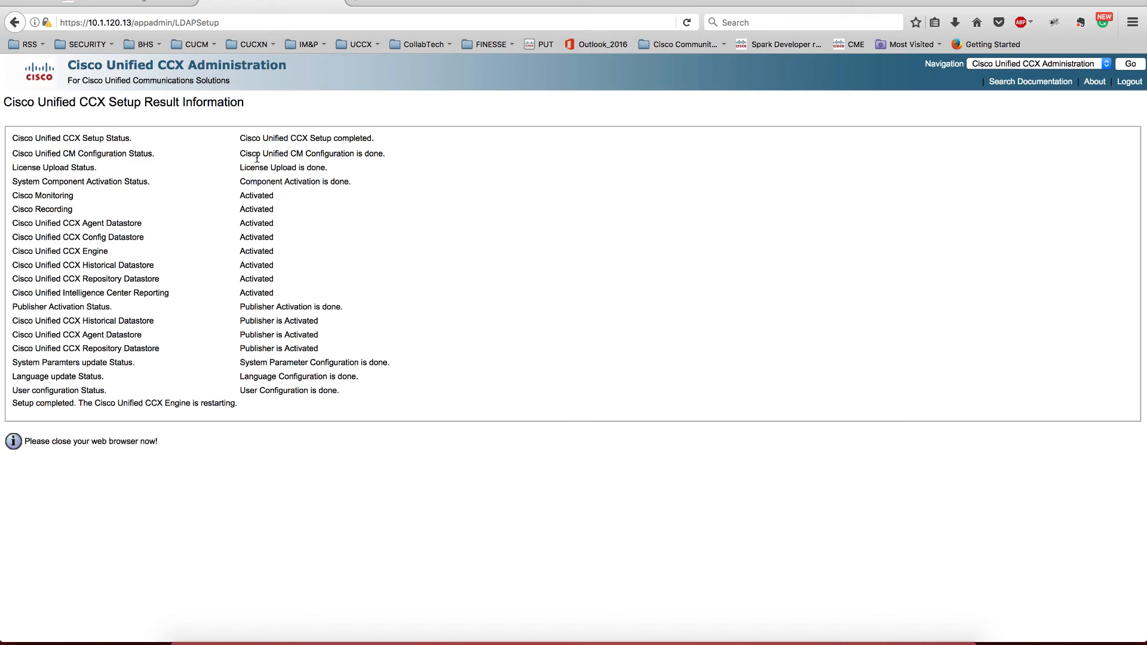
double_click(283, 167)
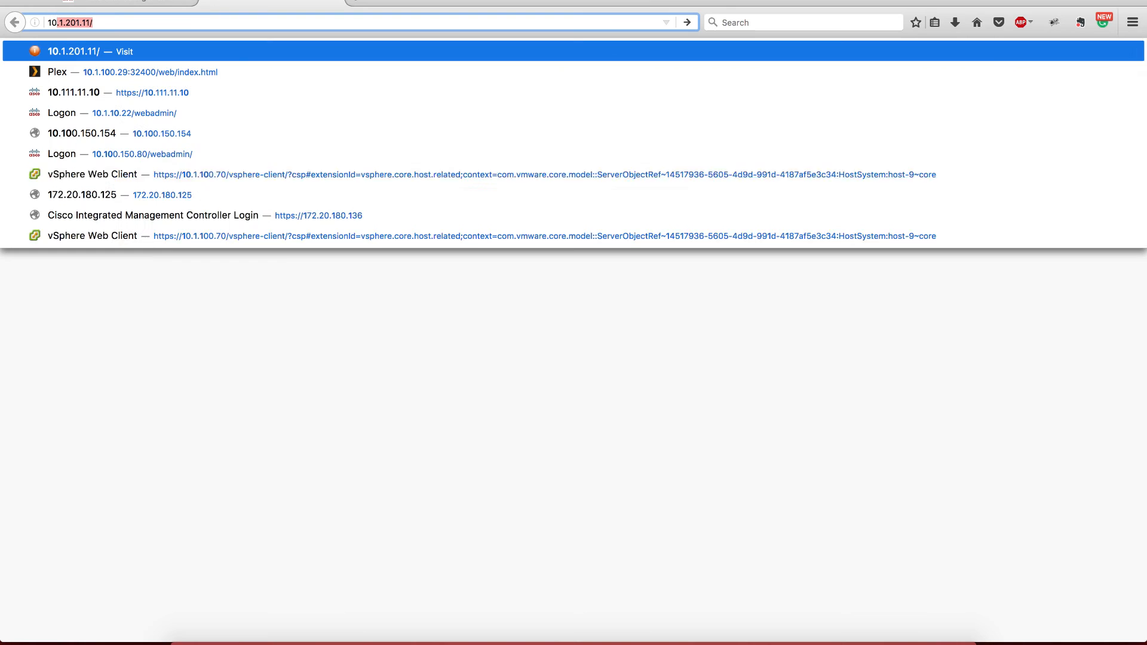
Log in to CCX Administration at 10.1.120.10 and choose System > License Information > Display License(s).
text(10.1.120.10/)
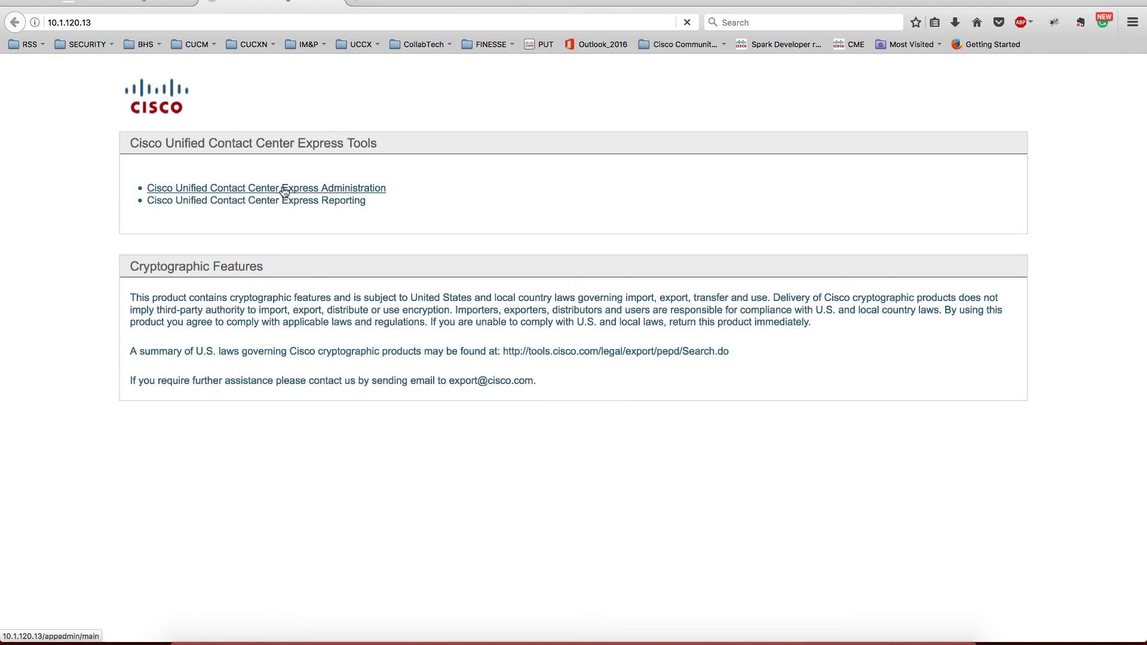
click(283, 188)
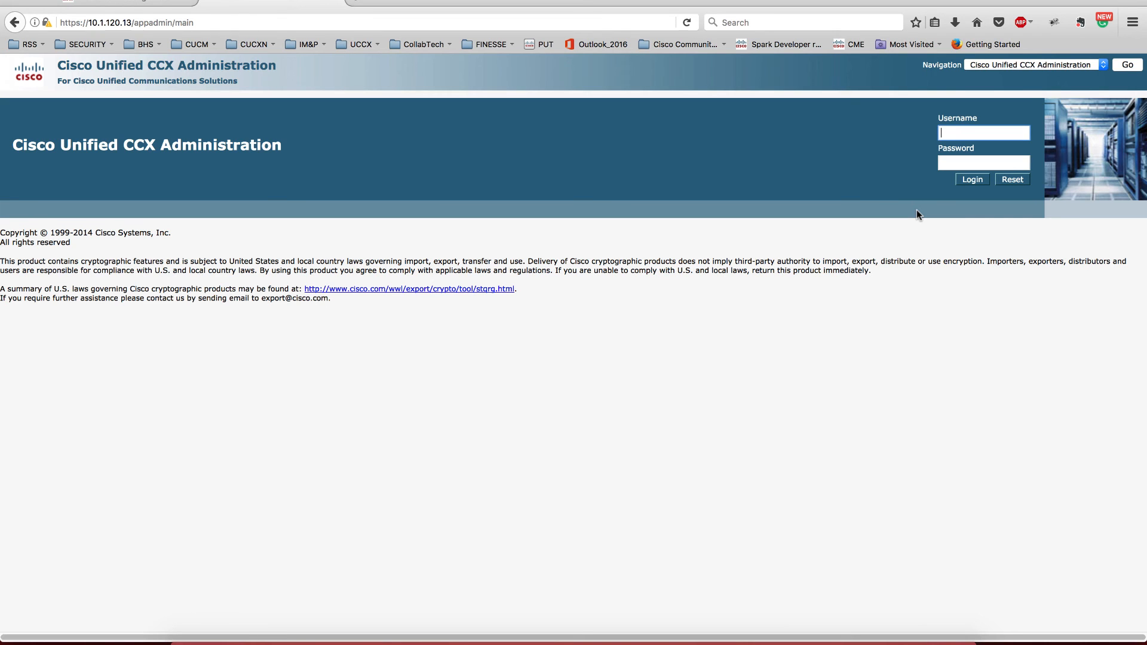
text(uccxadmin)
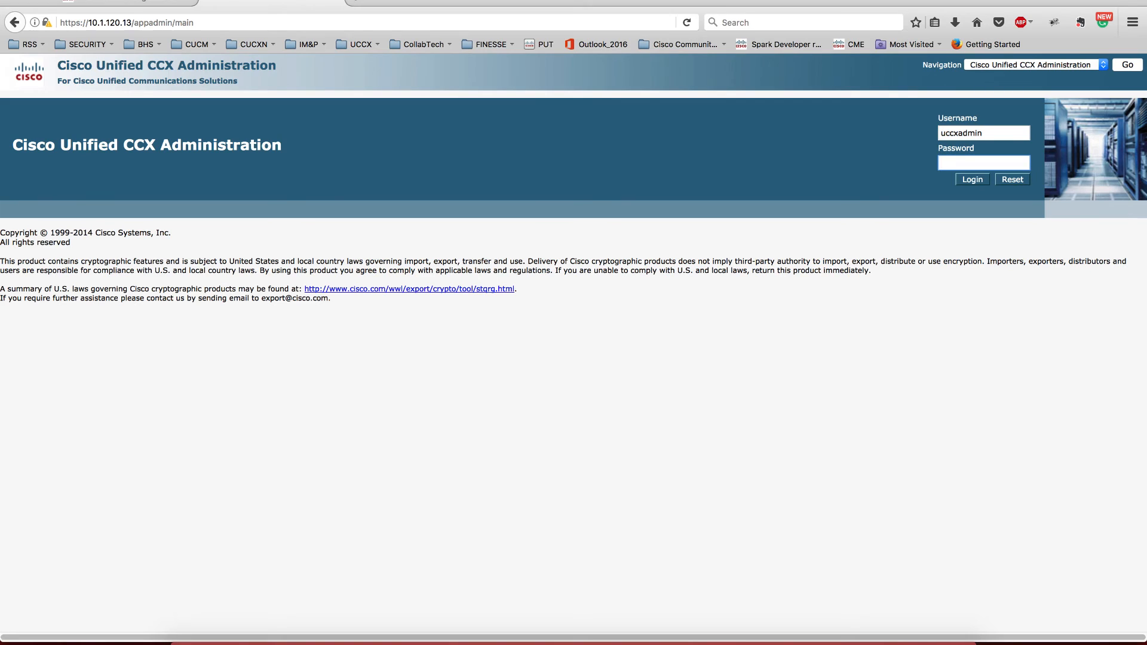
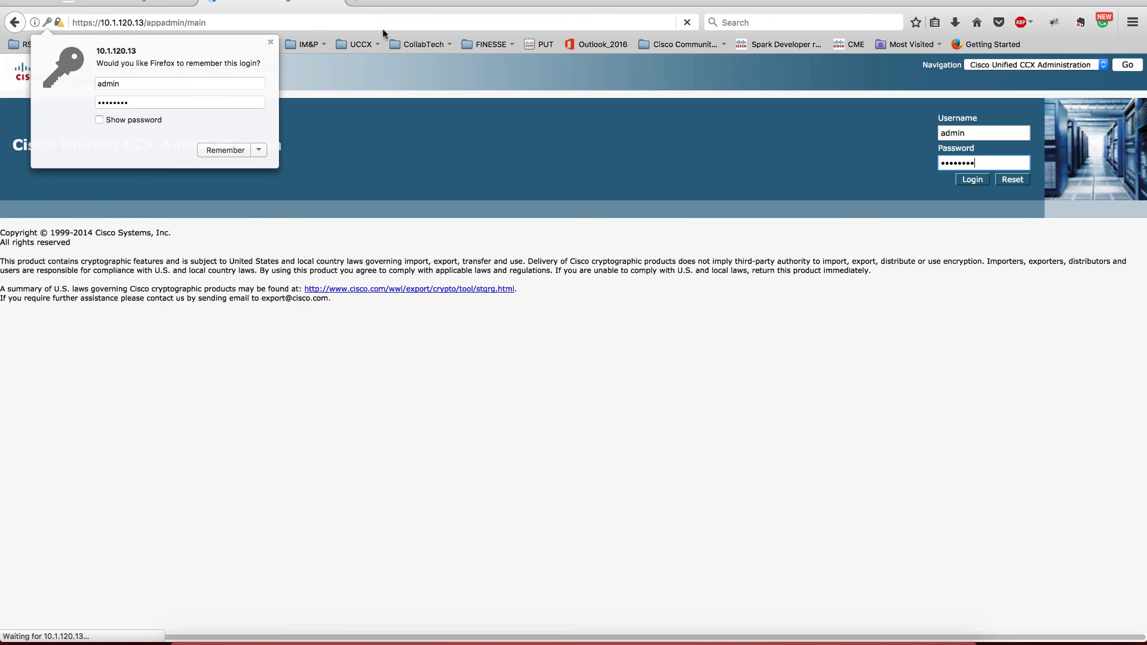
click(972, 179)
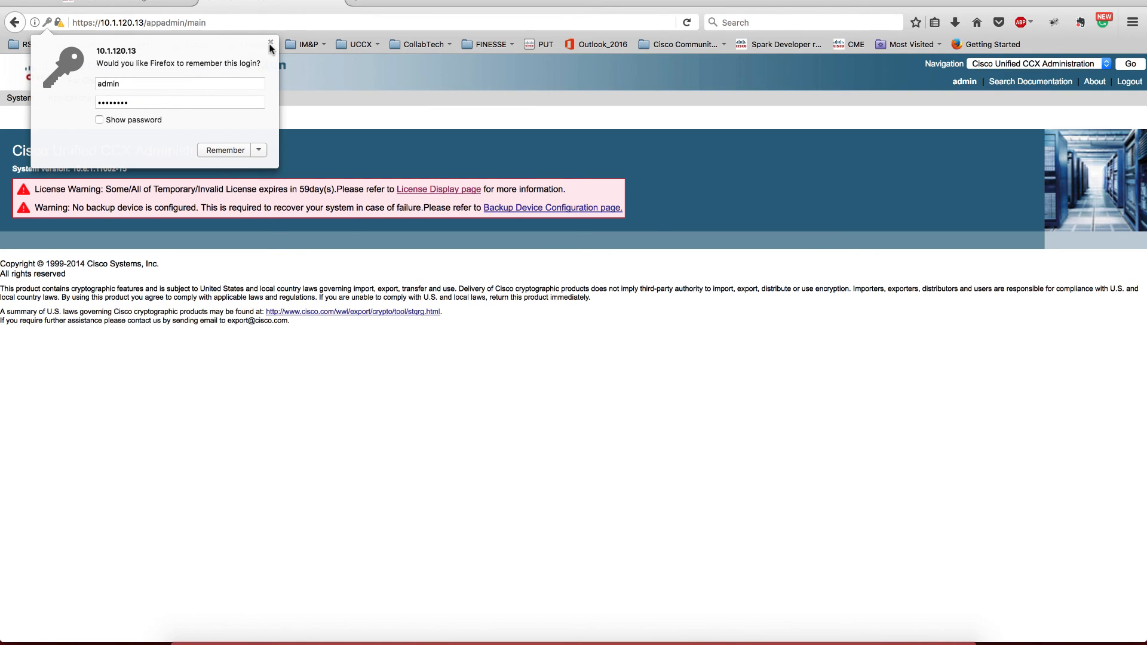
click(268, 40)
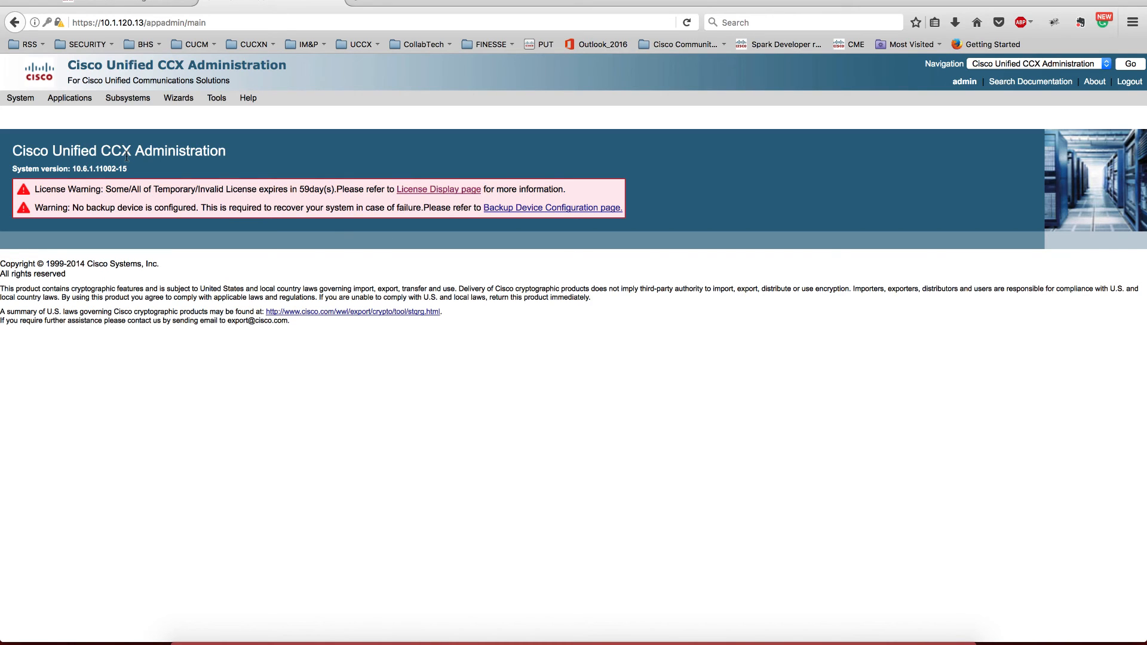
click(20, 98)
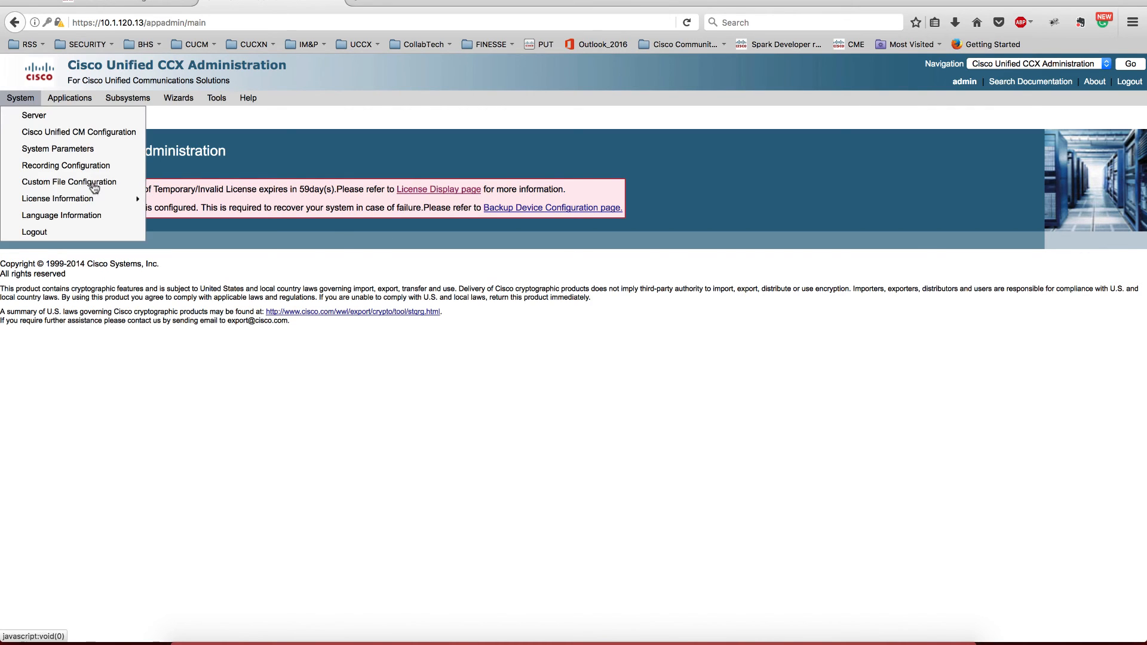
mouse_move(58, 199)
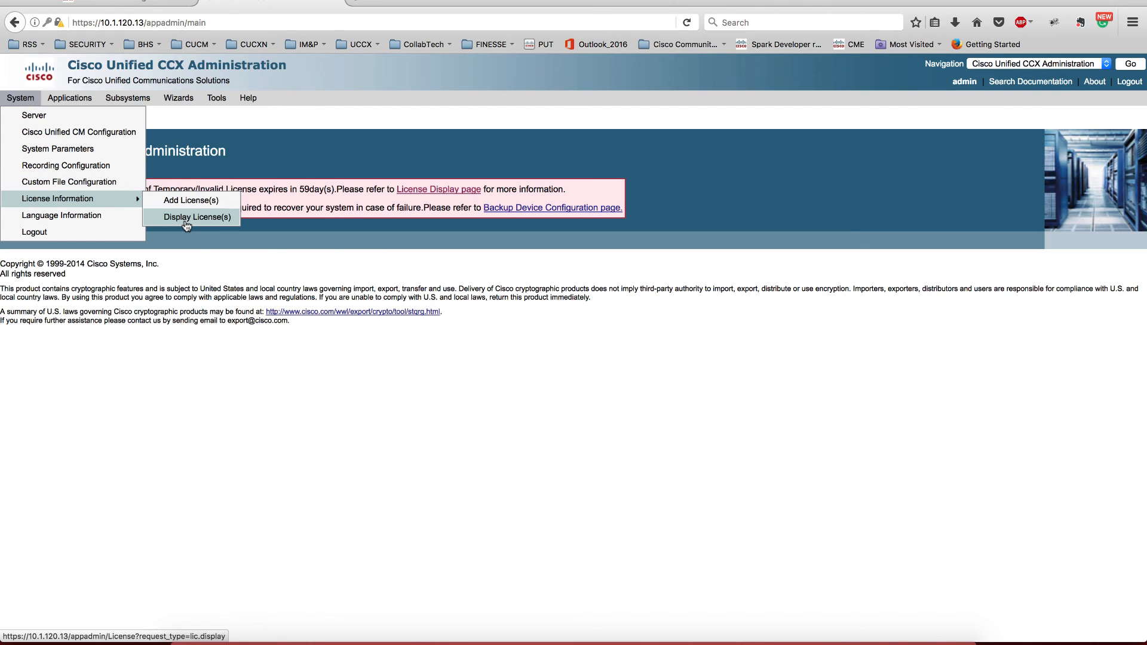
click(191, 216)
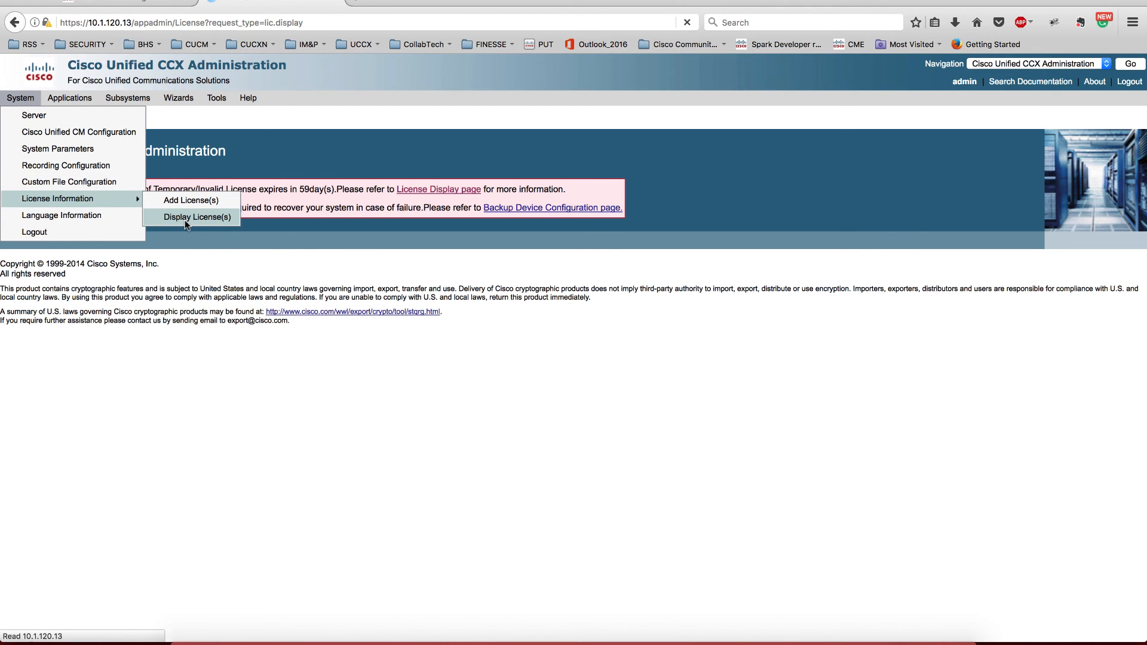
click(193, 217)
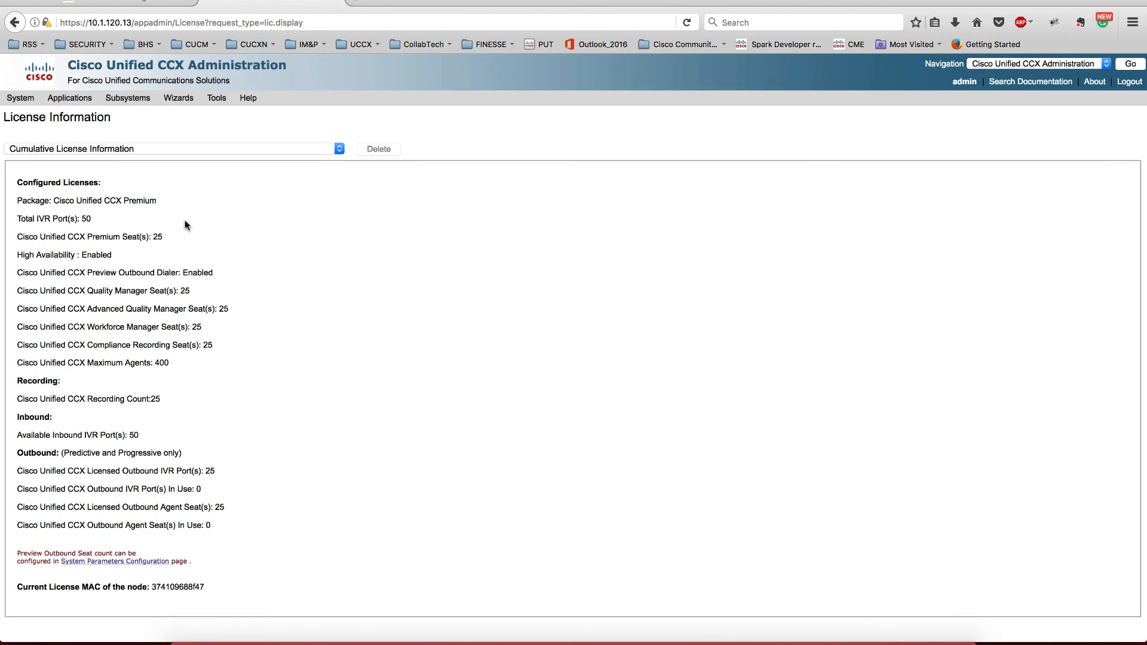
mouse_move(107, 250)
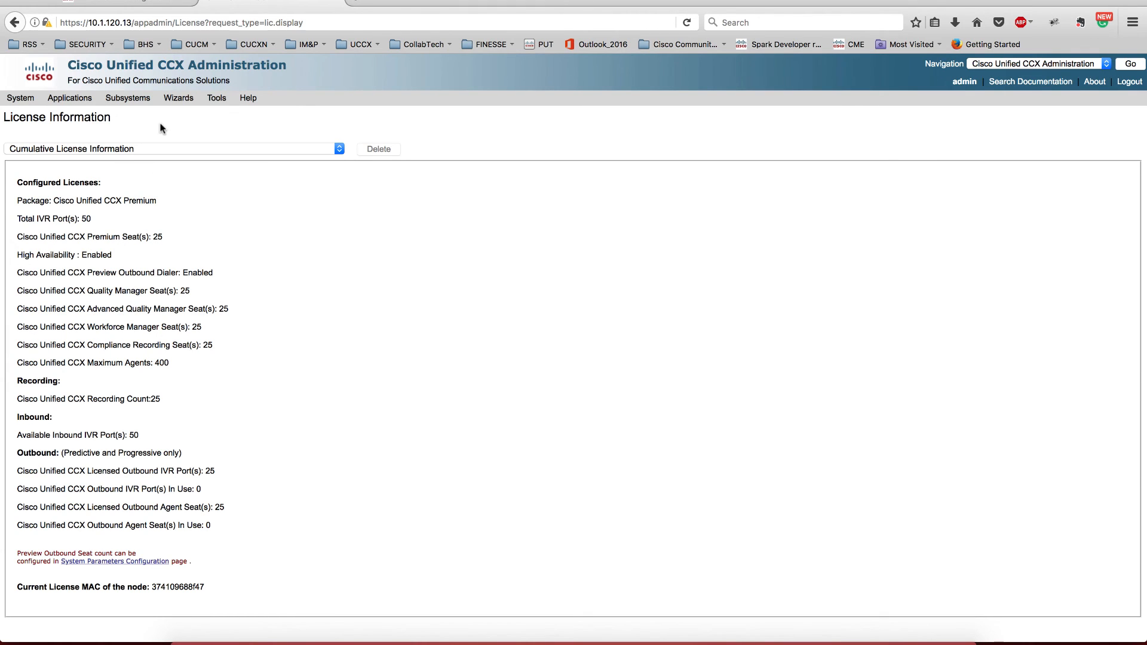
mouse_move(374, 464)
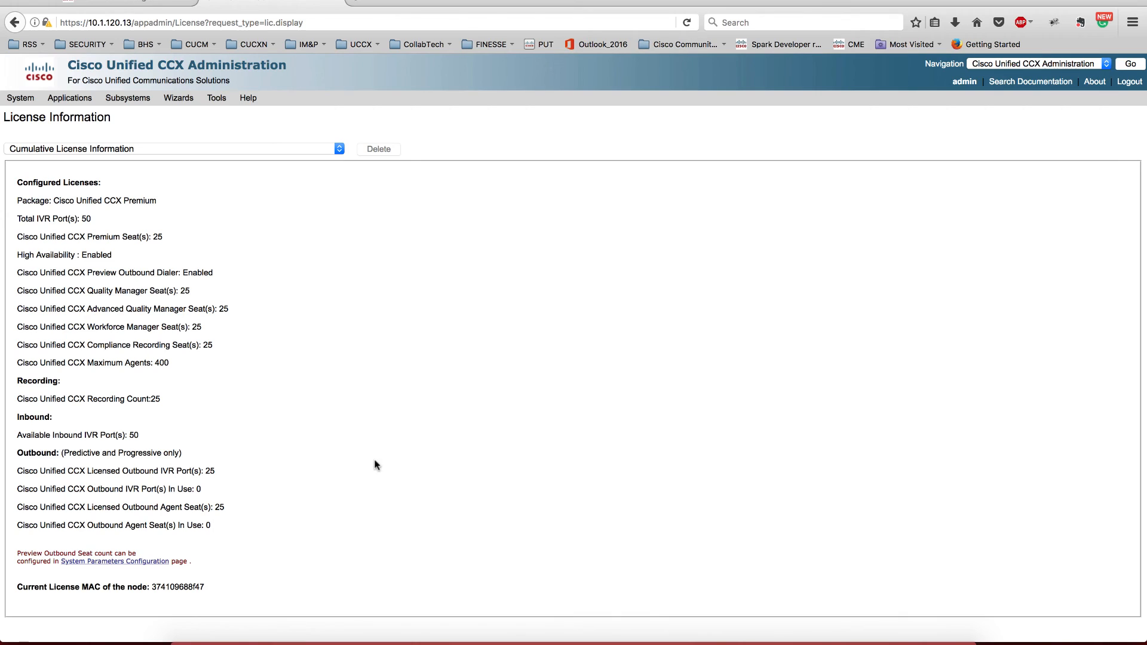
mouse_move(633, 546)
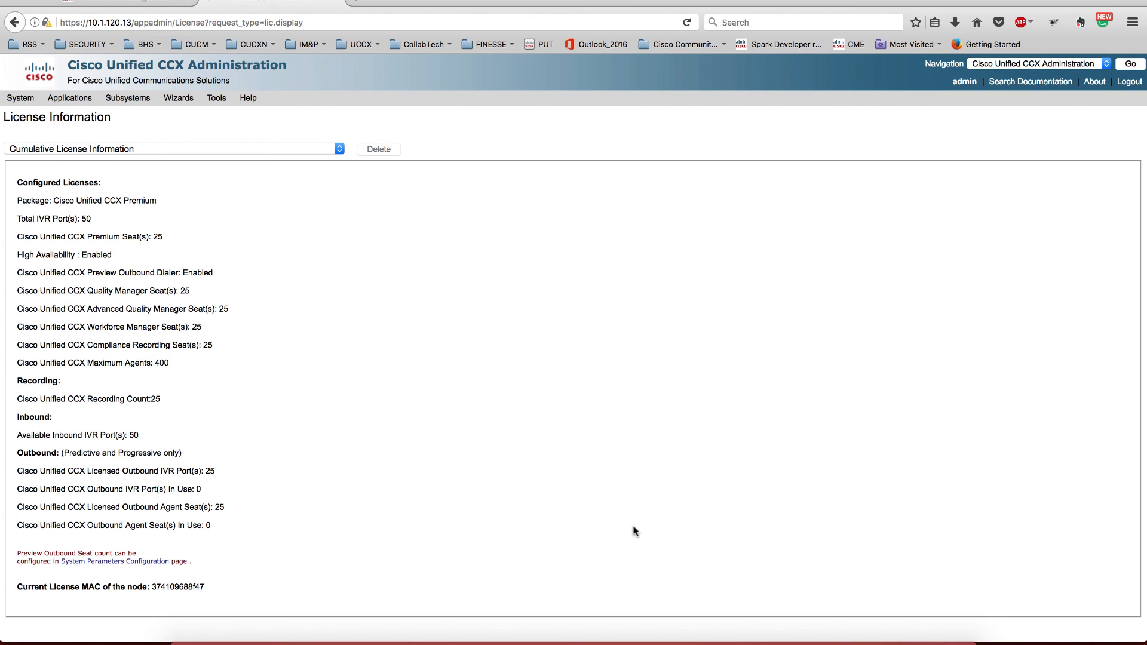
mouse_move(170, 5)
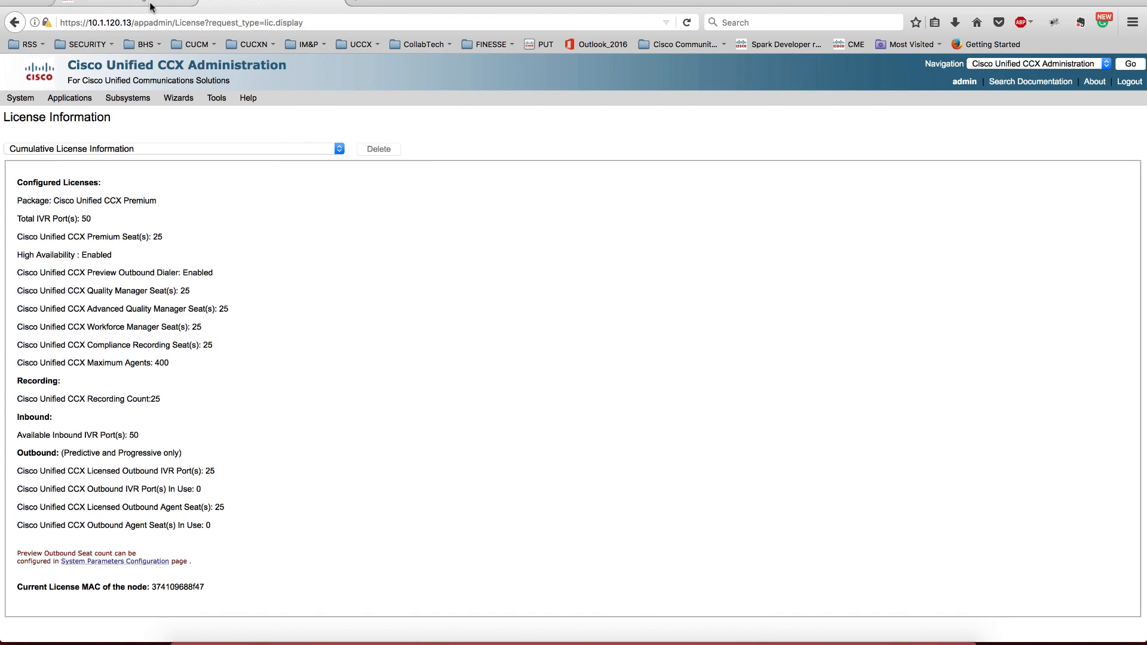
mouse_move(341, 9)
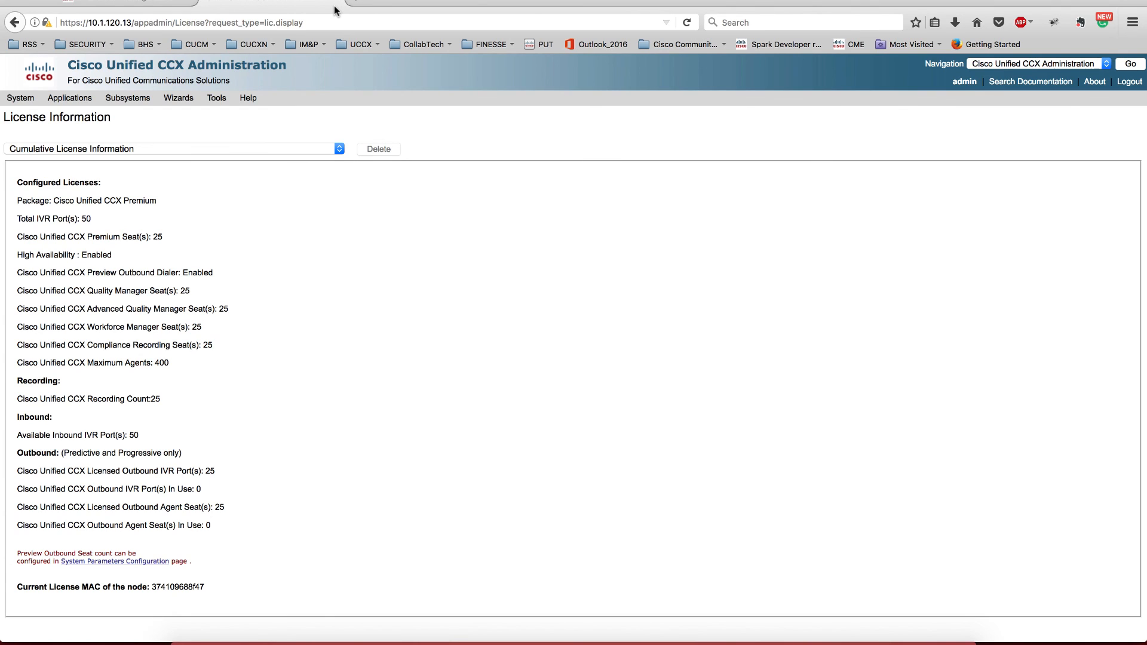
mouse_move(278, 128)
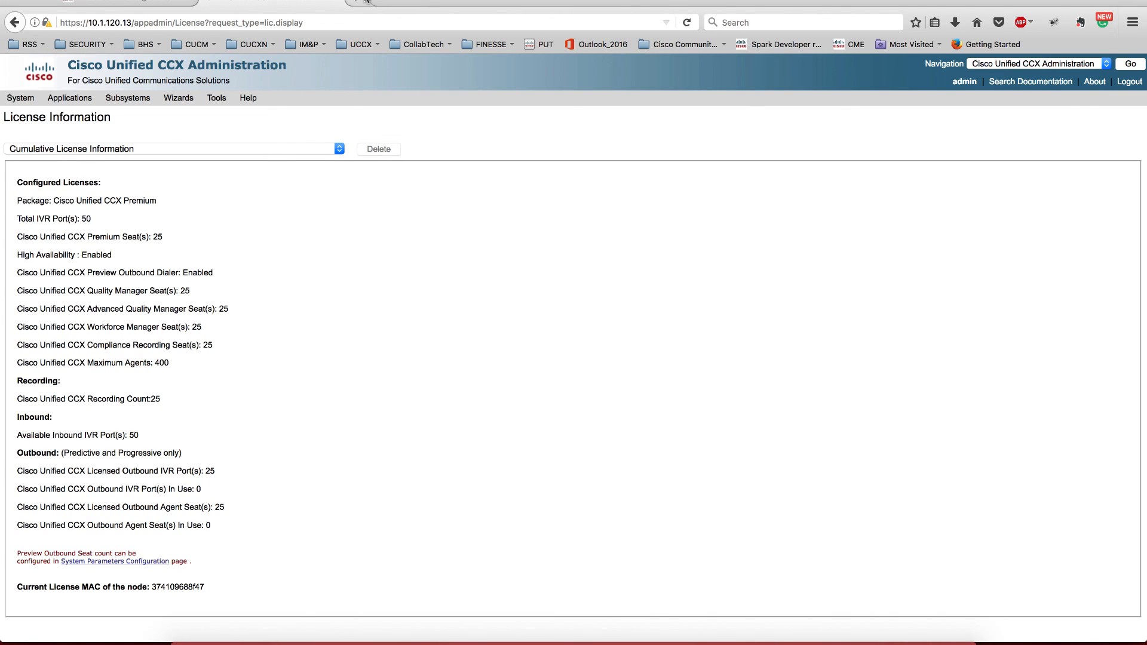
mouse_move(368, 5)
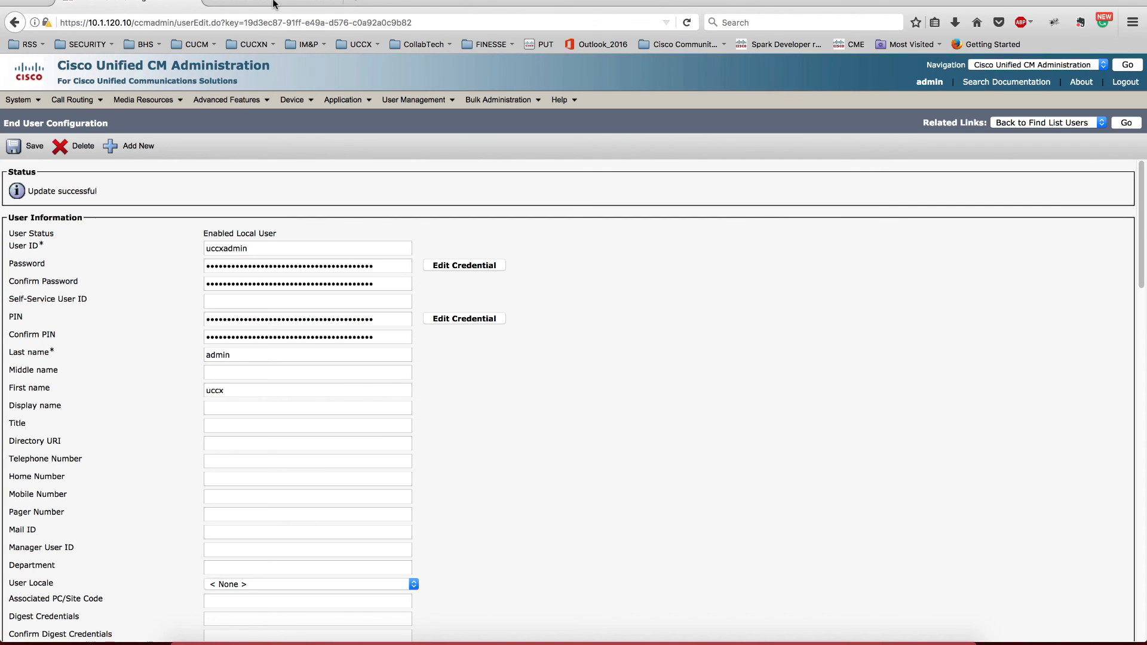
mouse_move(245, 4)
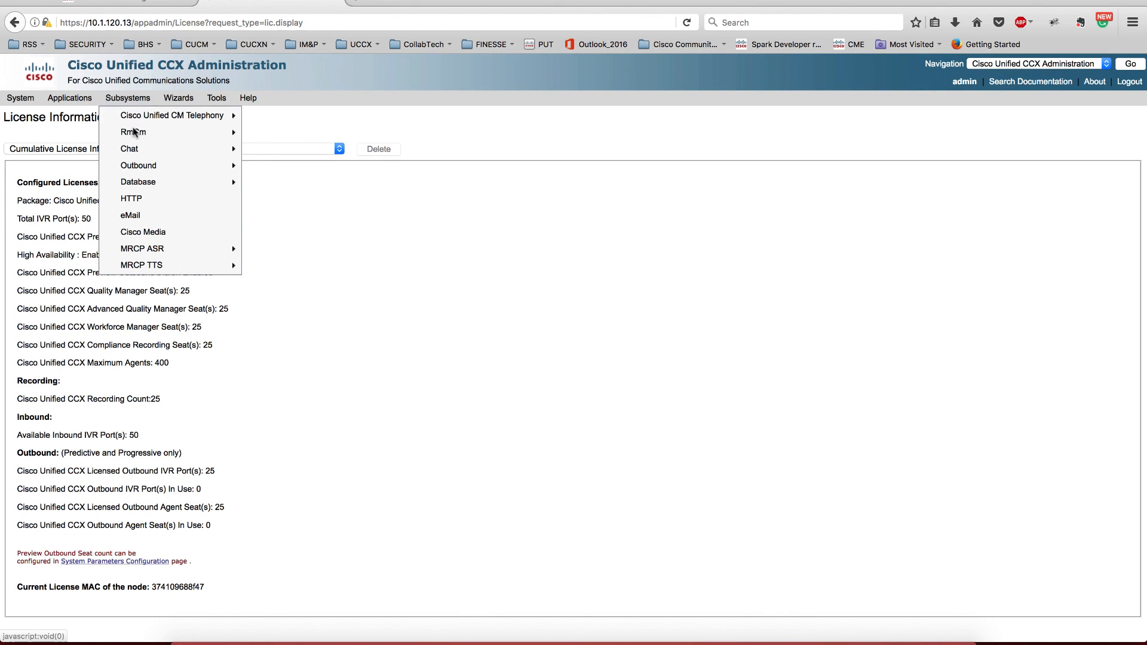
mouse_move(135, 132)
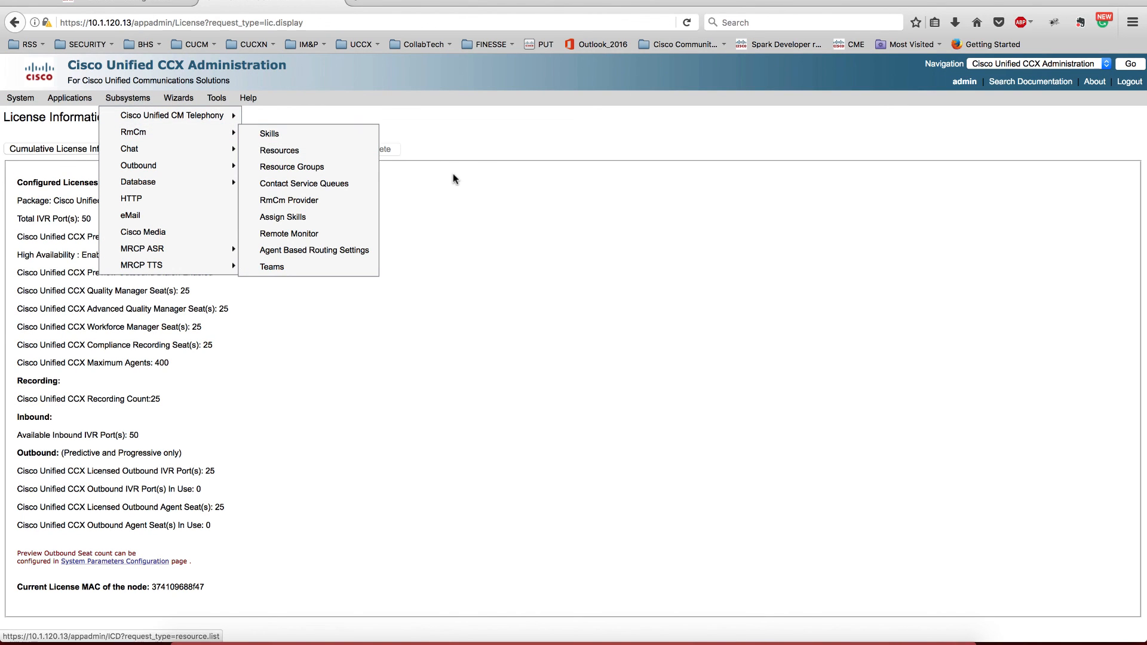